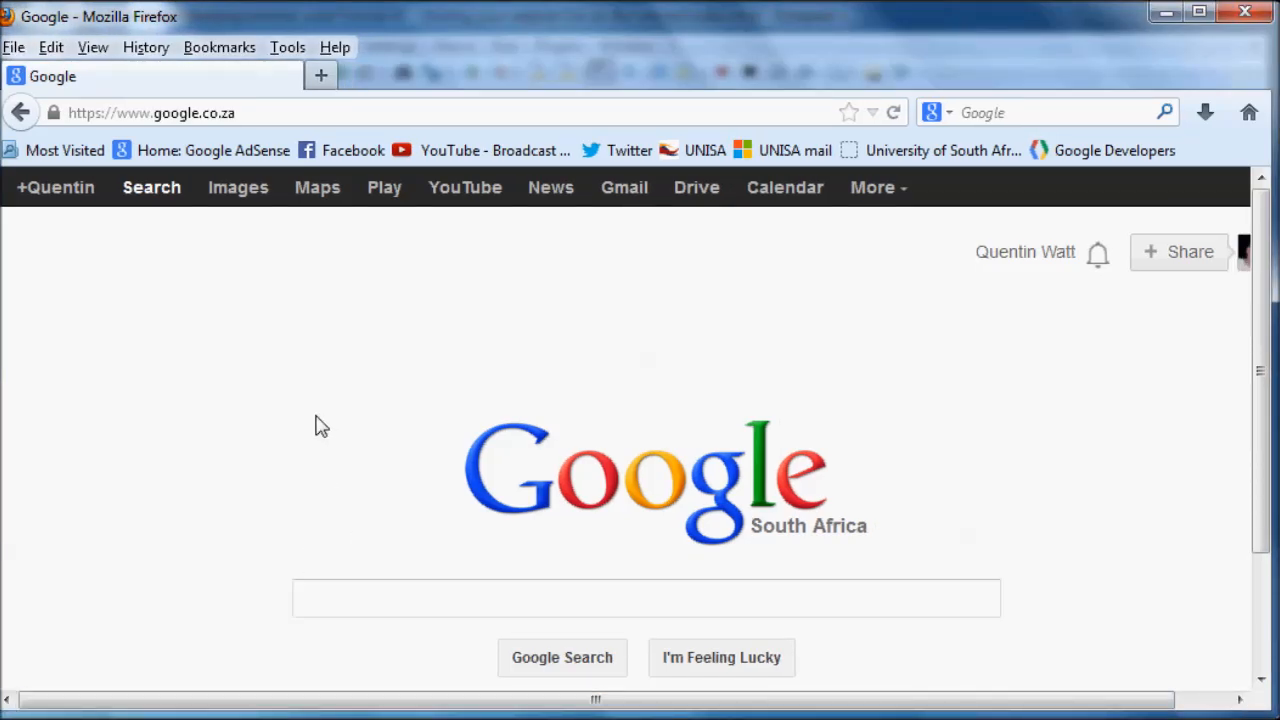
{"action": "mouse_move", "coordinate": [288, 428]}
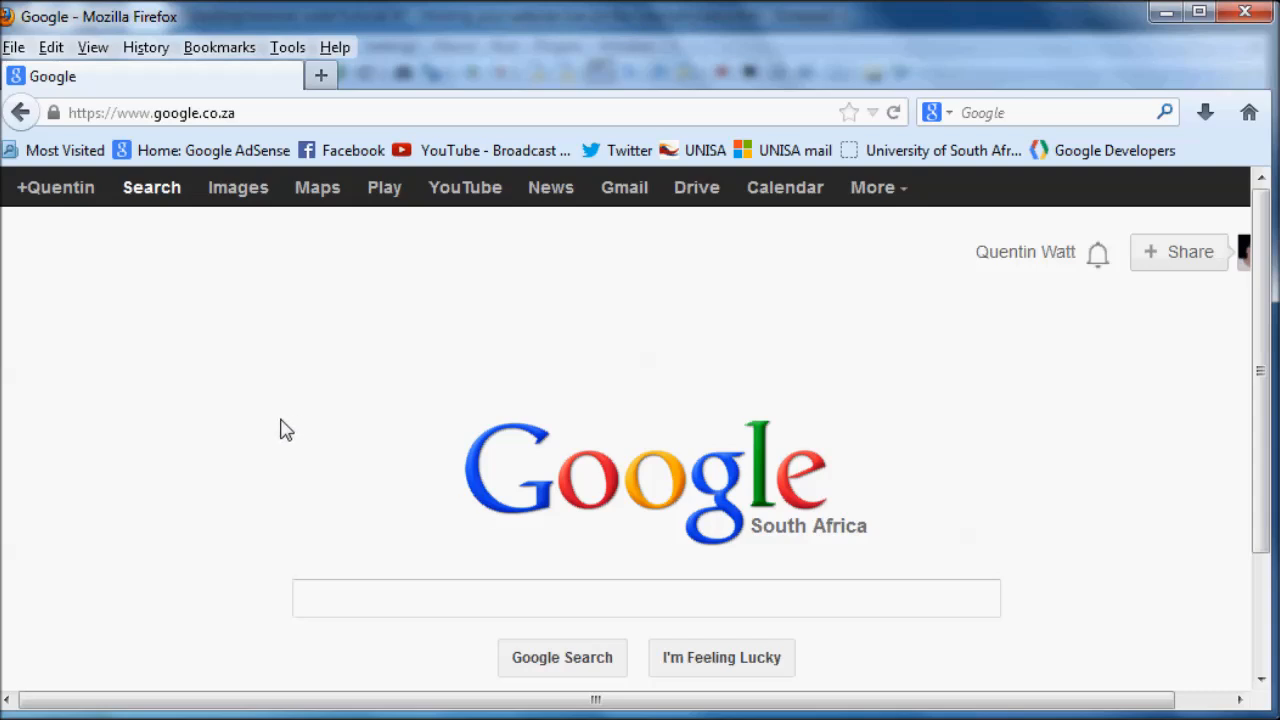
{"action": "mouse_move", "coordinate": [358, 476]}
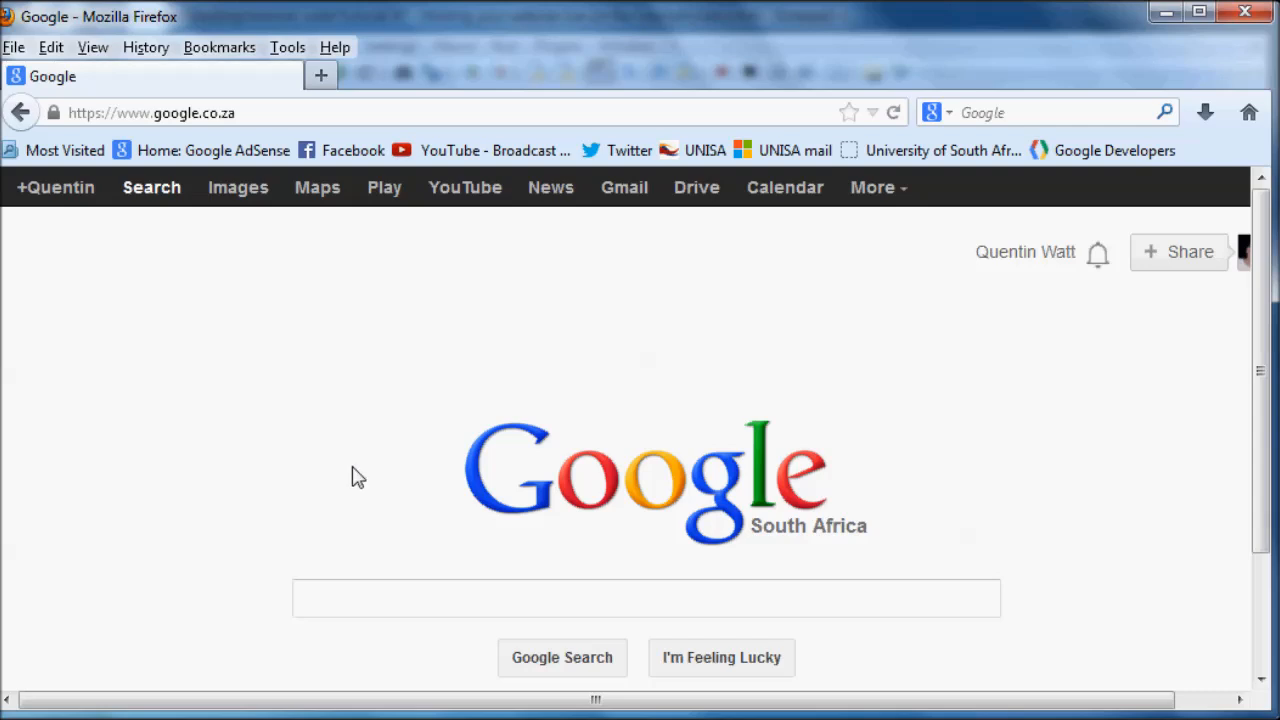
- Search Google for 'web hosting in south africa' and scroll the results down to the Afrihost listing
{"action": "left_click", "coordinate": [646, 598]}
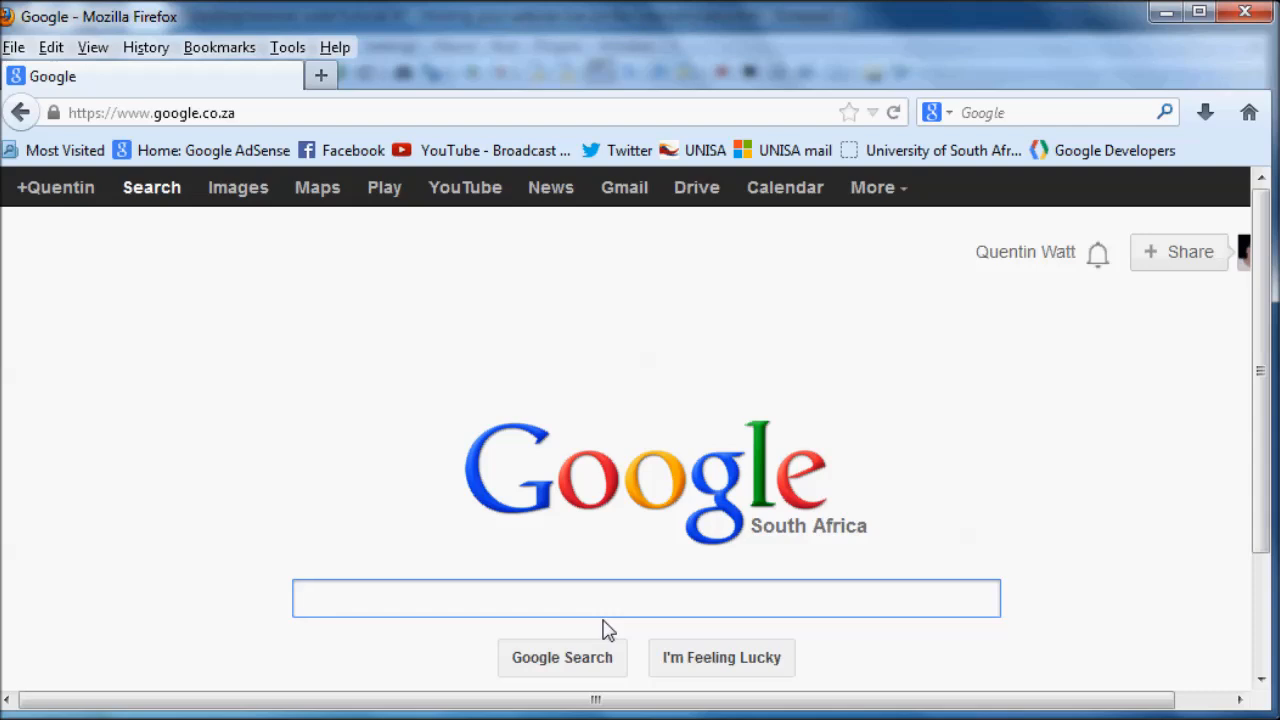
{"action": "left_click", "coordinate": [646, 598]}
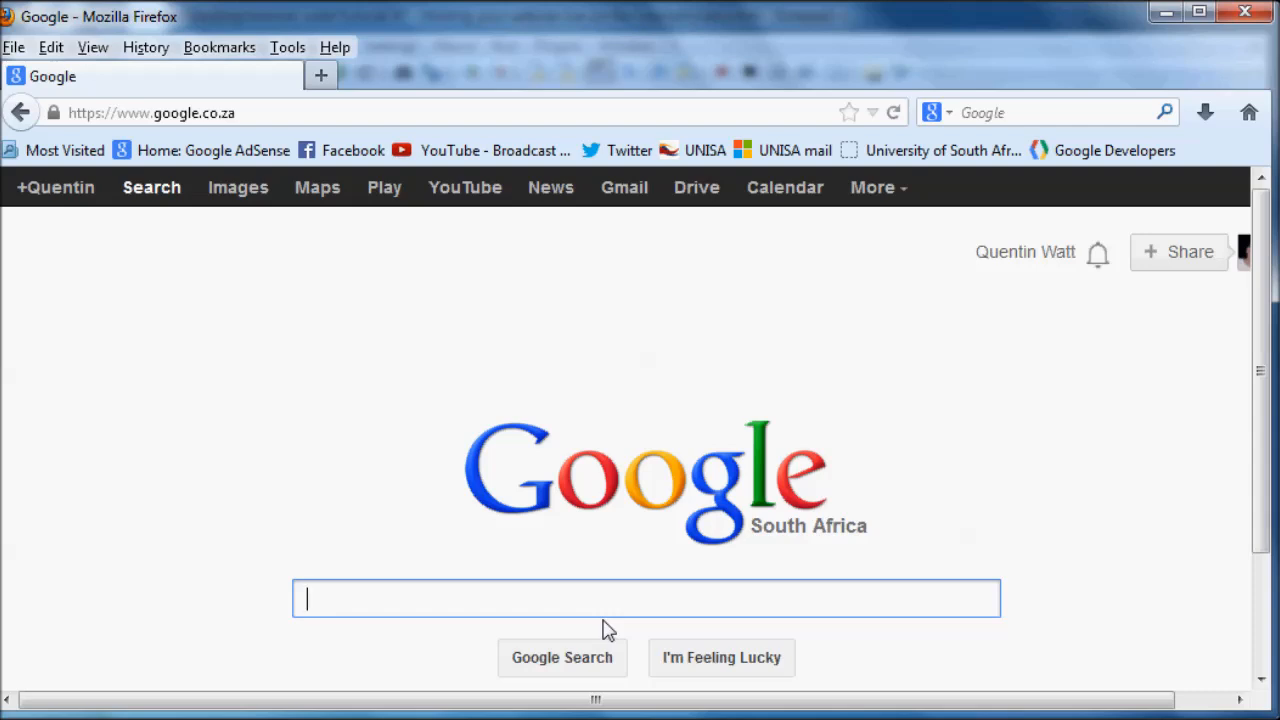
{"action": "type", "text": "web"}
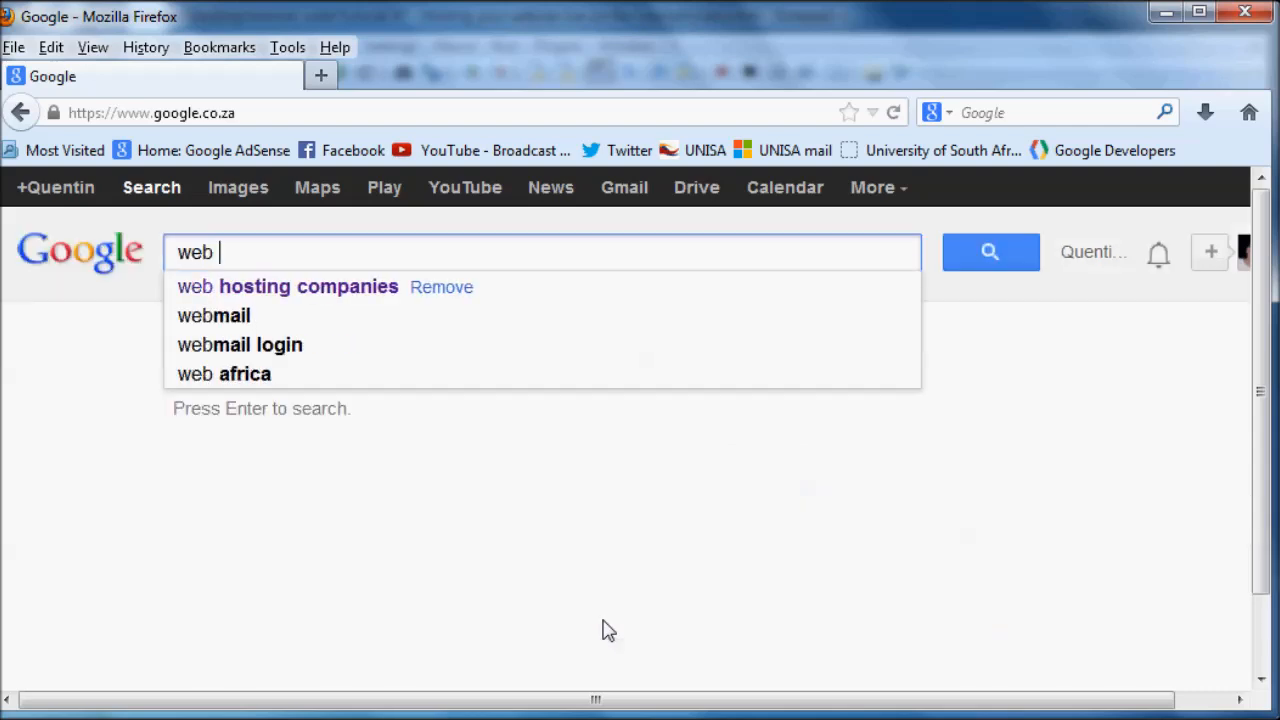
{"action": "type", "text": "hosting in"}
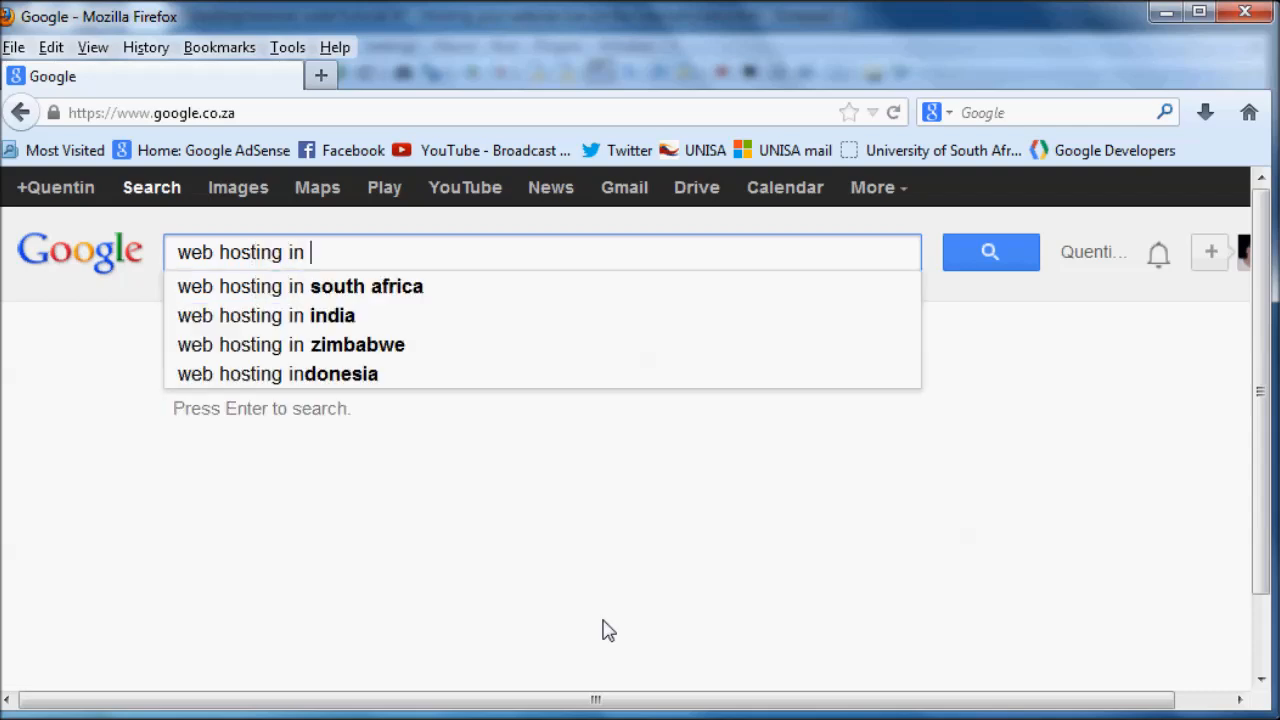
{"action": "type", "text": "south"}
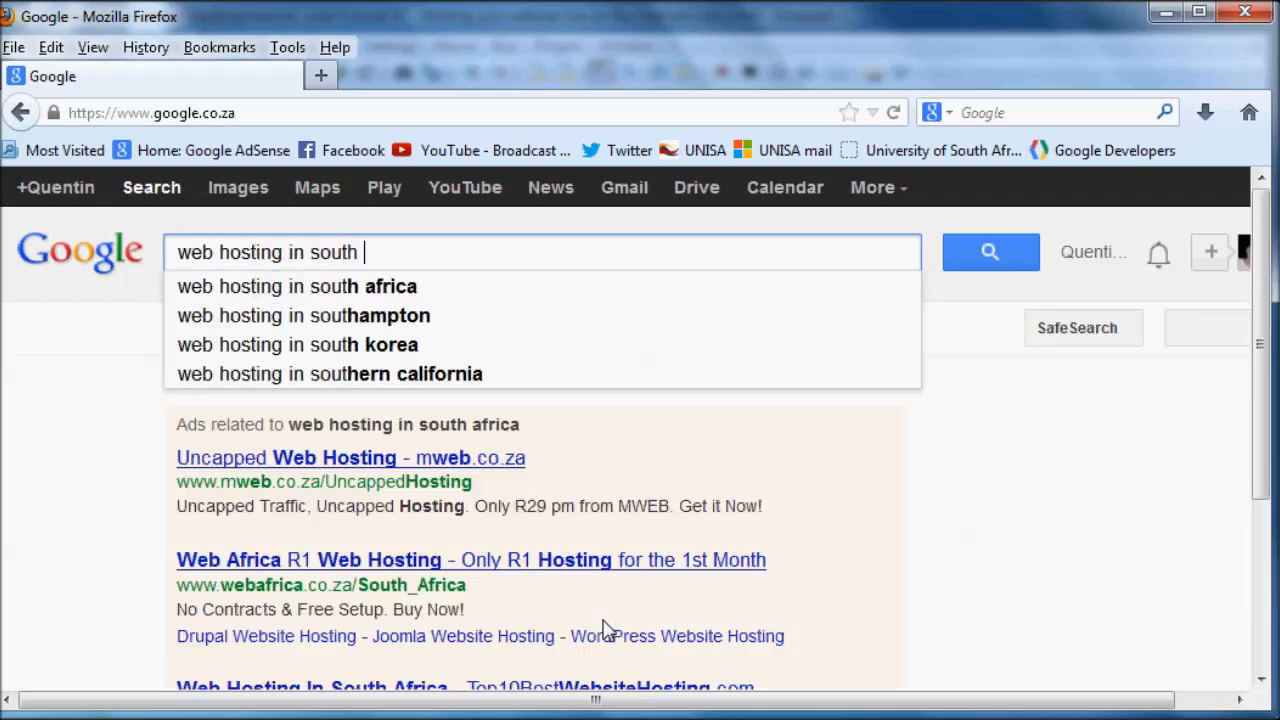
{"action": "key", "text": "Return"}
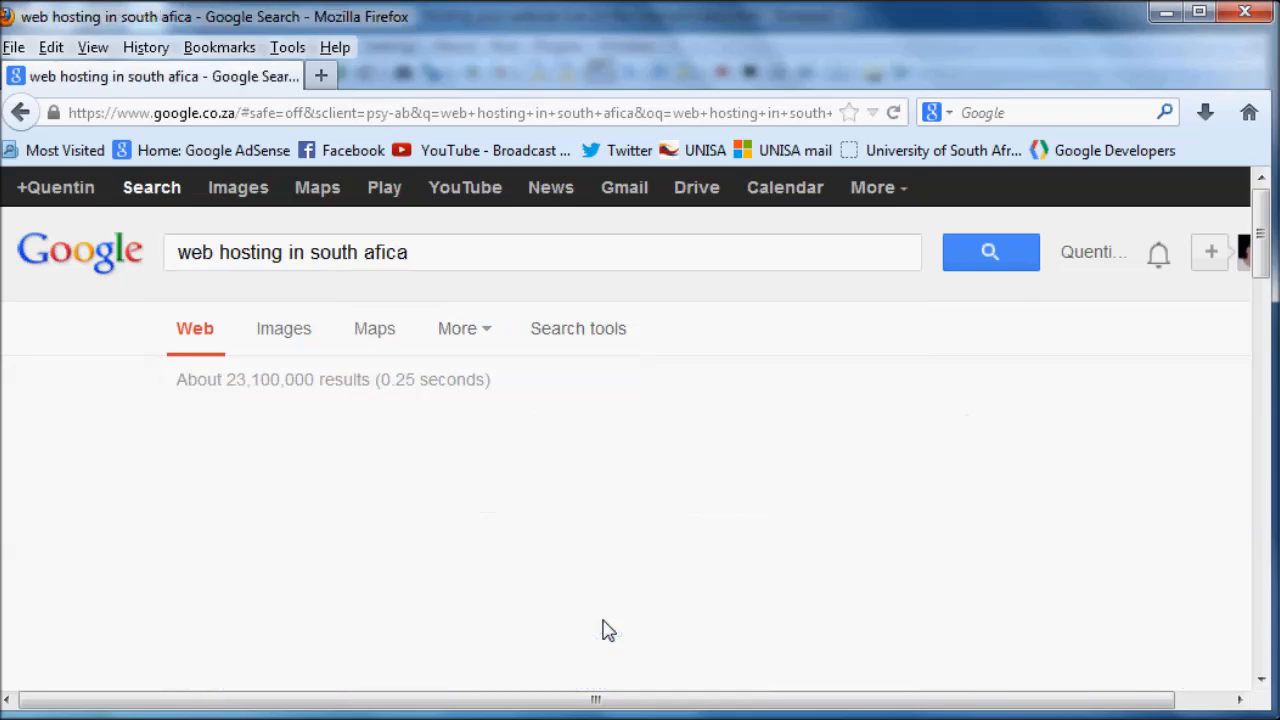
{"action": "scroll", "scroll_direction": "down", "scroll_amount": 3}
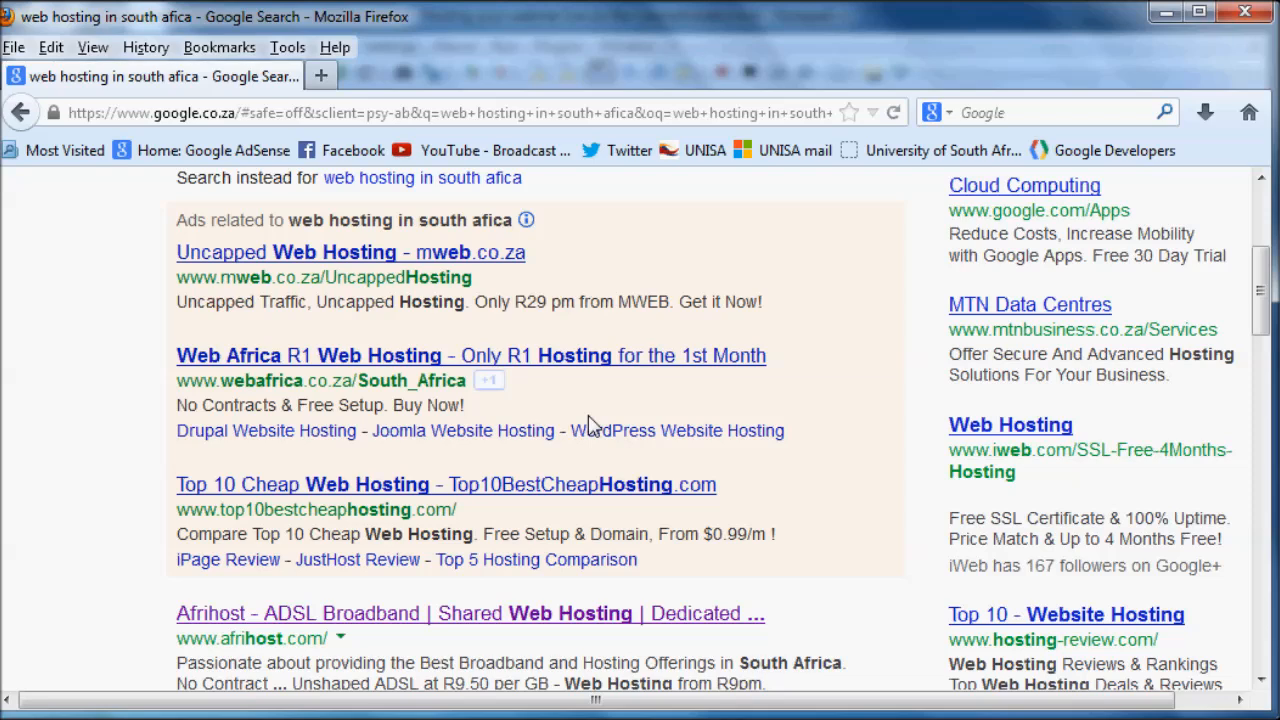
{"action": "scroll", "scroll_direction": "down", "scroll_amount": 3}
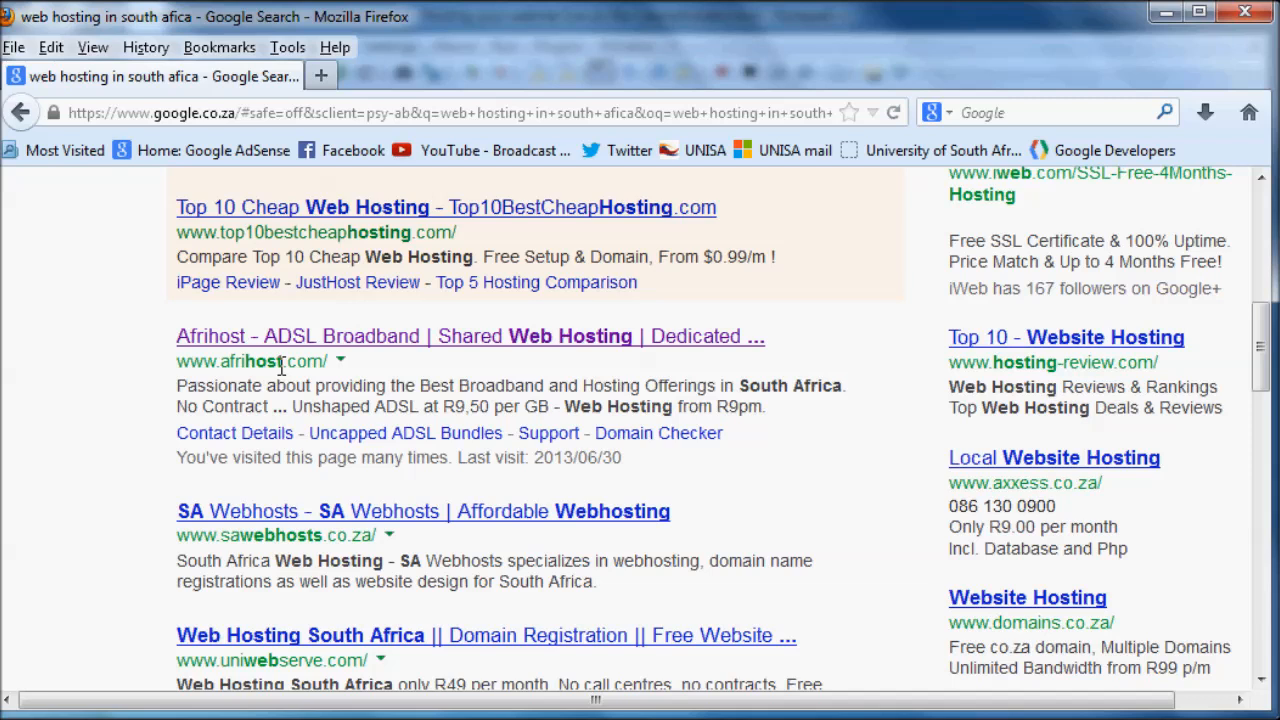
{"action": "mouse_move", "coordinate": [392, 338]}
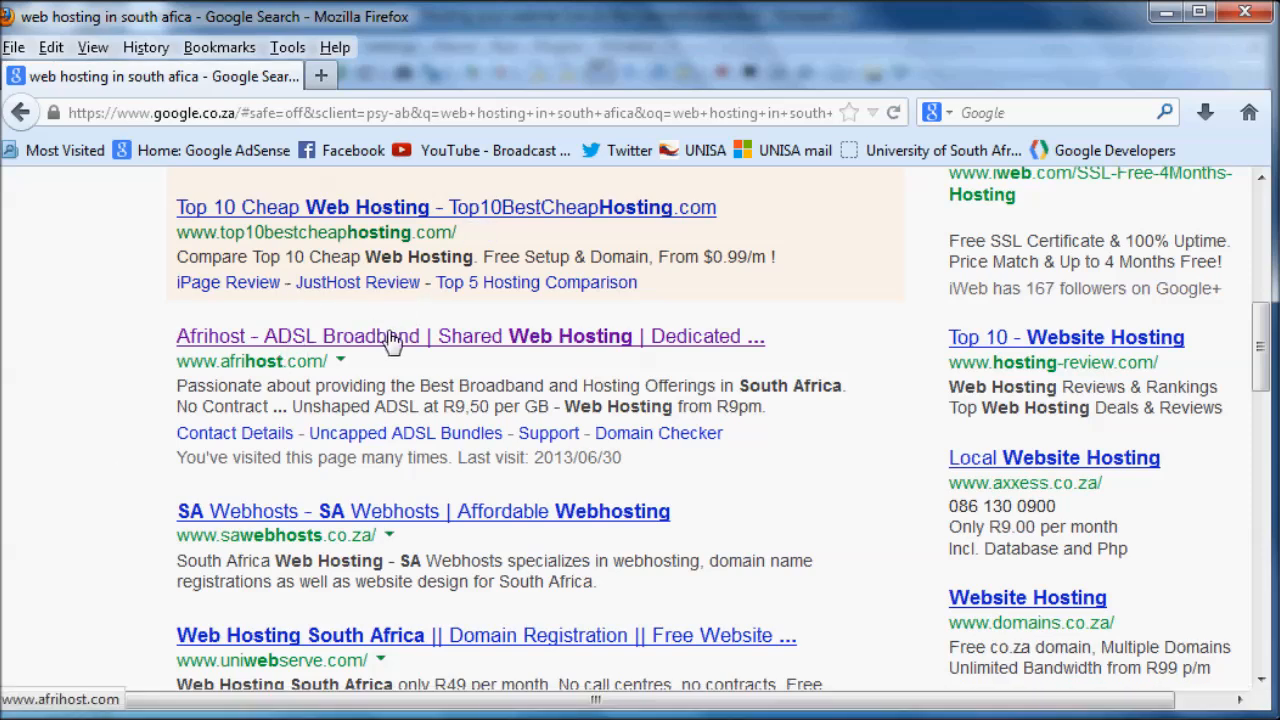
- Open the Afrihost site from the results and view its Entry Level Linux Hosting page from R9 per month
{"action": "left_click", "coordinate": [390, 336]}
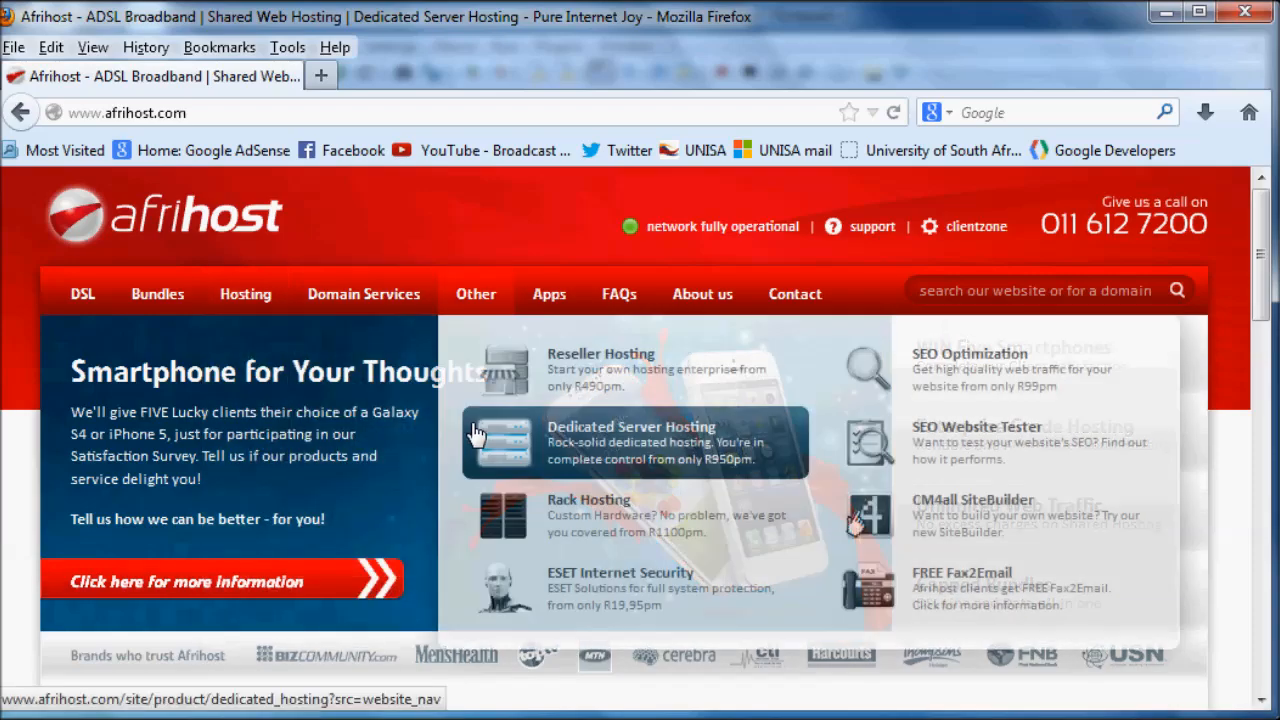
{"action": "mouse_move", "coordinate": [228, 272]}
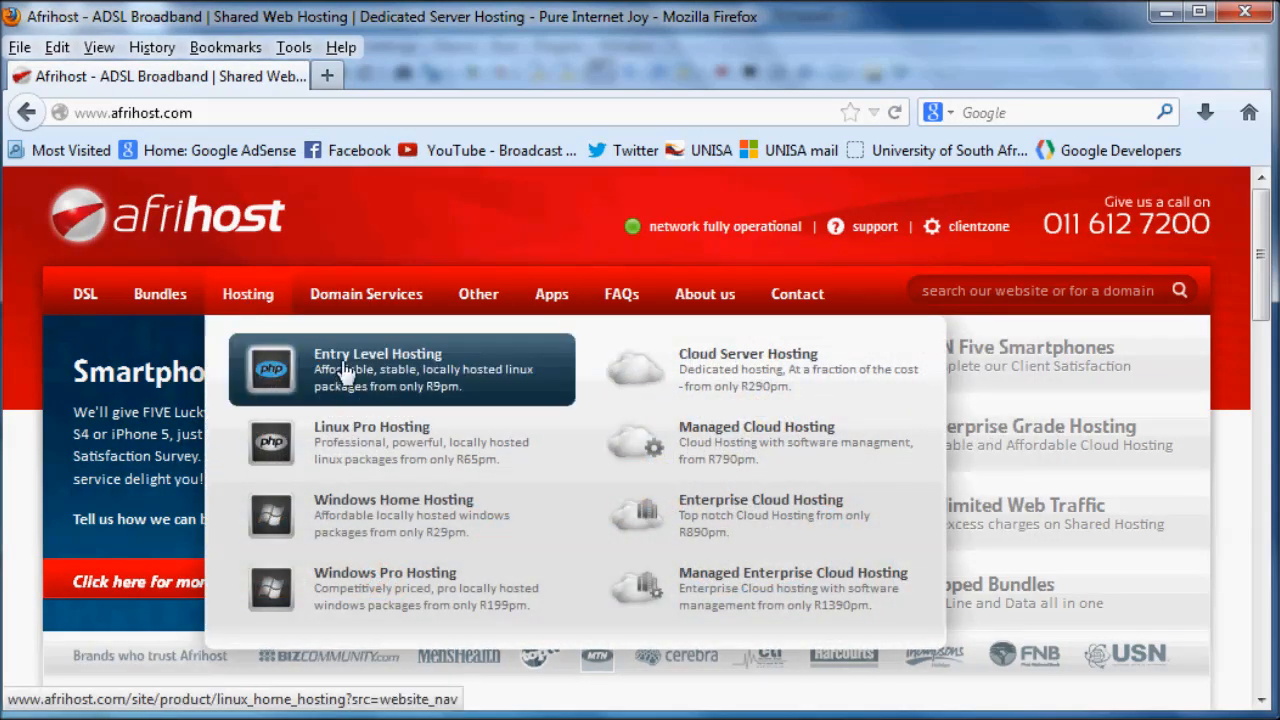
{"action": "left_click", "coordinate": [376, 370]}
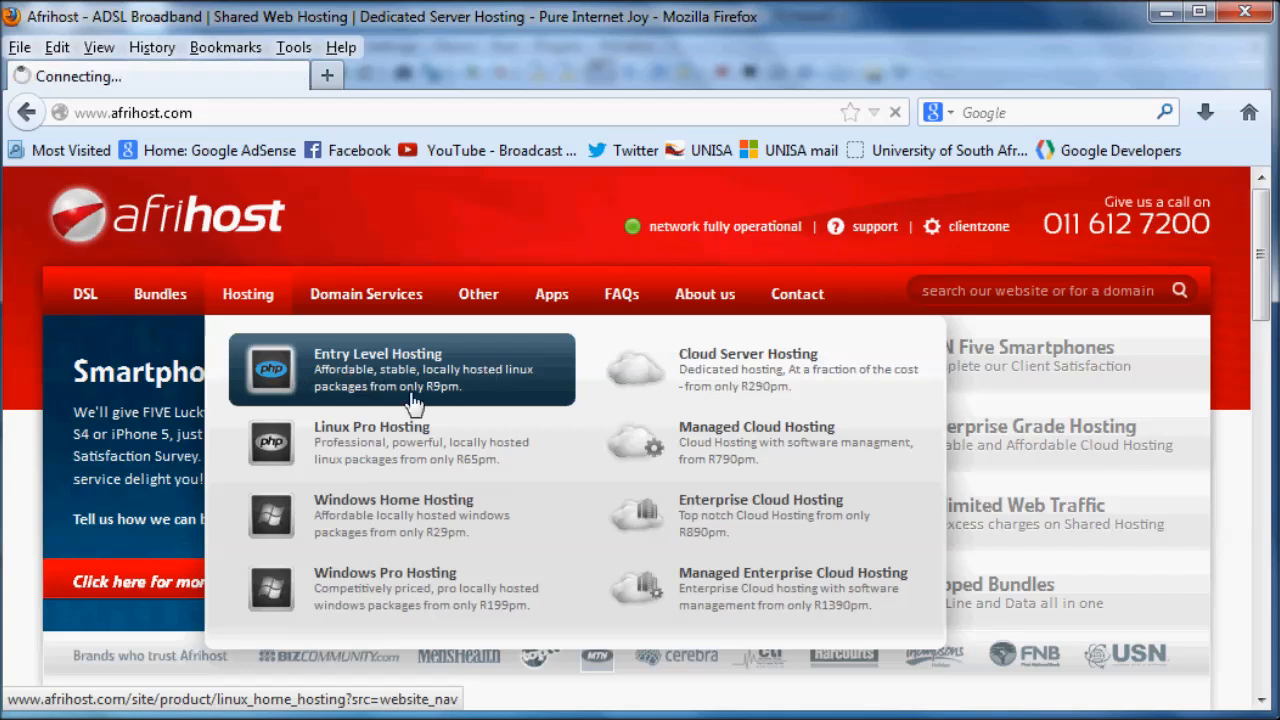
{"action": "left_click", "coordinate": [400, 368]}
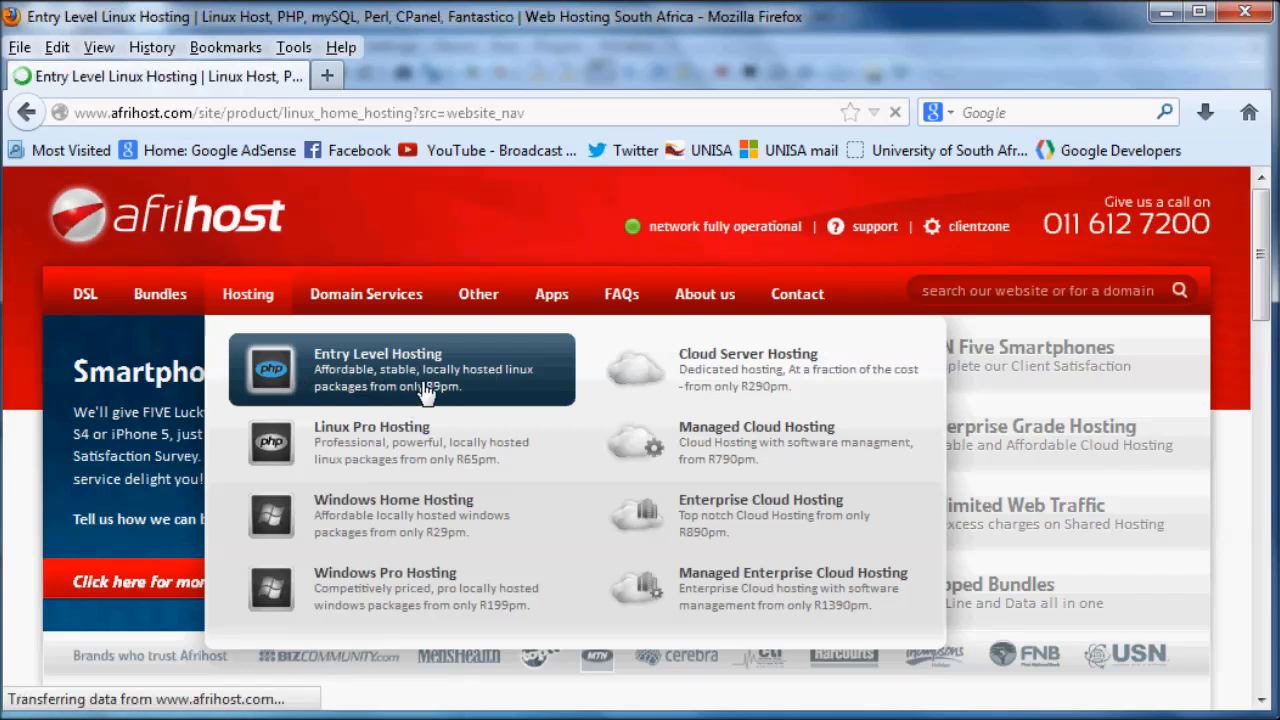
{"action": "left_click", "coordinate": [400, 370]}
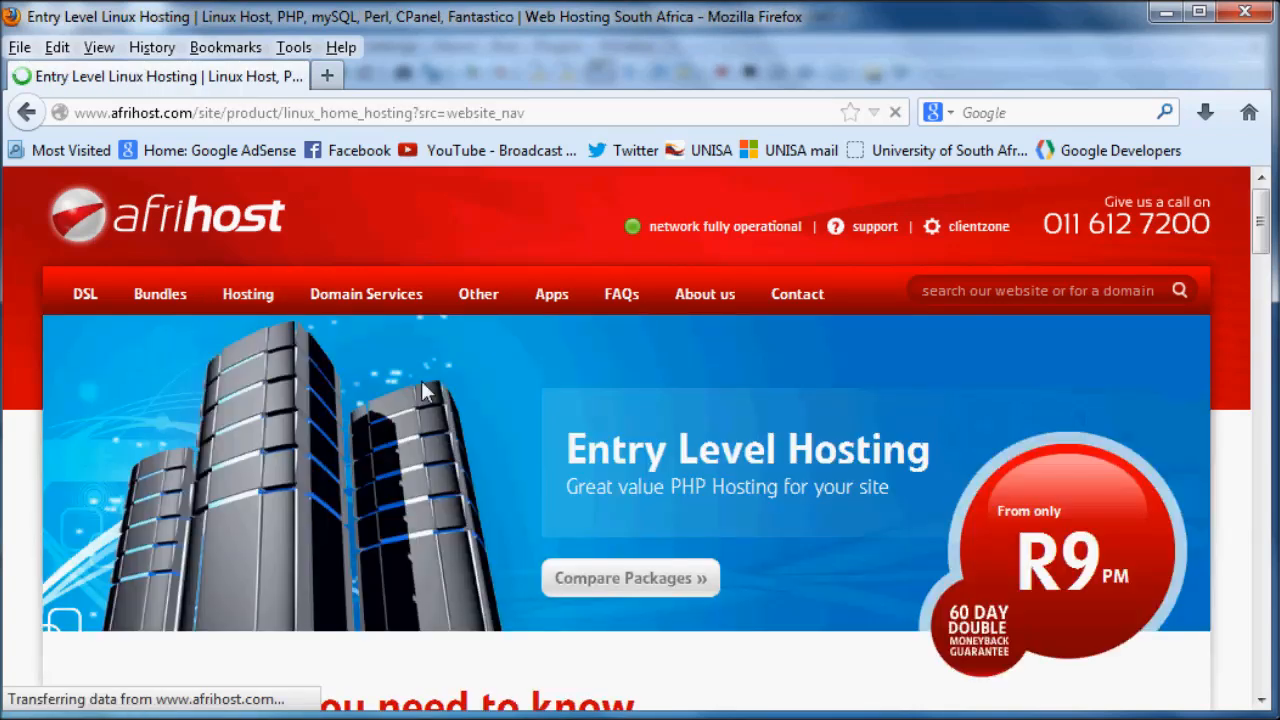
{"action": "scroll", "scroll_direction": "down", "scroll_amount": 3}
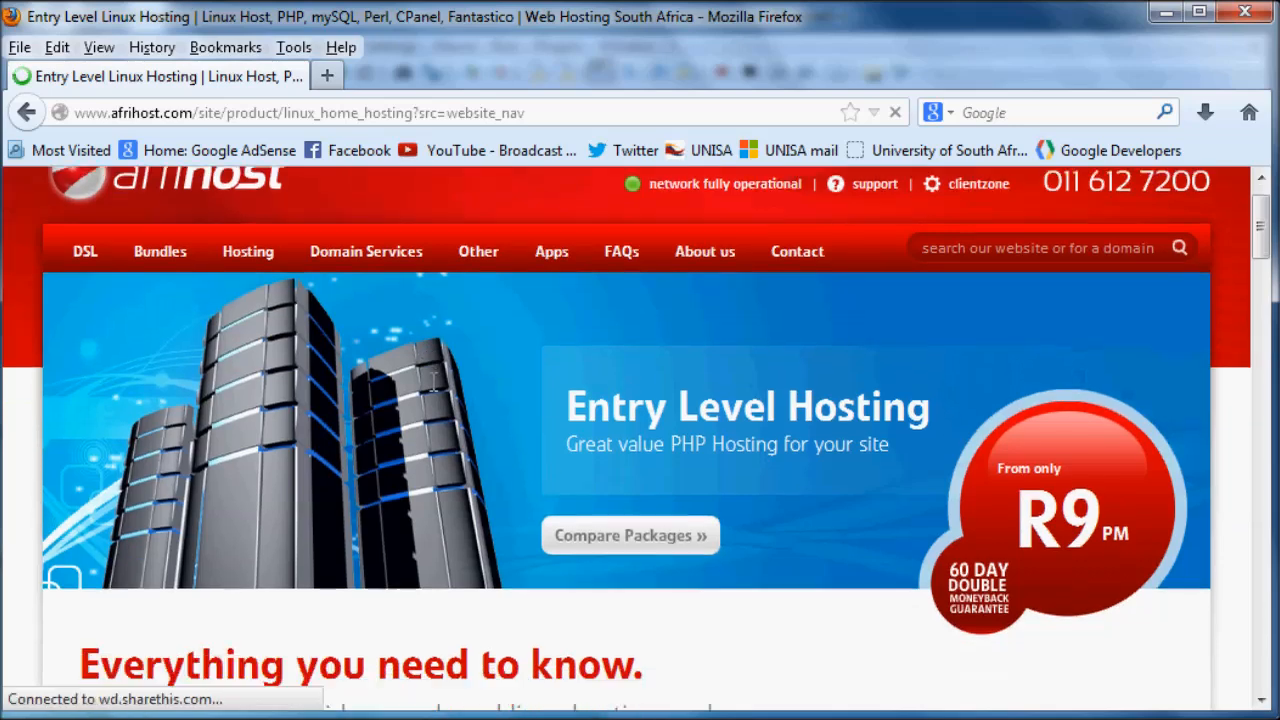
{"action": "scroll", "scroll_direction": "down", "scroll_amount": 3}
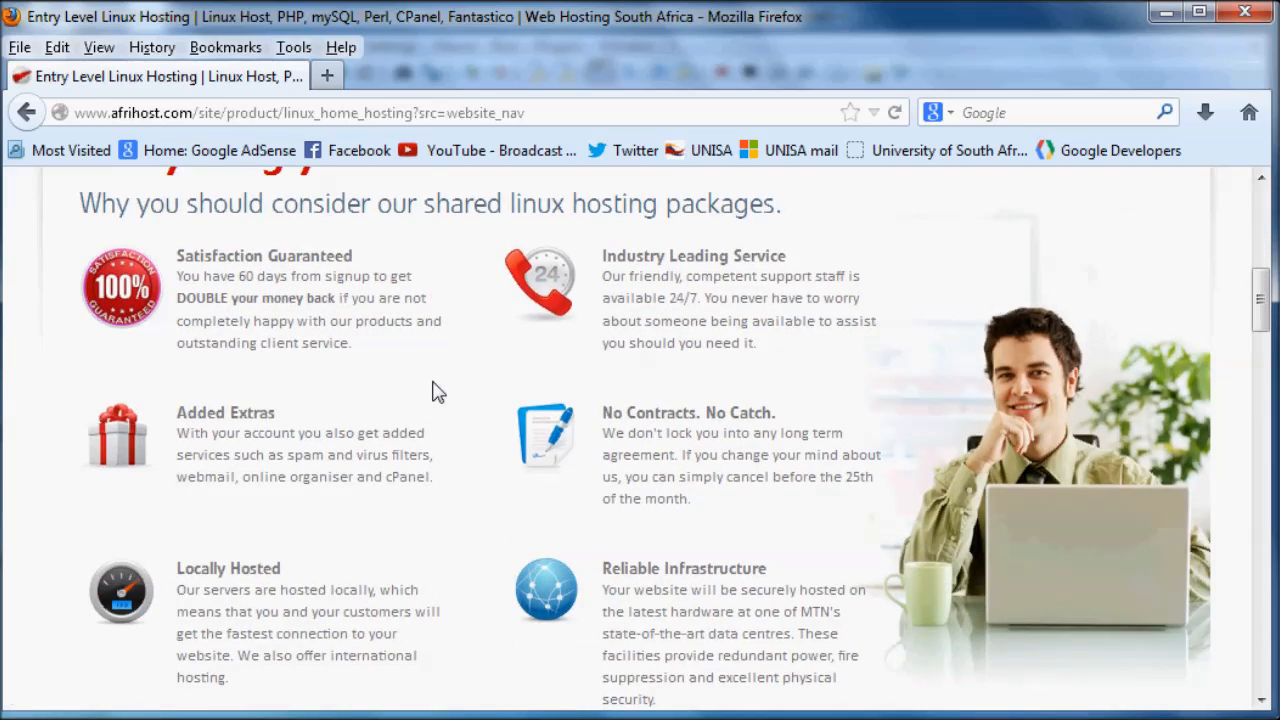
{"action": "scroll", "scroll_direction": "up", "scroll_amount": 3}
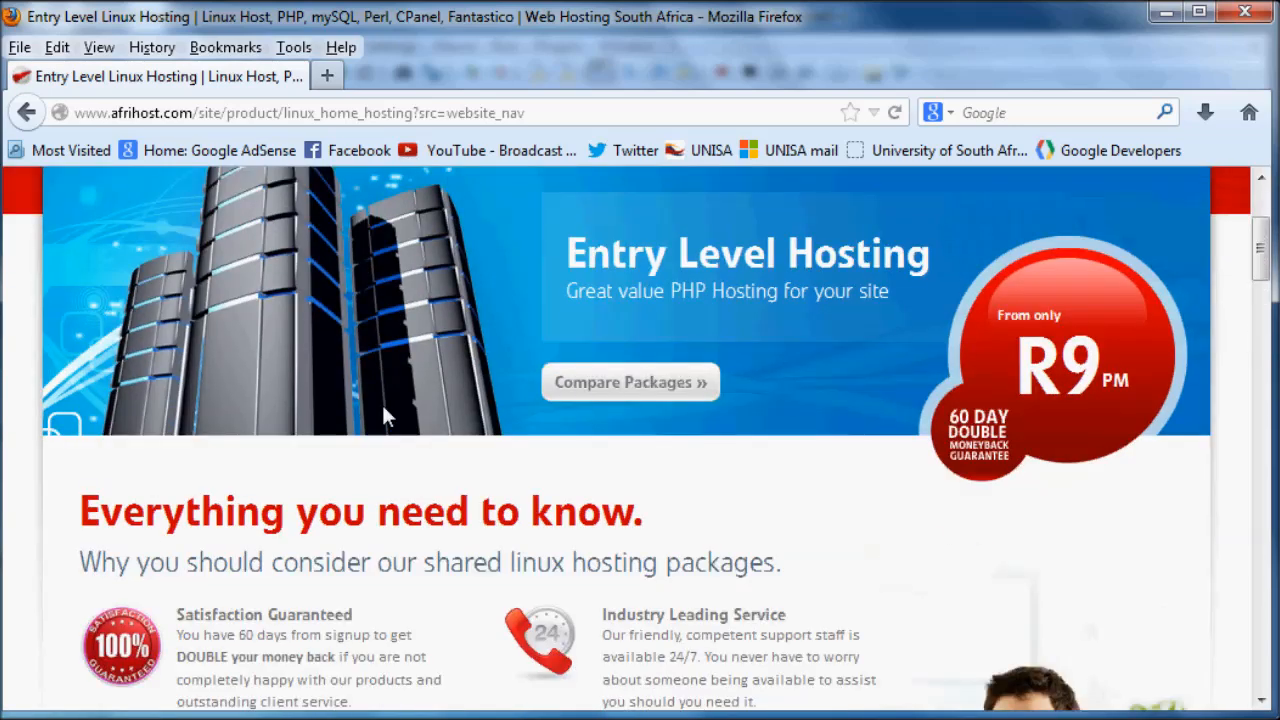
{"action": "scroll", "scroll_direction": "down", "scroll_amount": 3}
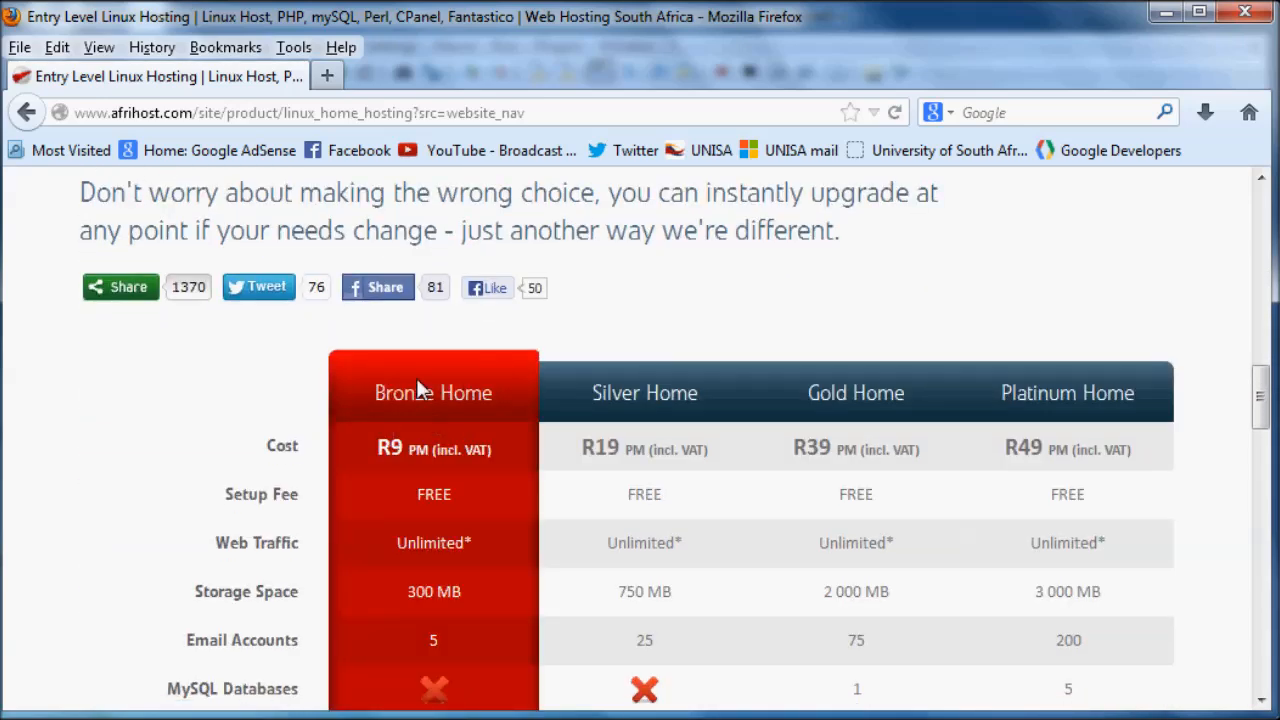
{"action": "scroll", "scroll_direction": "down", "scroll_amount": 3}
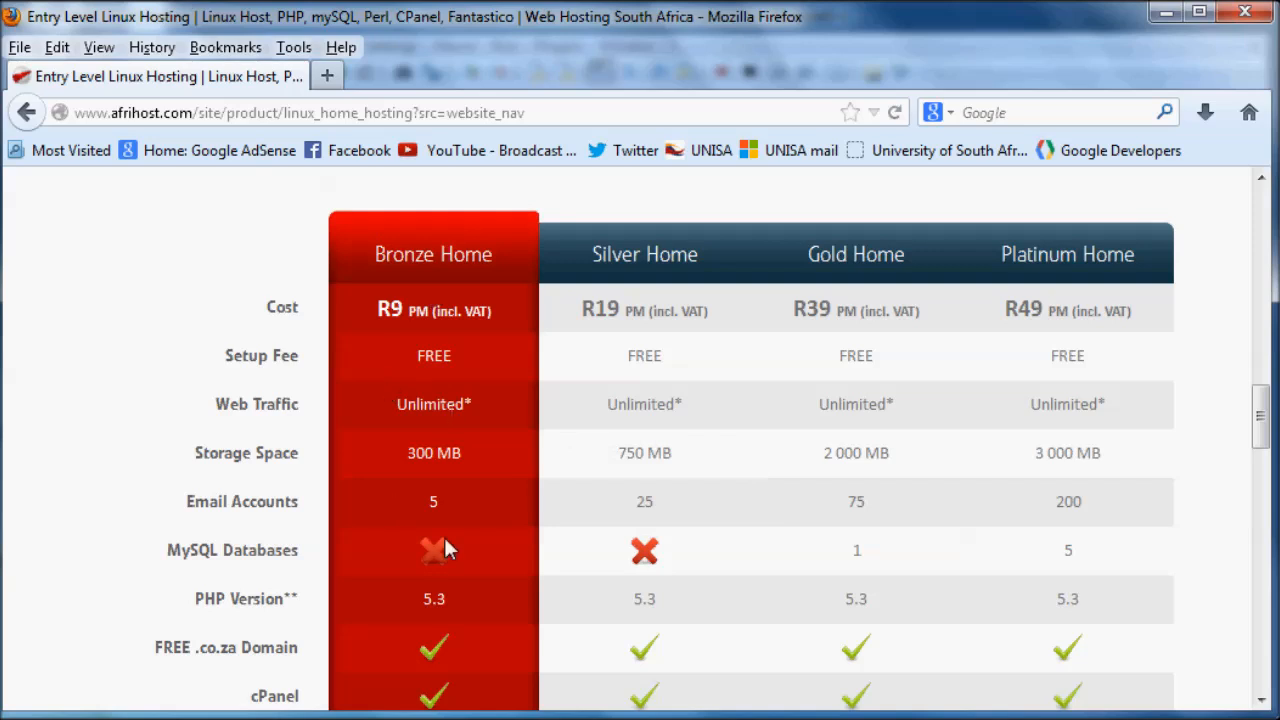
{"action": "scroll", "scroll_direction": "down", "scroll_amount": 3}
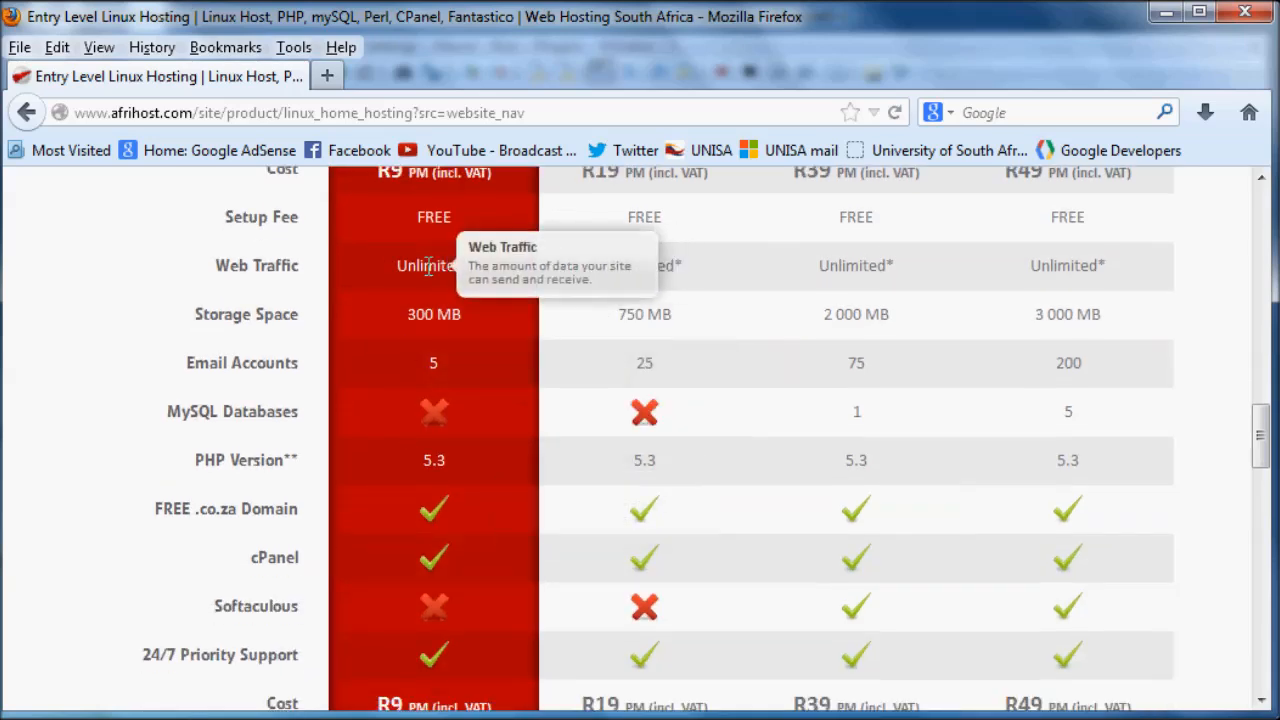
{"action": "mouse_move", "coordinate": [478, 218]}
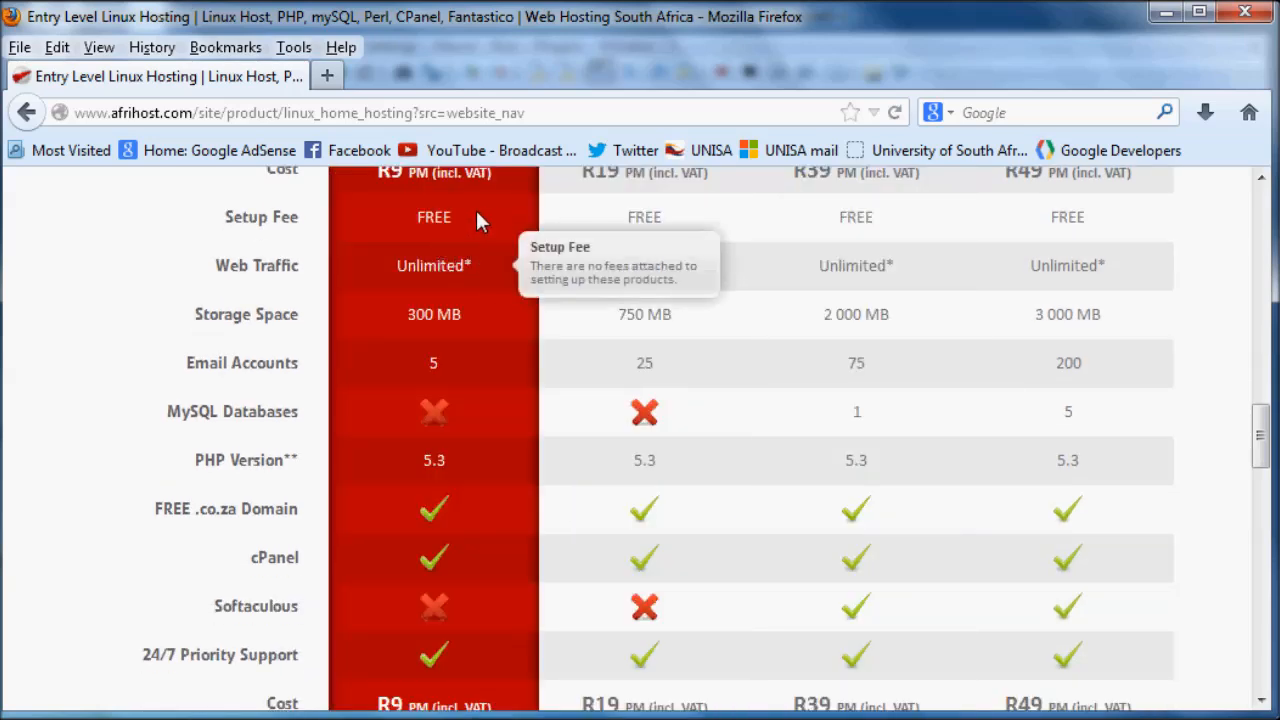
{"action": "mouse_move", "coordinate": [264, 376]}
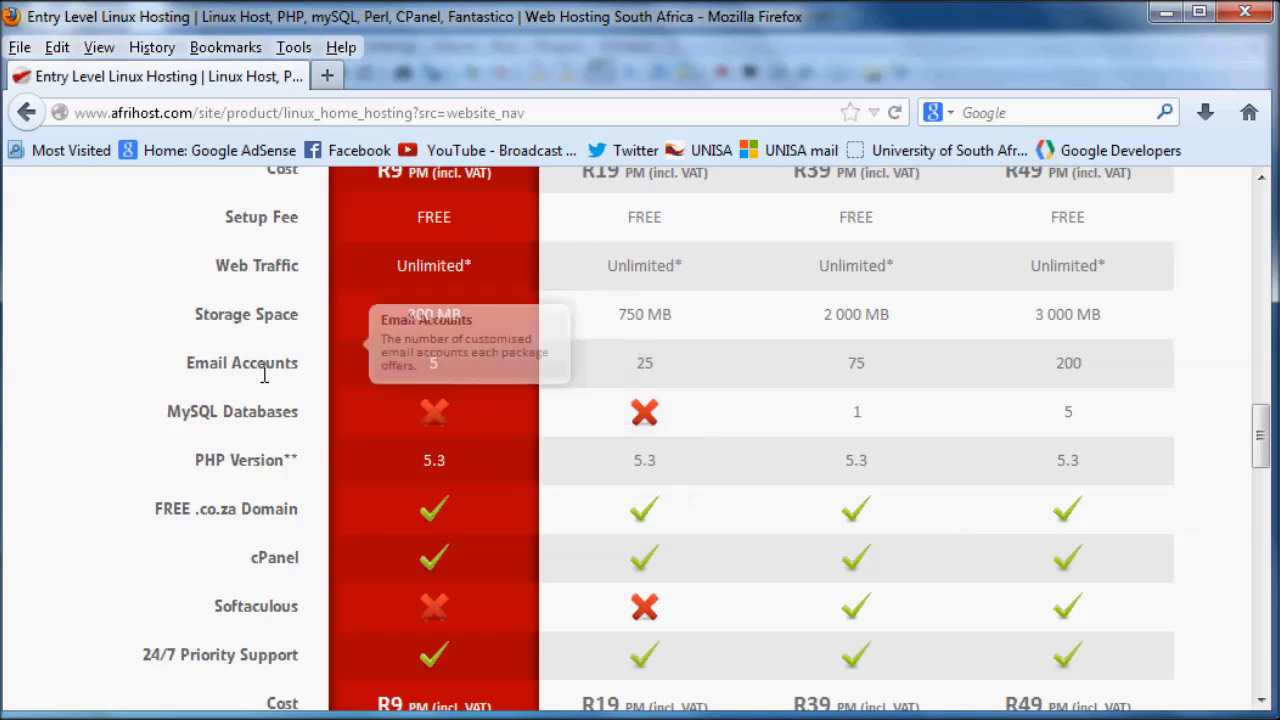
{"action": "mouse_move", "coordinate": [316, 476]}
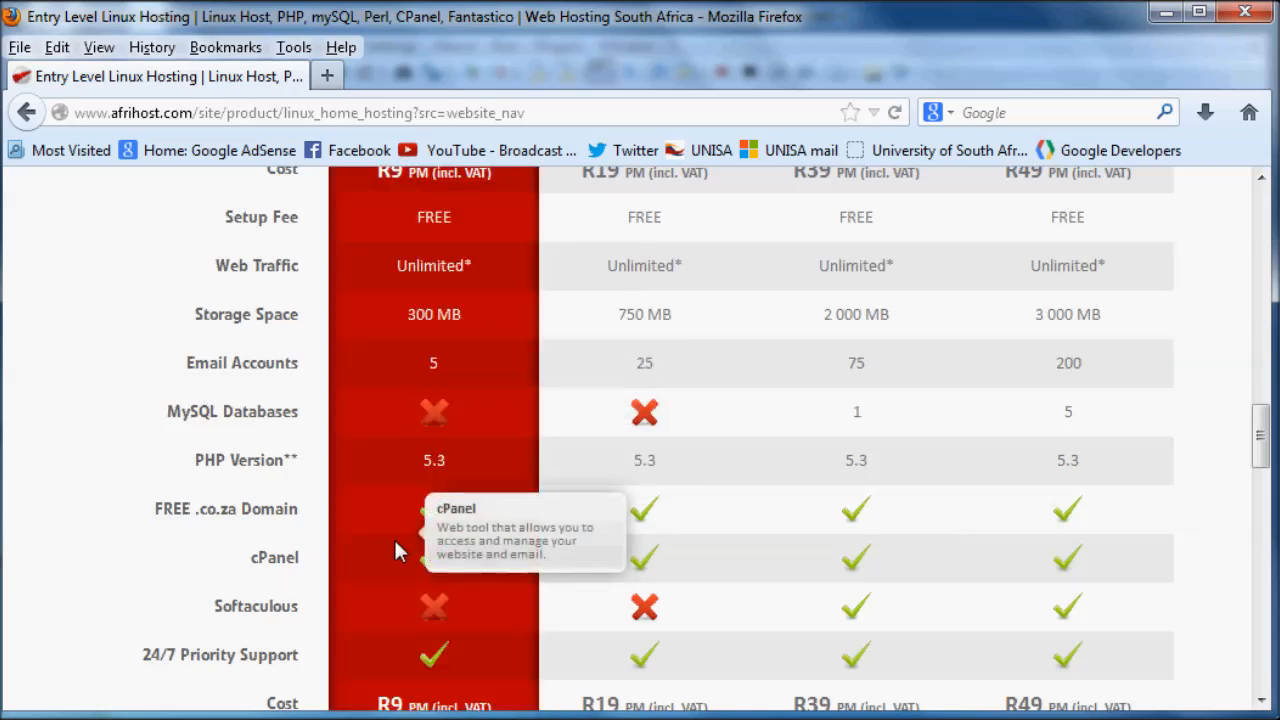
{"action": "mouse_move", "coordinate": [460, 424]}
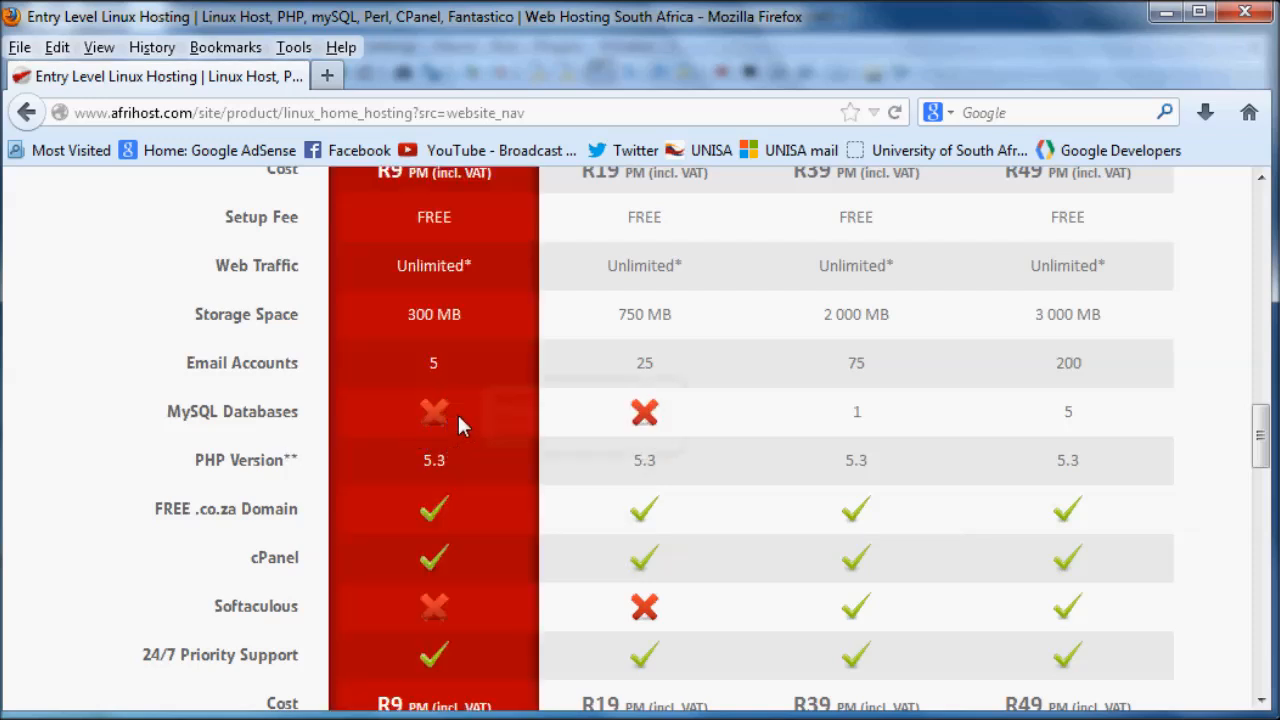
{"action": "mouse_move", "coordinate": [410, 440]}
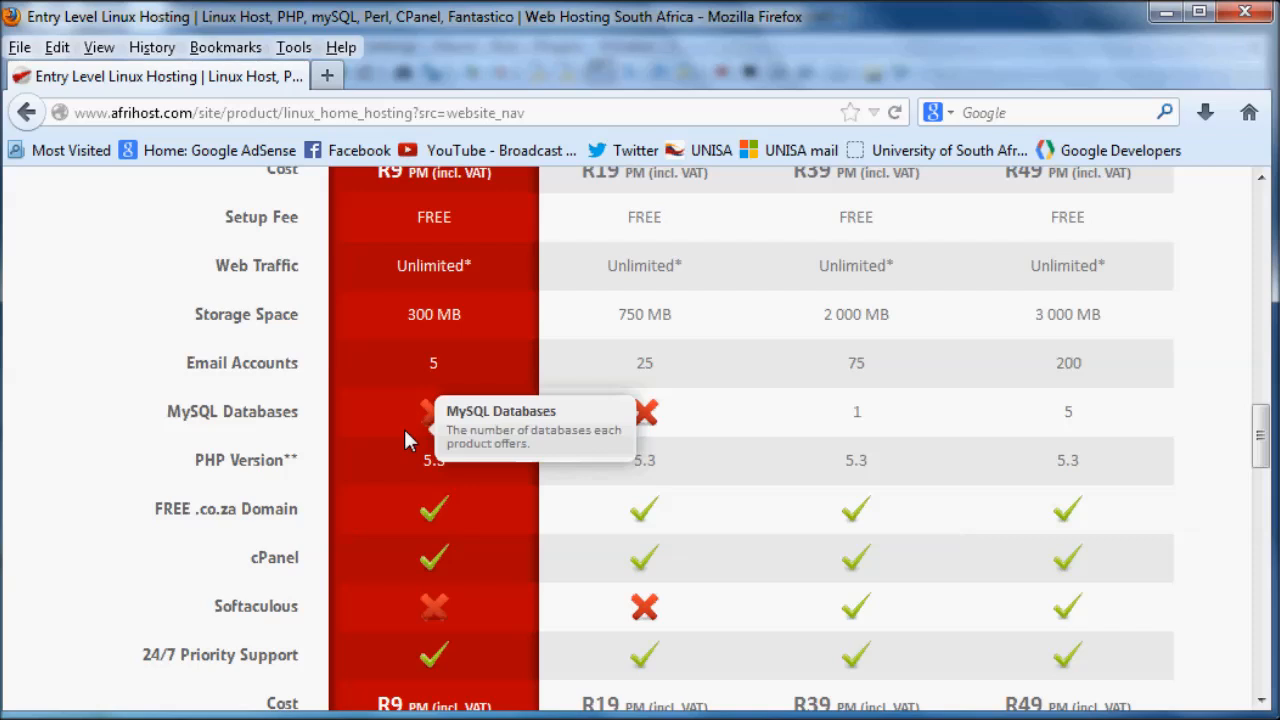
{"action": "scroll", "scroll_direction": "down", "scroll_amount": 3}
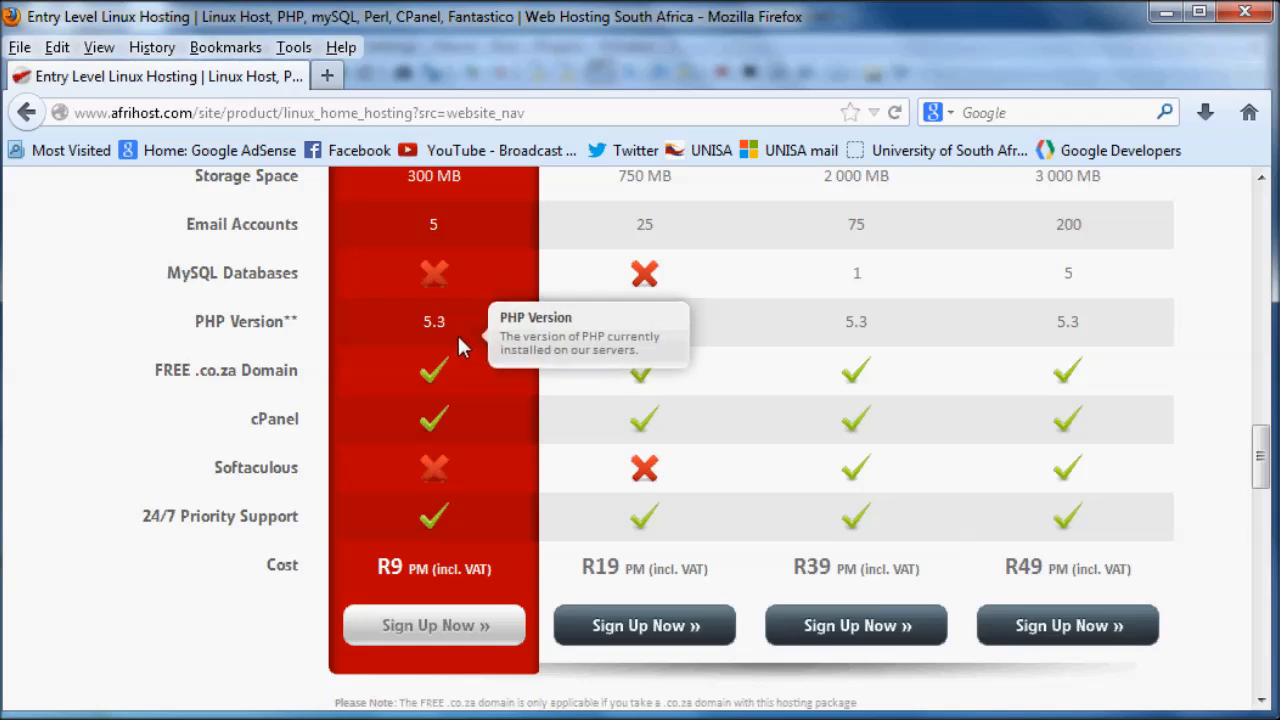
{"action": "mouse_move", "coordinate": [452, 424]}
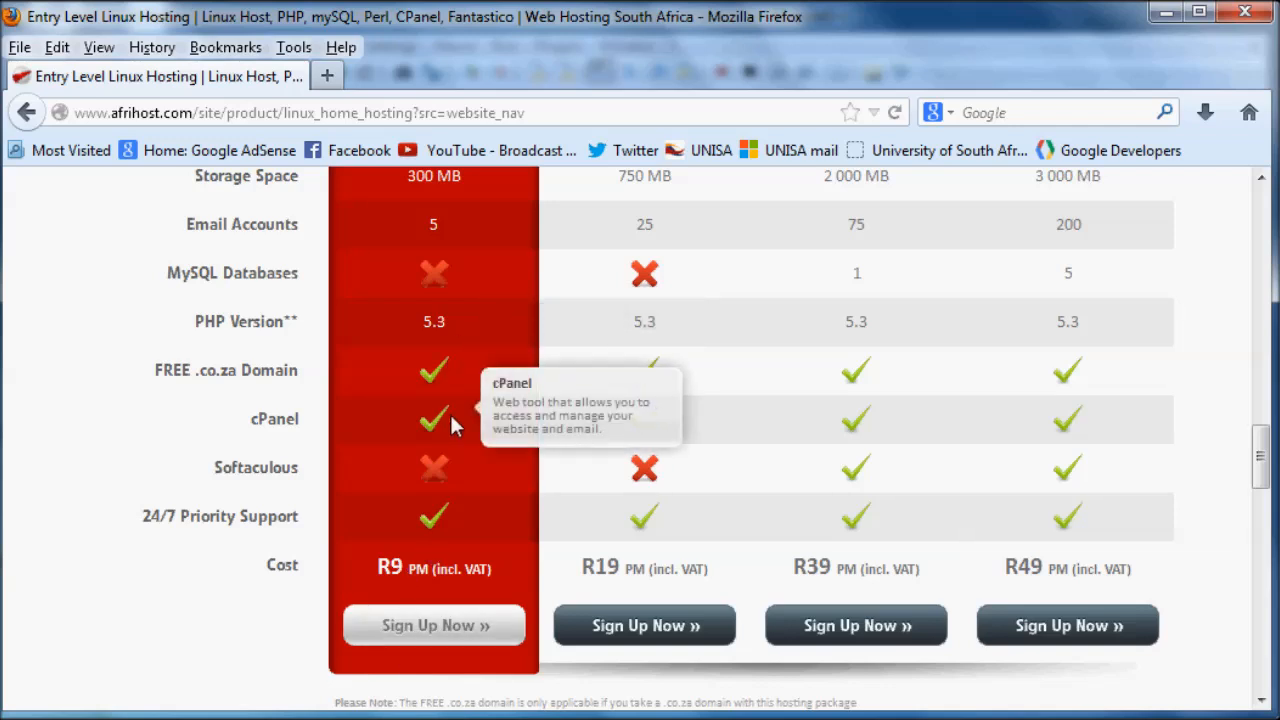
{"action": "scroll", "scroll_direction": "up", "scroll_amount": 3}
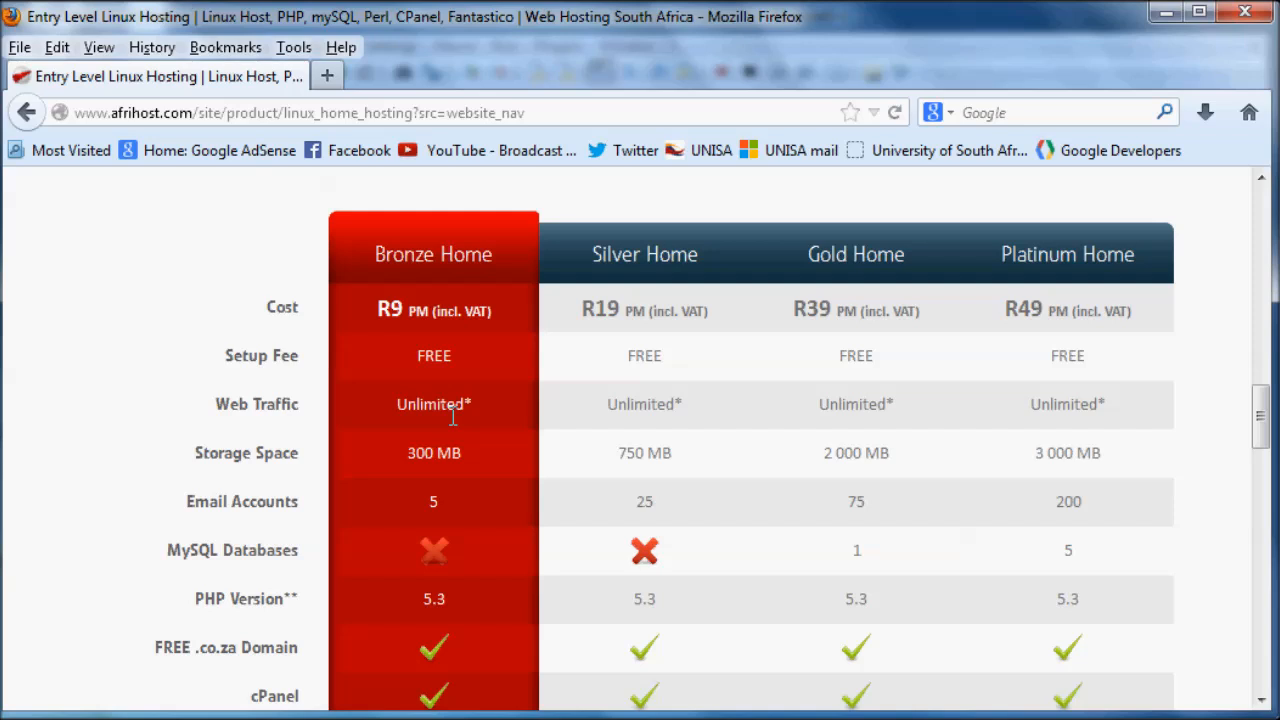
{"action": "mouse_move", "coordinate": [444, 272]}
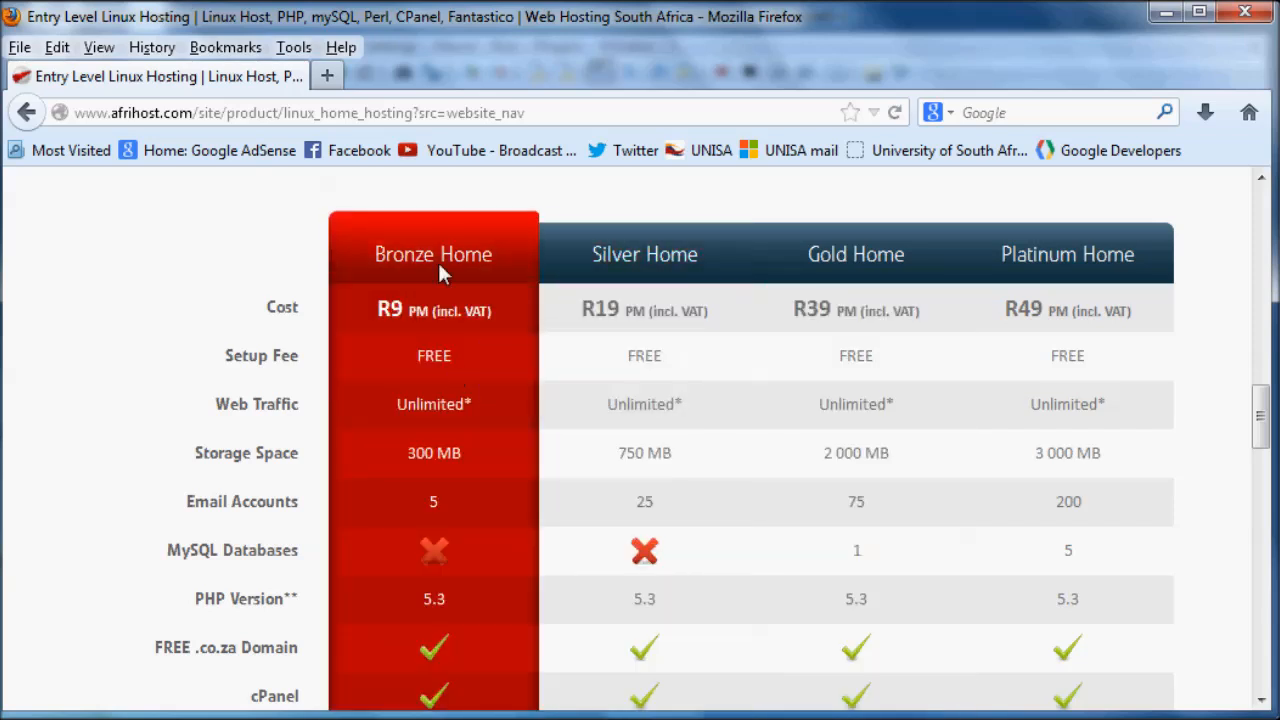
{"action": "scroll", "scroll_direction": "down", "scroll_amount": 3}
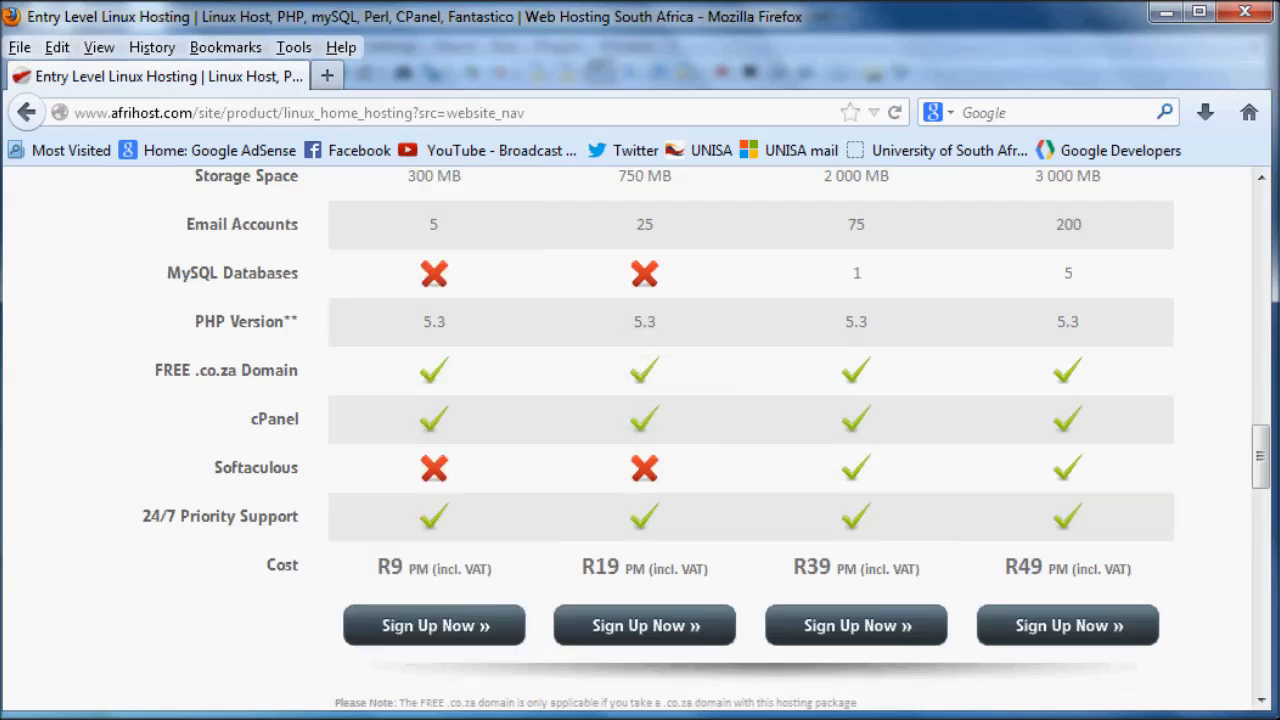
{"action": "scroll", "scroll_direction": "down", "scroll_amount": 3}
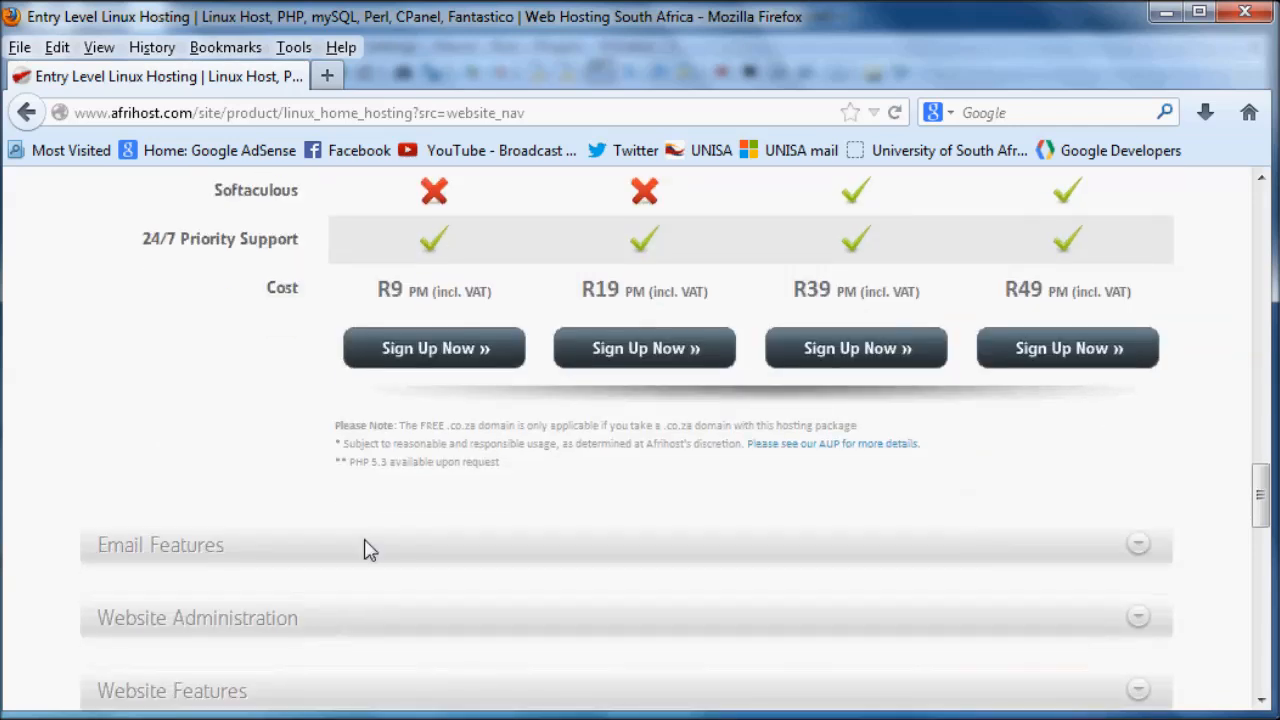
{"action": "mouse_move", "coordinate": [434, 348]}
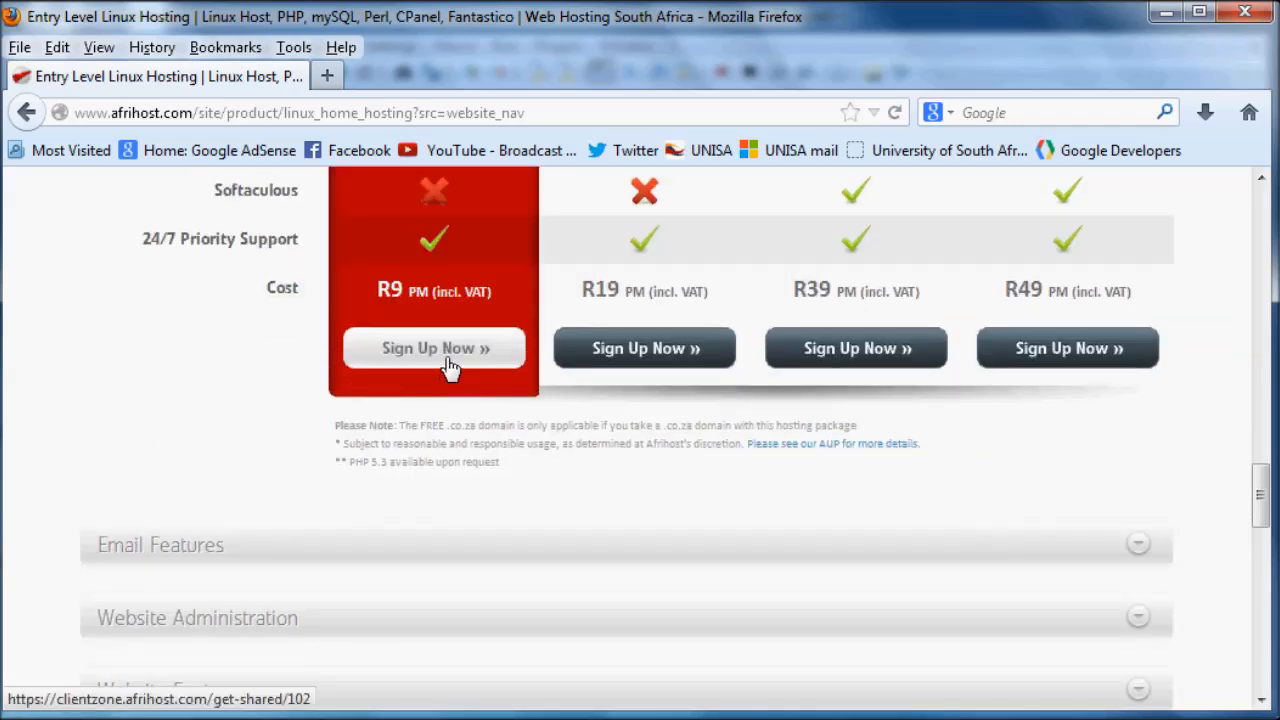
- Sign up for the Bronze Home package, review the R9 monthly hosting details and proceed to client details
{"action": "left_click", "coordinate": [434, 348]}
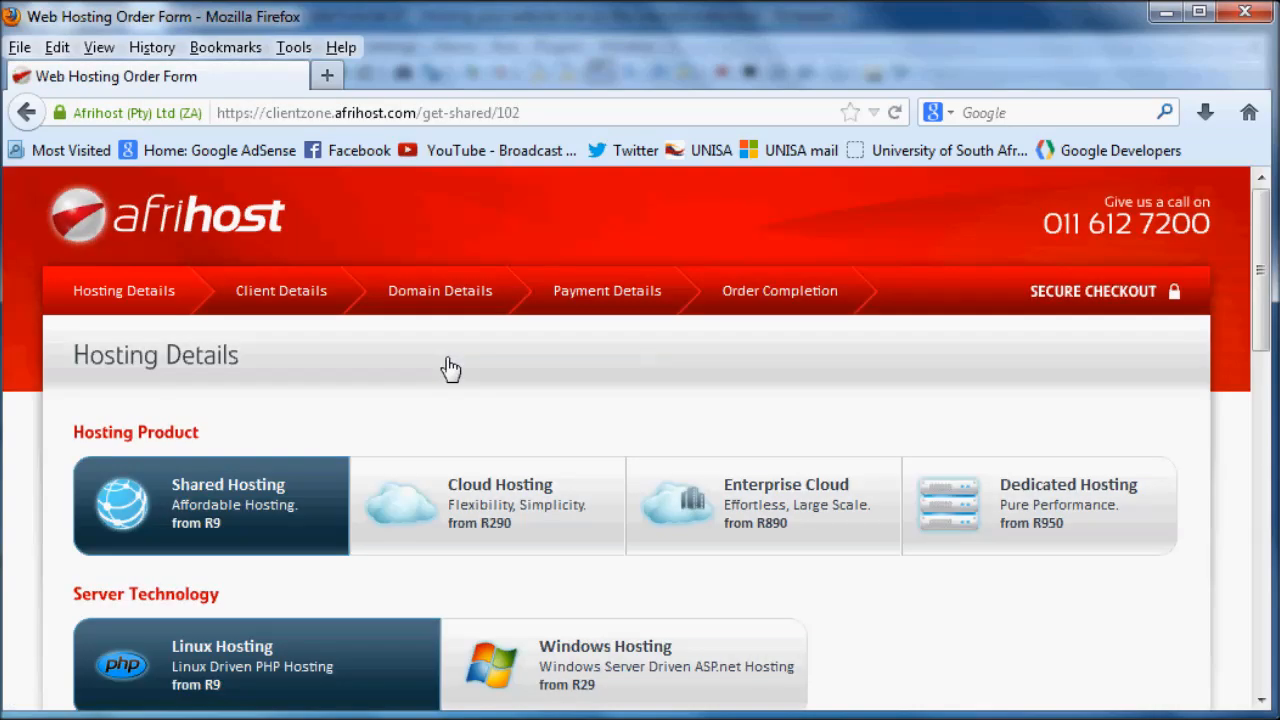
{"action": "mouse_move", "coordinate": [436, 414]}
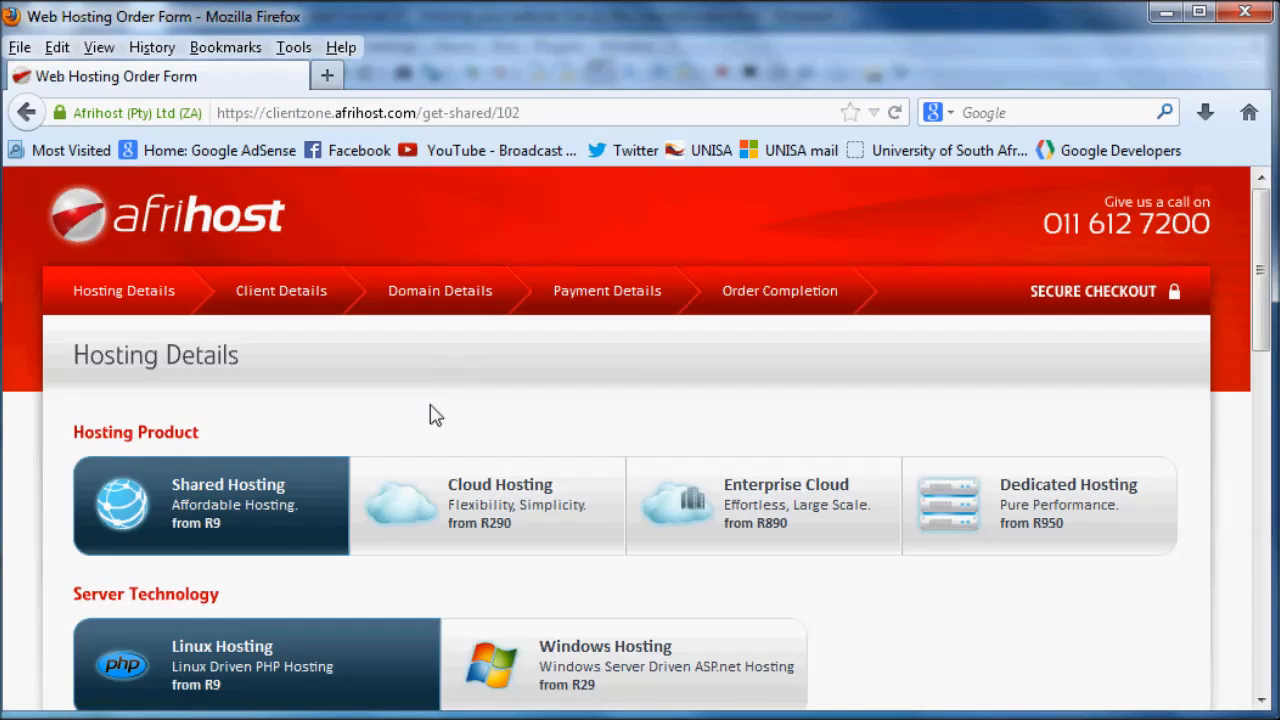
{"action": "scroll", "scroll_direction": "down", "scroll_amount": 3}
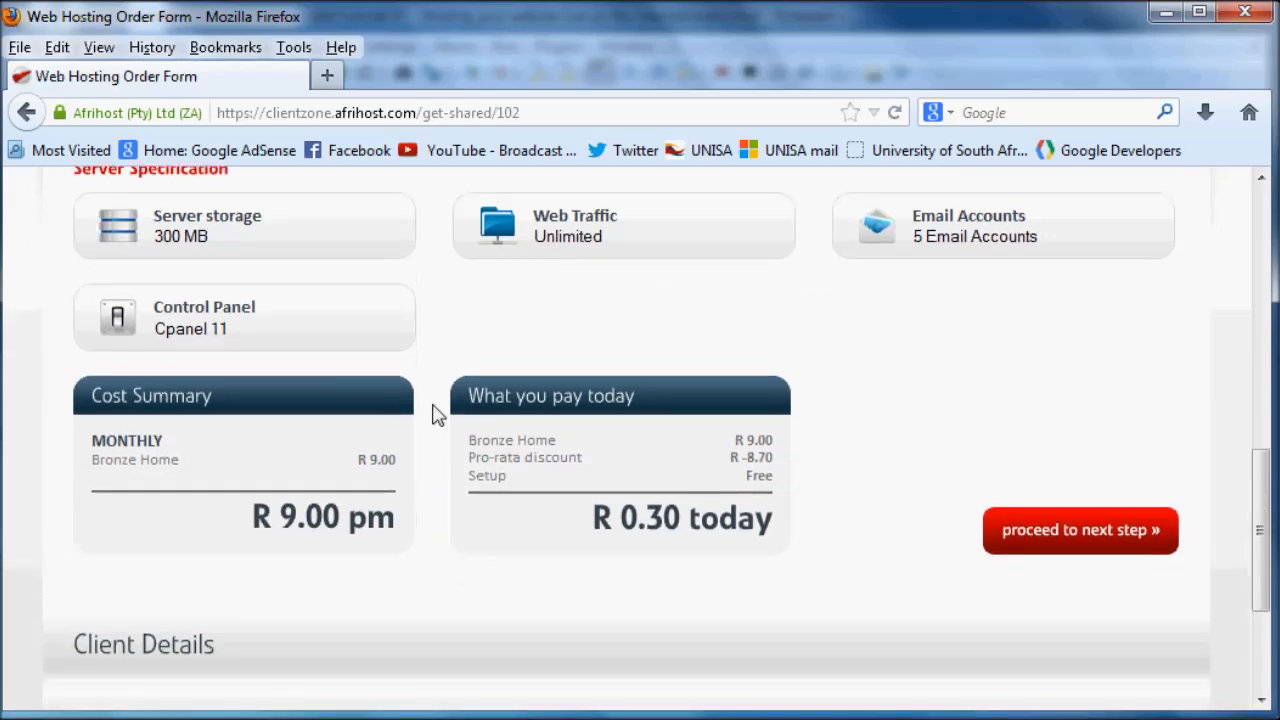
{"action": "scroll", "scroll_direction": "up", "scroll_amount": 3}
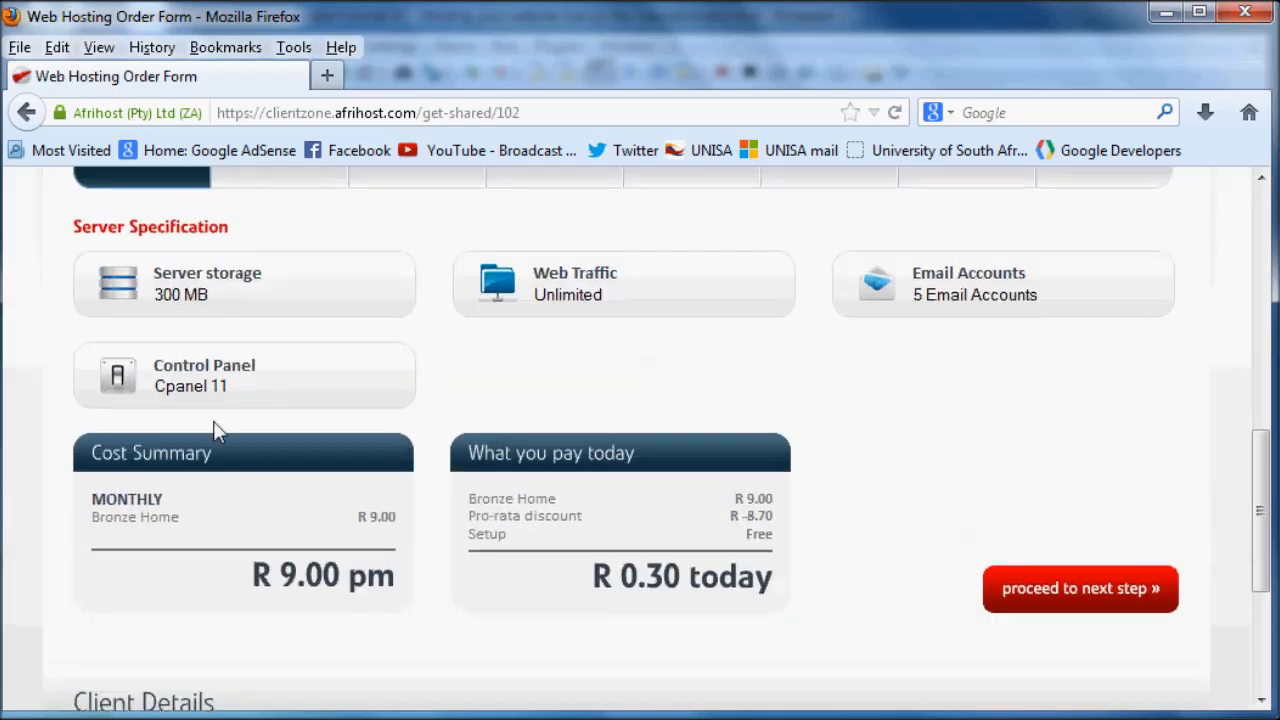
{"action": "mouse_move", "coordinate": [1080, 588]}
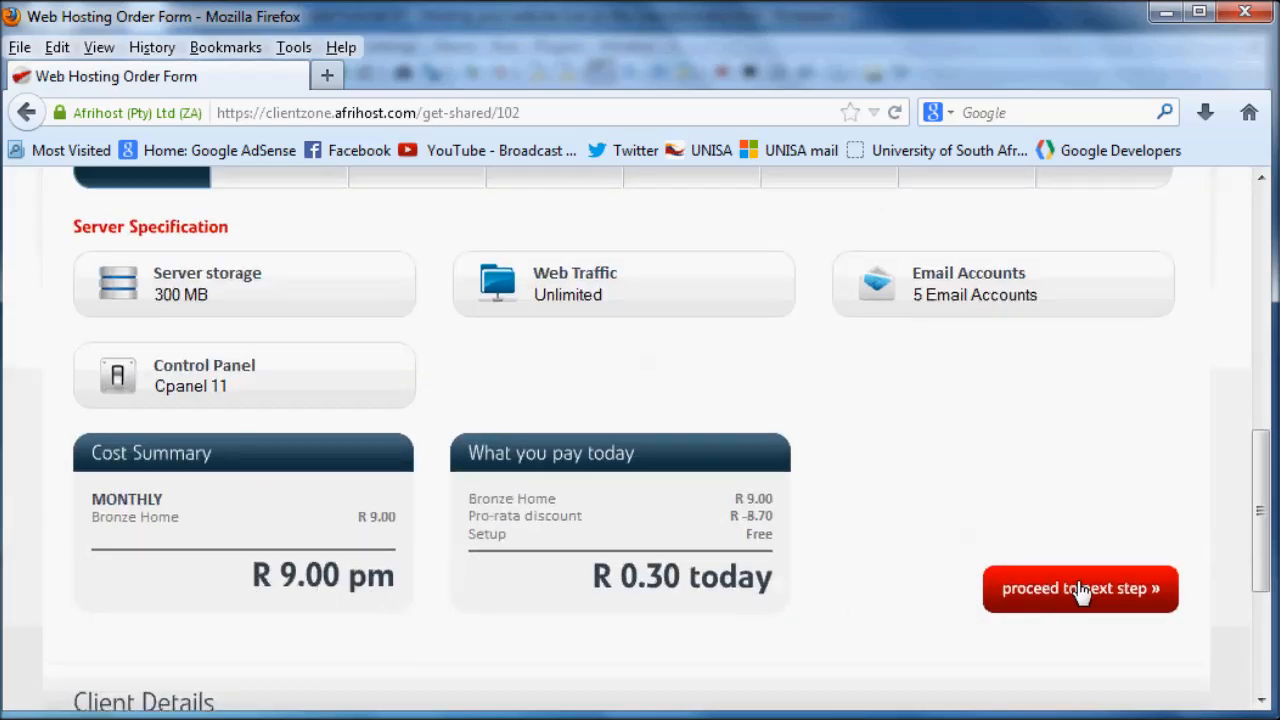
{"action": "left_click", "coordinate": [1080, 588]}
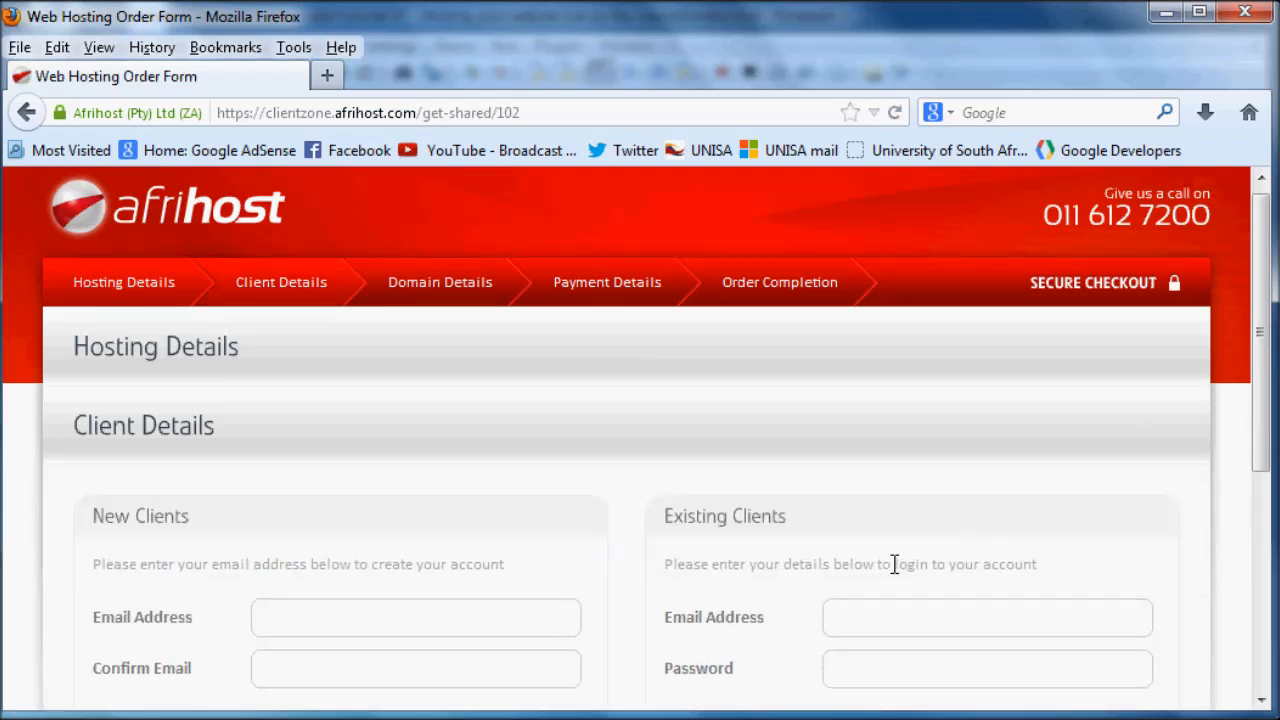
{"action": "scroll", "scroll_direction": "down", "scroll_amount": 3}
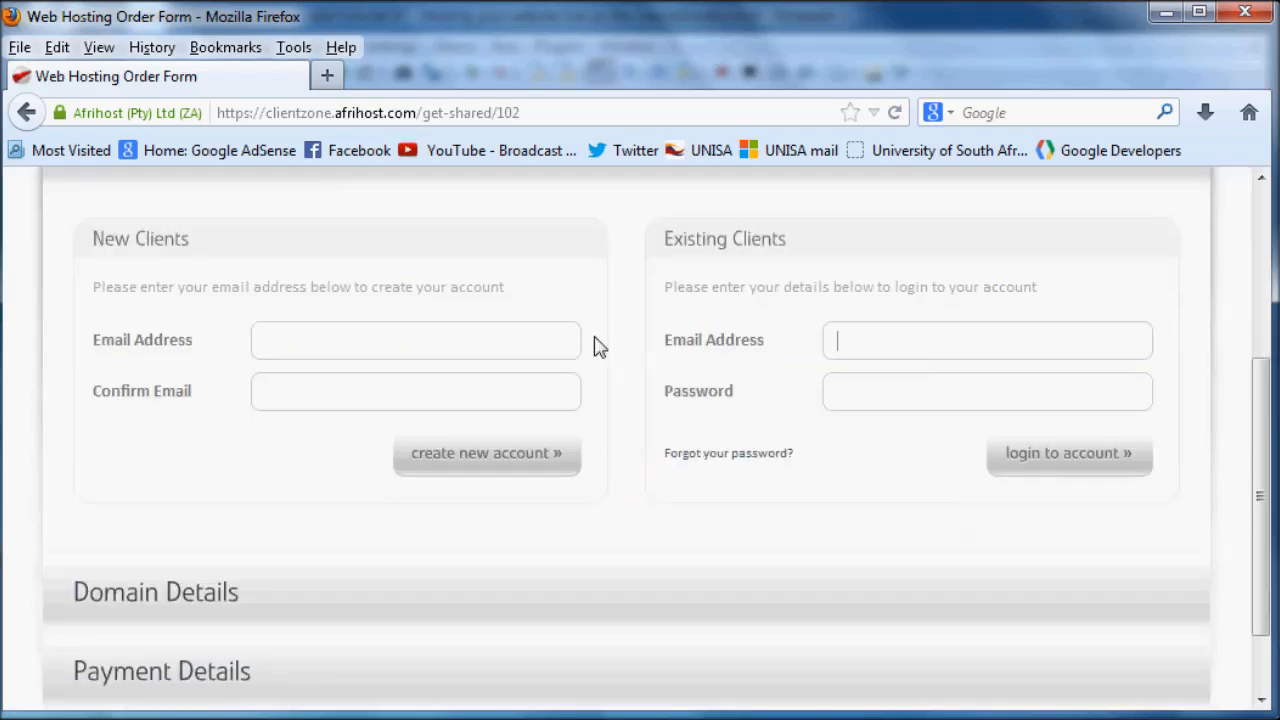
{"action": "mouse_move", "coordinate": [96, 350]}
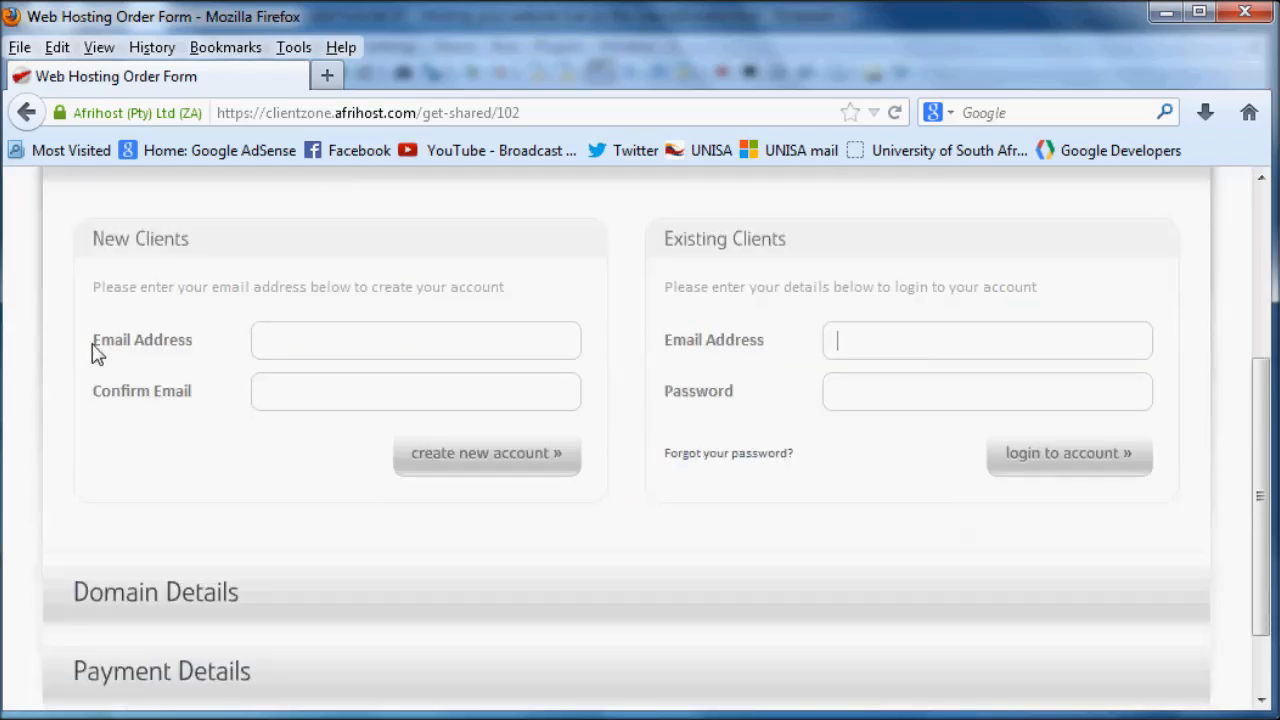
{"action": "scroll", "scroll_direction": "up", "scroll_amount": 3}
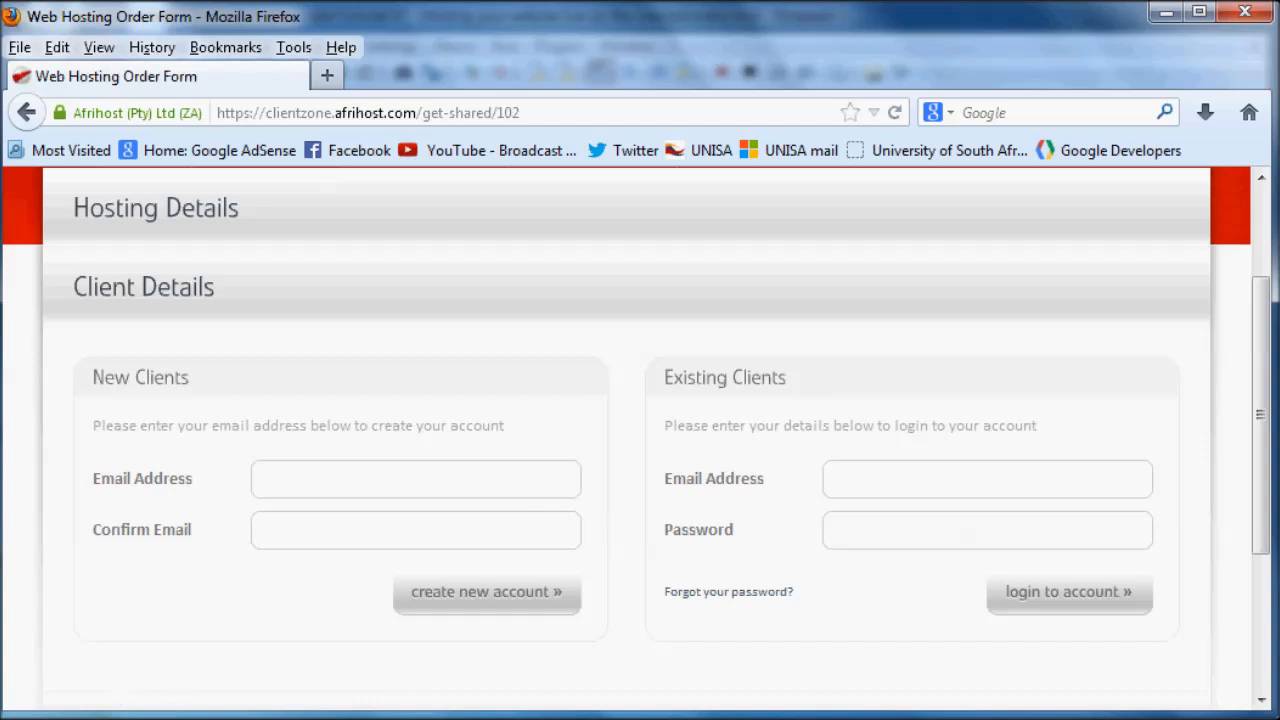
- Continue as an existing client and choose to register a new domain on the order form
{"action": "left_click", "coordinate": [1068, 592]}
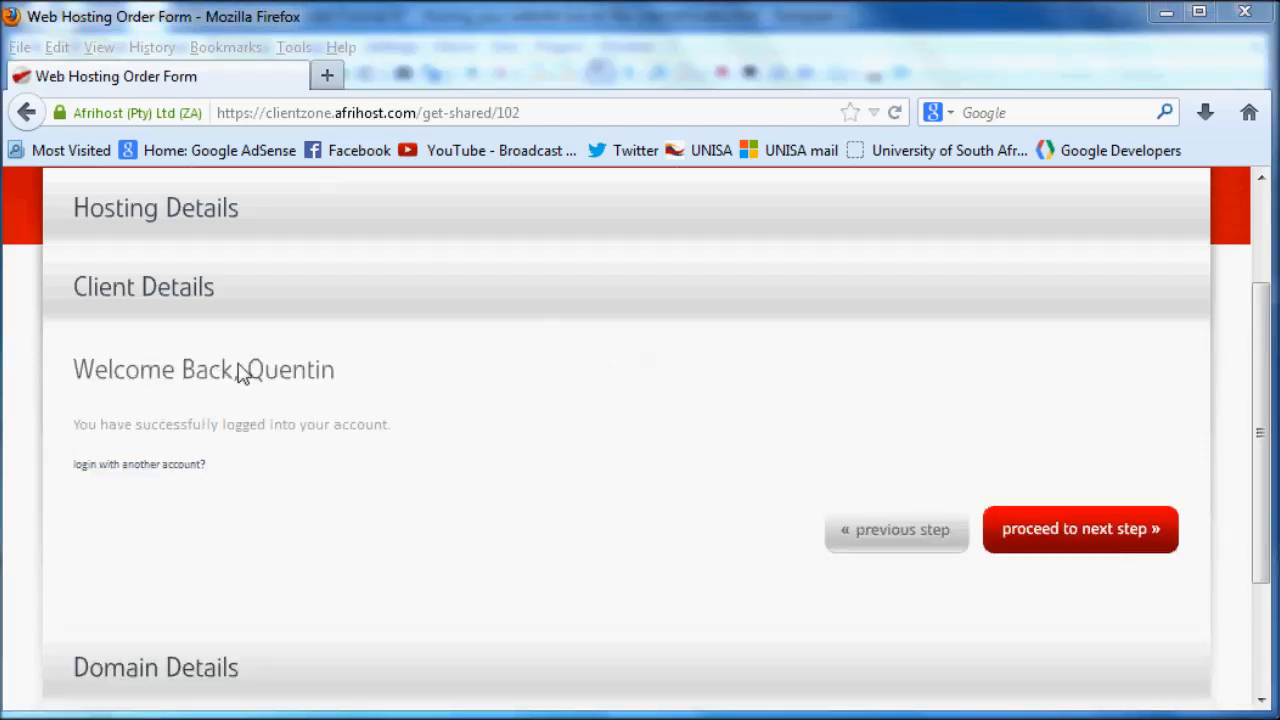
{"action": "mouse_move", "coordinate": [510, 488]}
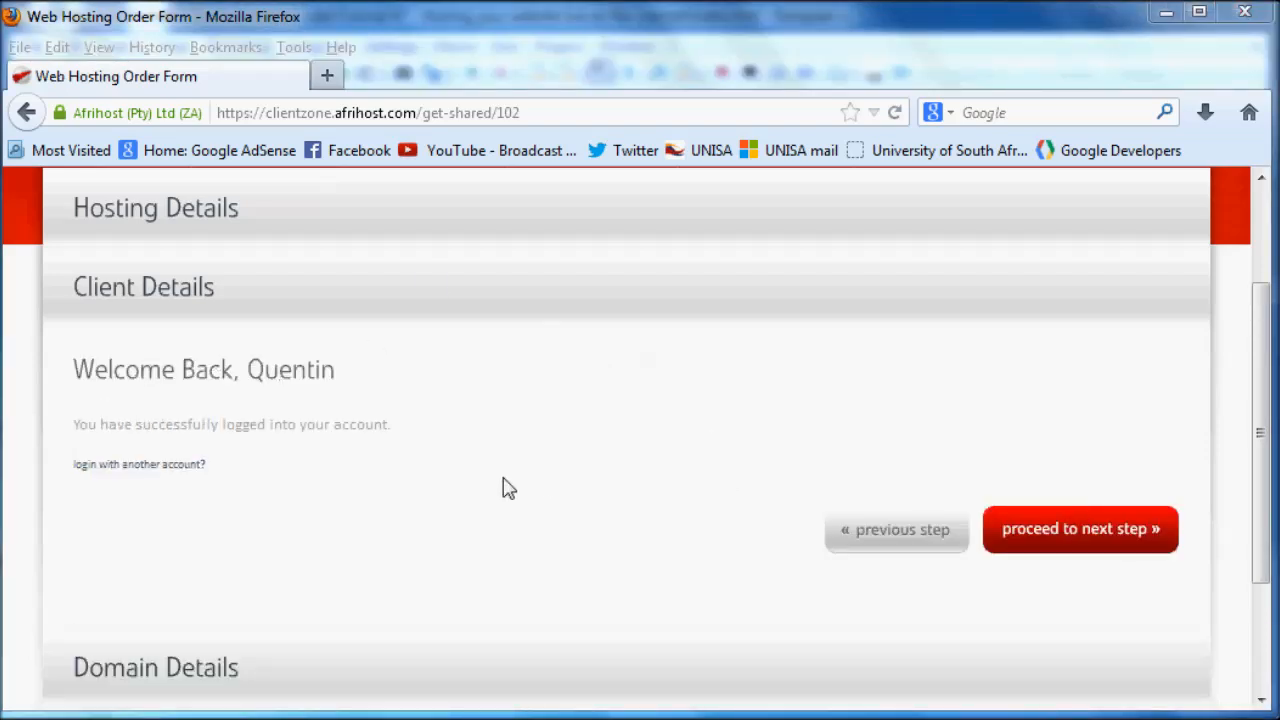
{"action": "scroll", "scroll_direction": "down", "scroll_amount": 3}
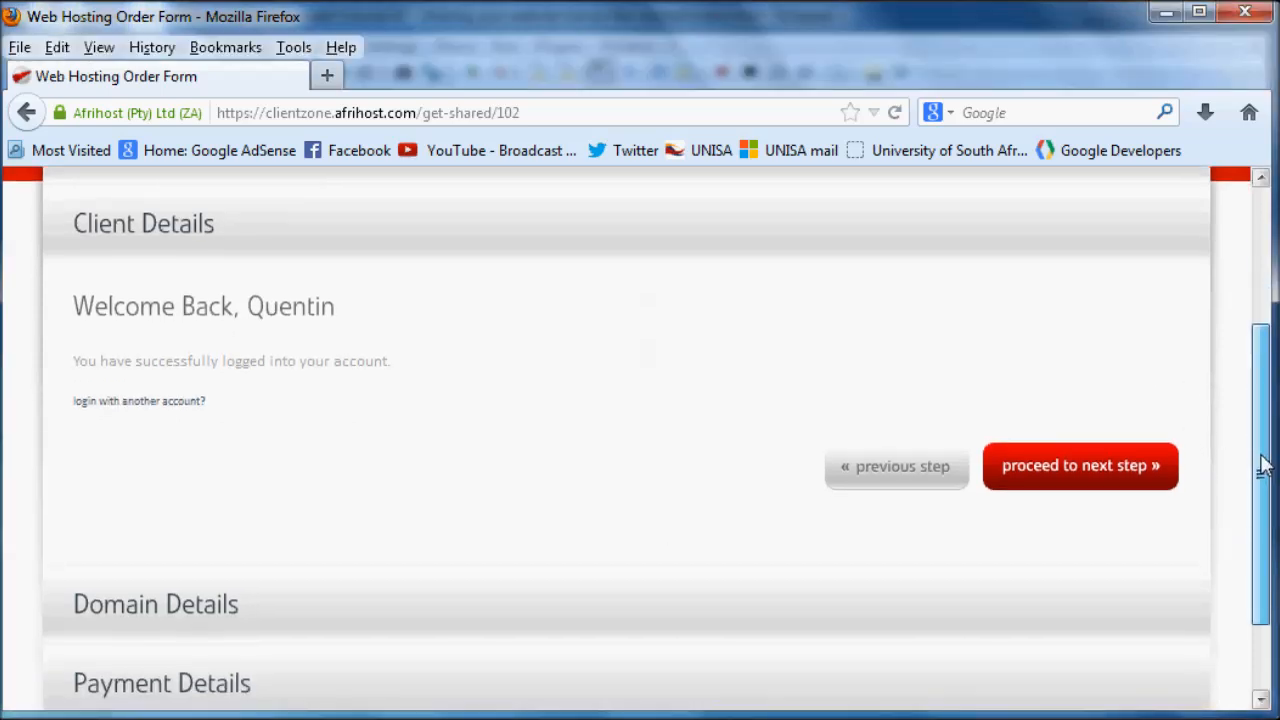
{"action": "left_click", "coordinate": [1080, 464]}
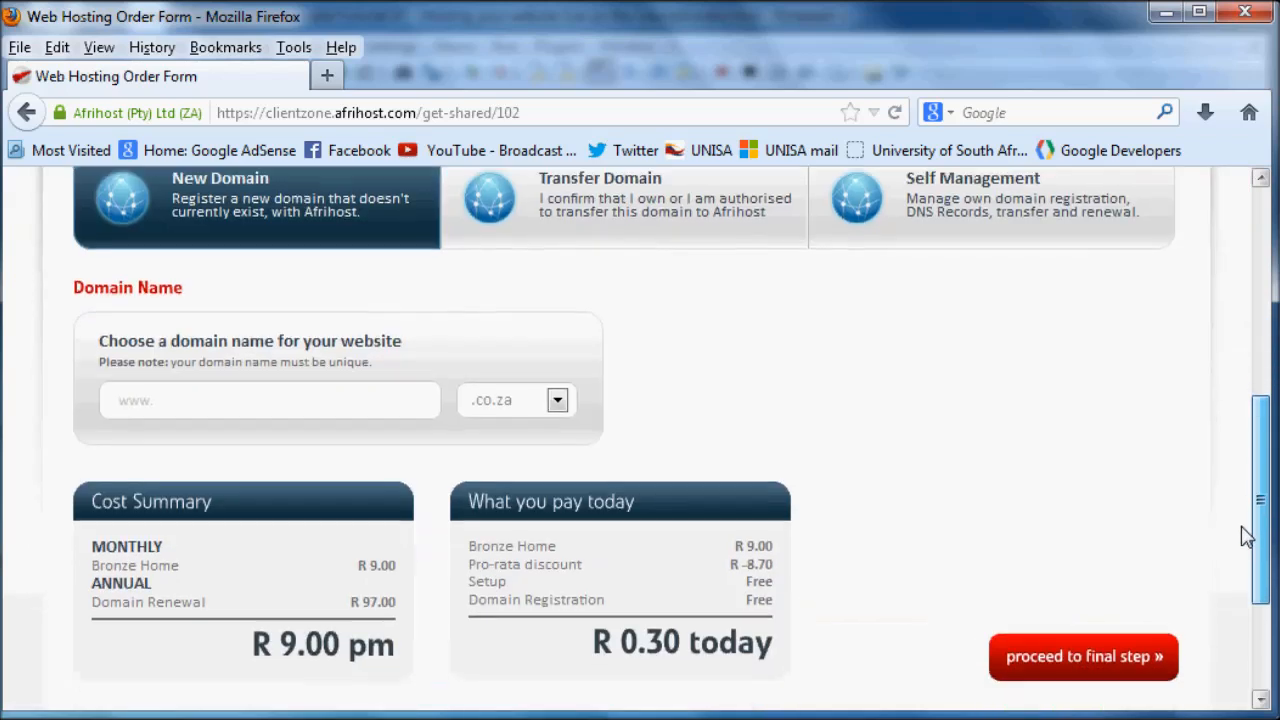
{"action": "scroll", "scroll_direction": "down", "scroll_amount": 3}
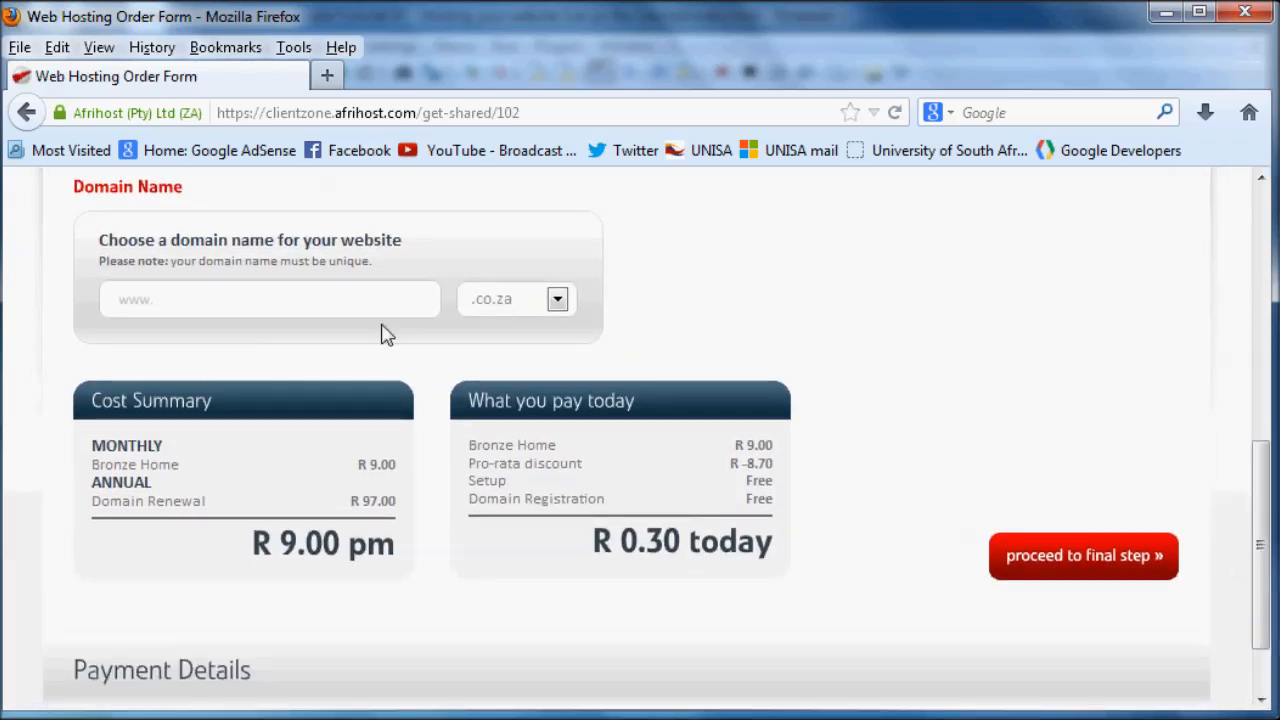
- Enter tech5 as the domain name, pick the extension and review the R9.00 monthly, R0.30 due-today cost summary
{"action": "left_click", "coordinate": [268, 300]}
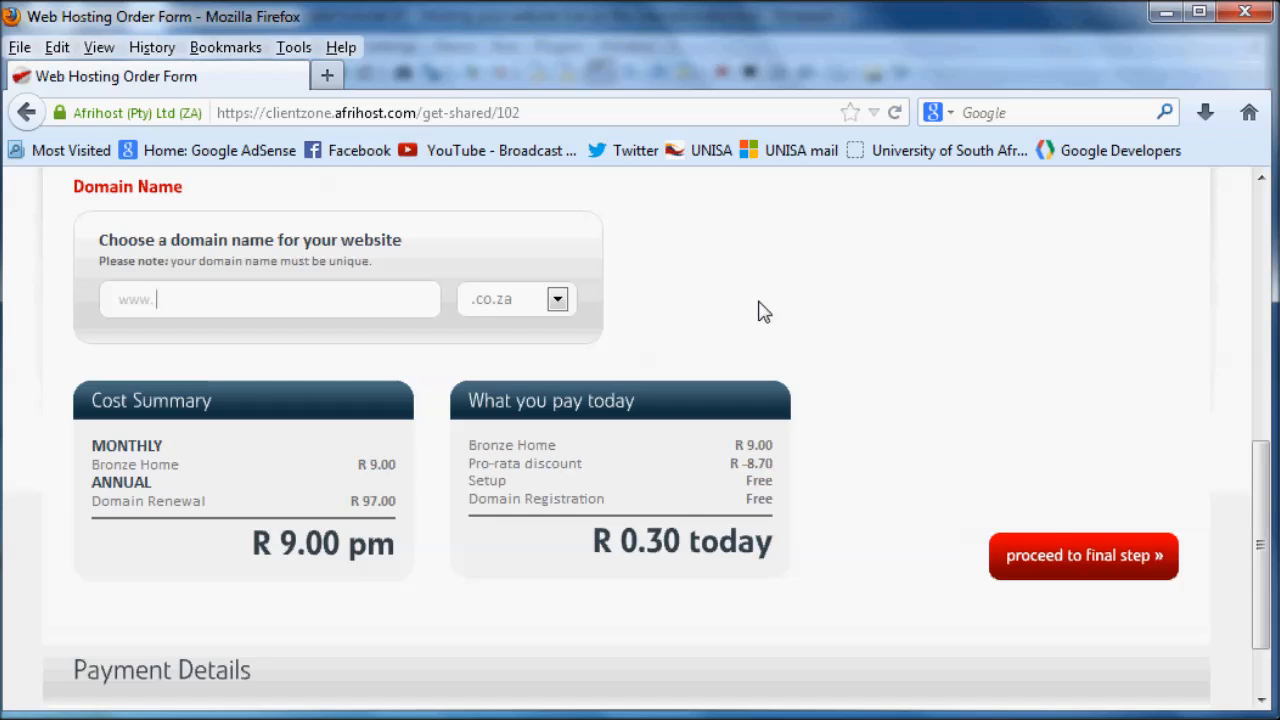
{"action": "type", "text": "tech"}
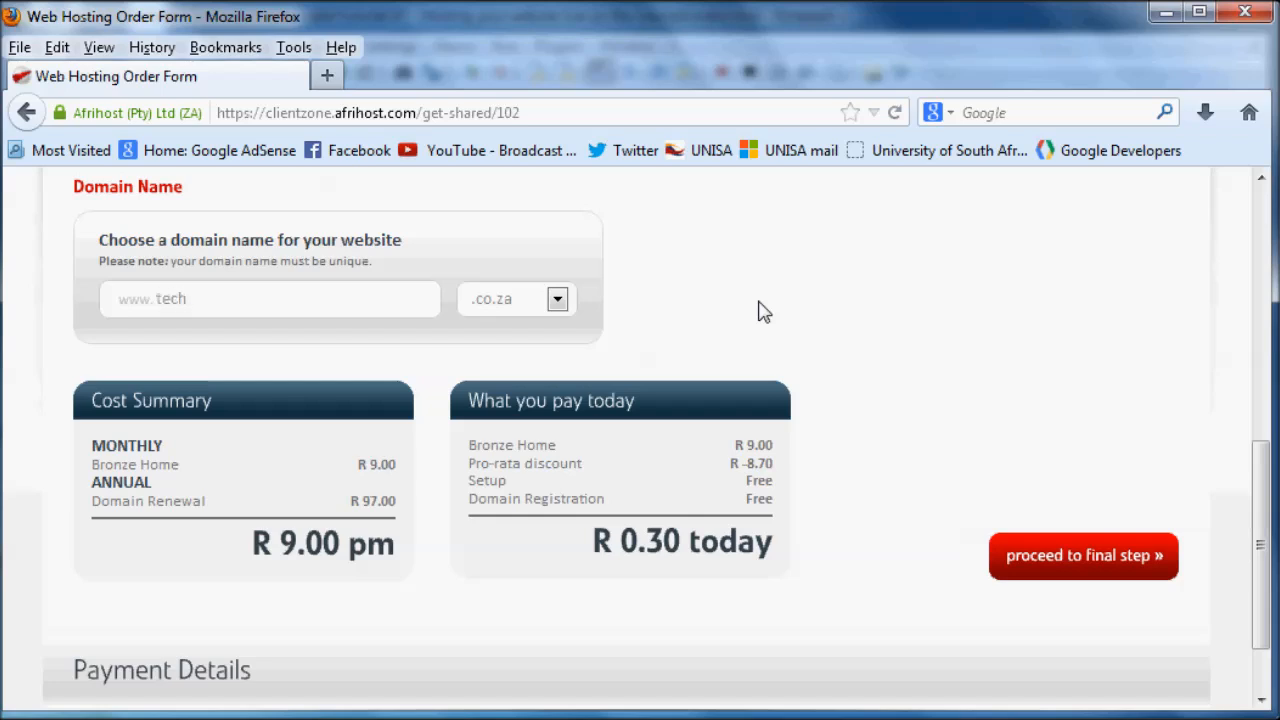
{"action": "left_click", "coordinate": [556, 300]}
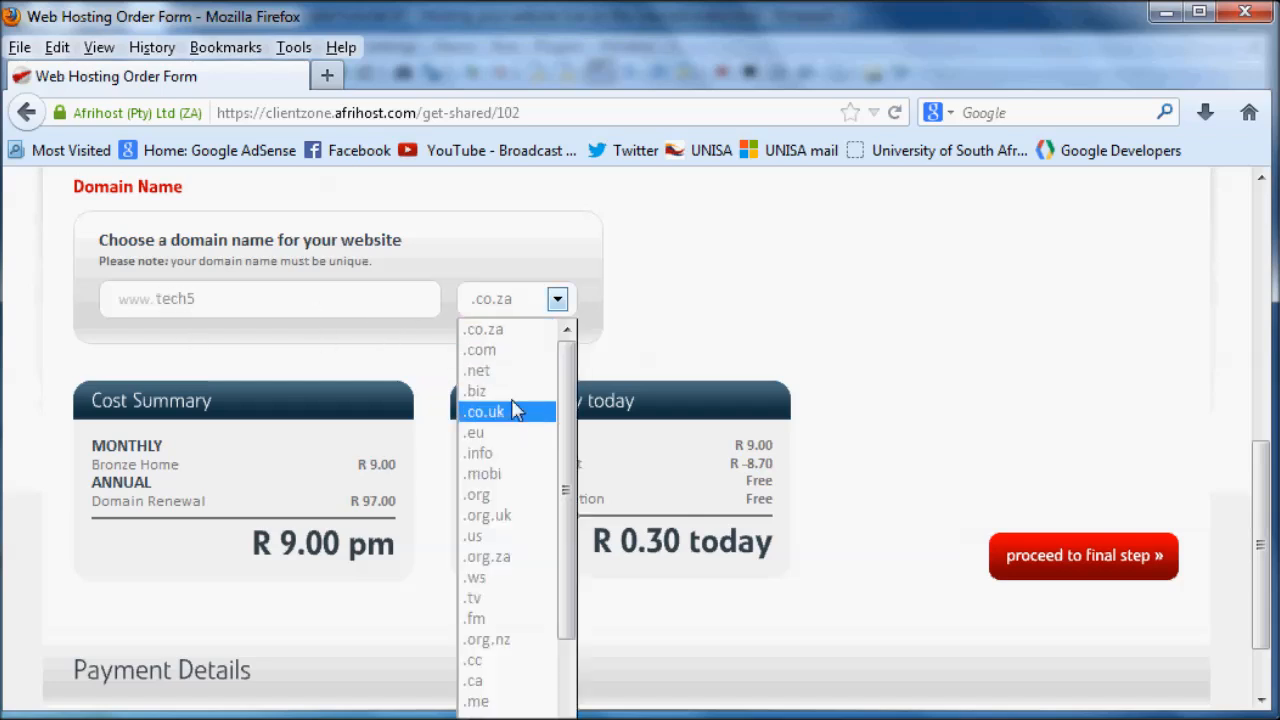
{"action": "left_click", "coordinate": [480, 350]}
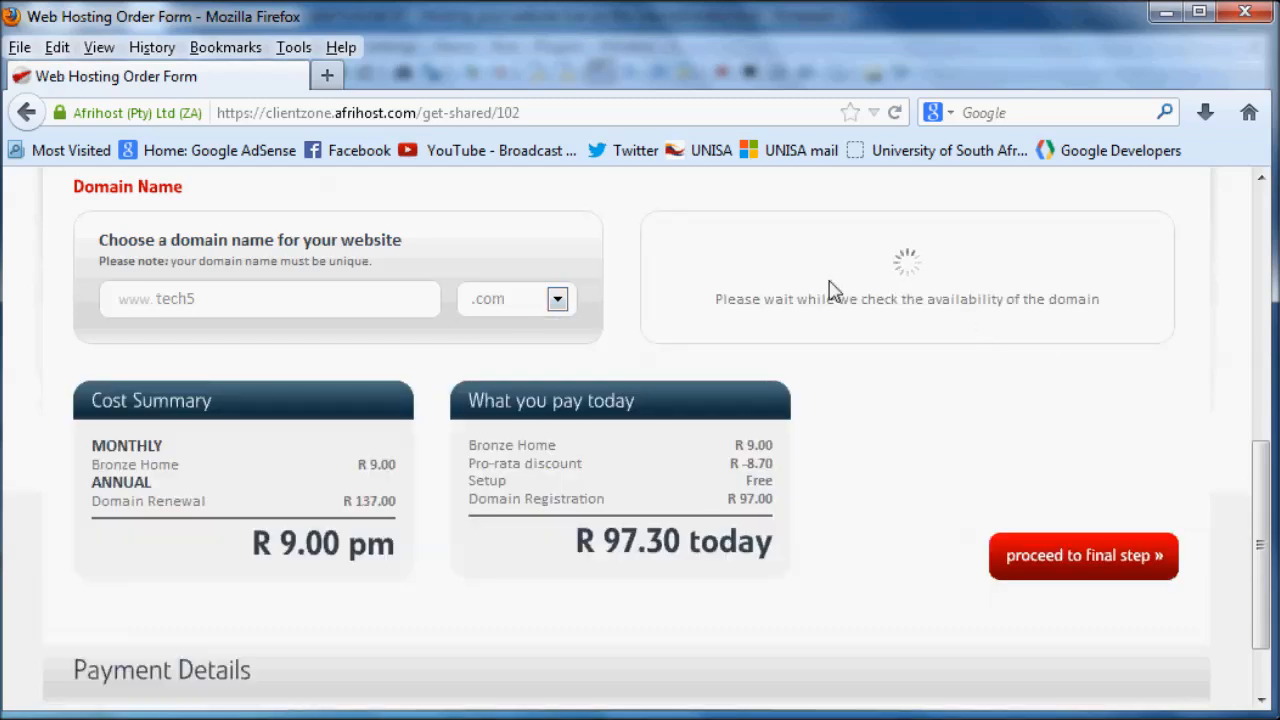
{"action": "mouse_move", "coordinate": [1064, 336]}
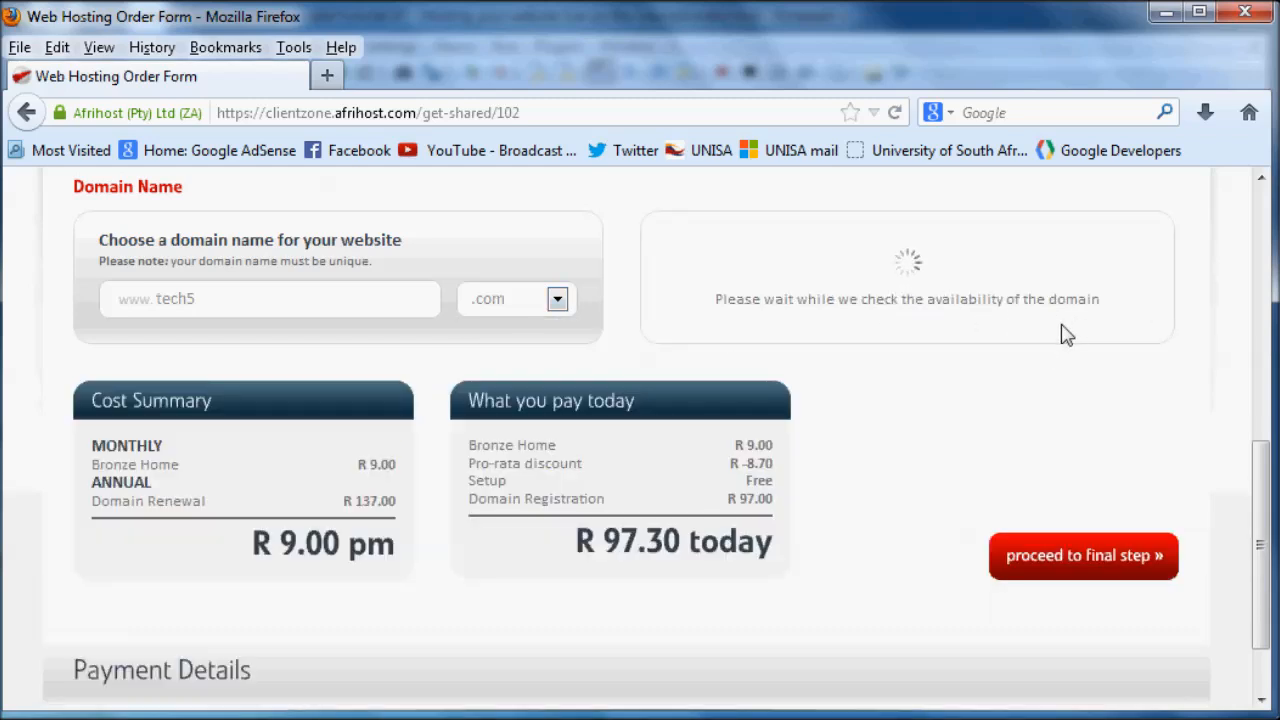
{"action": "mouse_move", "coordinate": [780, 284]}
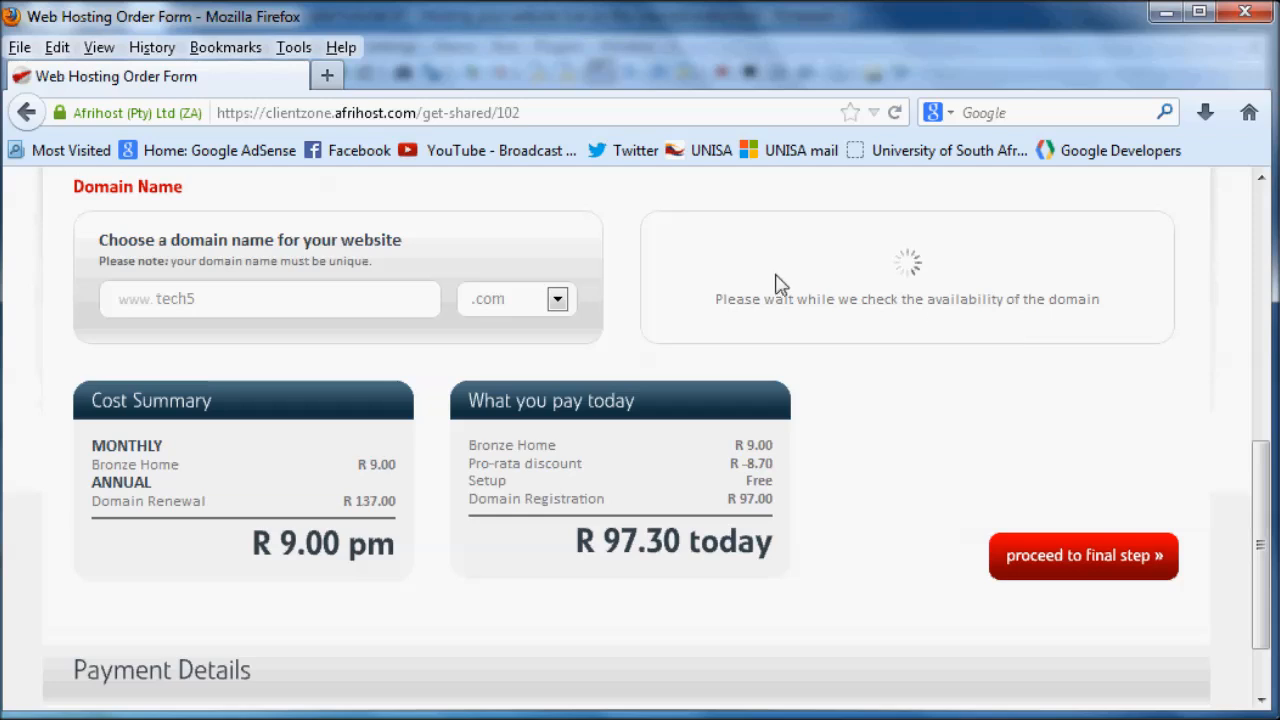
{"action": "mouse_move", "coordinate": [1044, 300]}
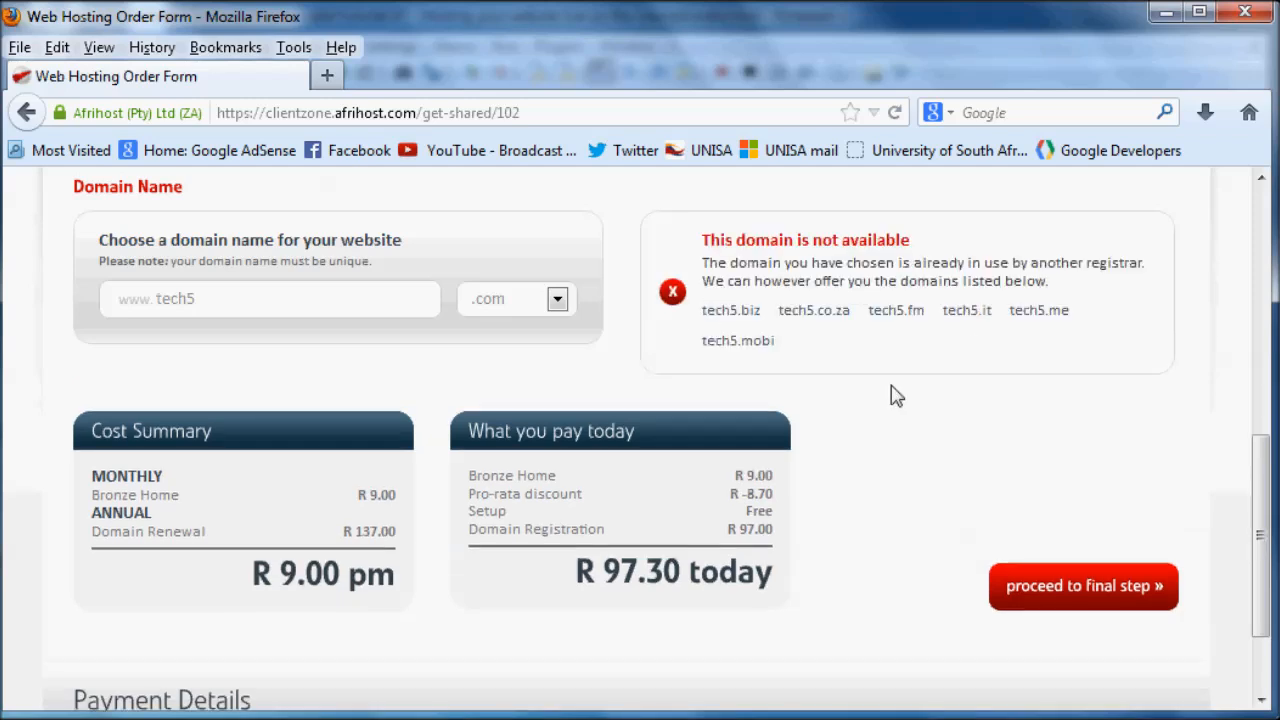
{"action": "mouse_move", "coordinate": [1056, 310]}
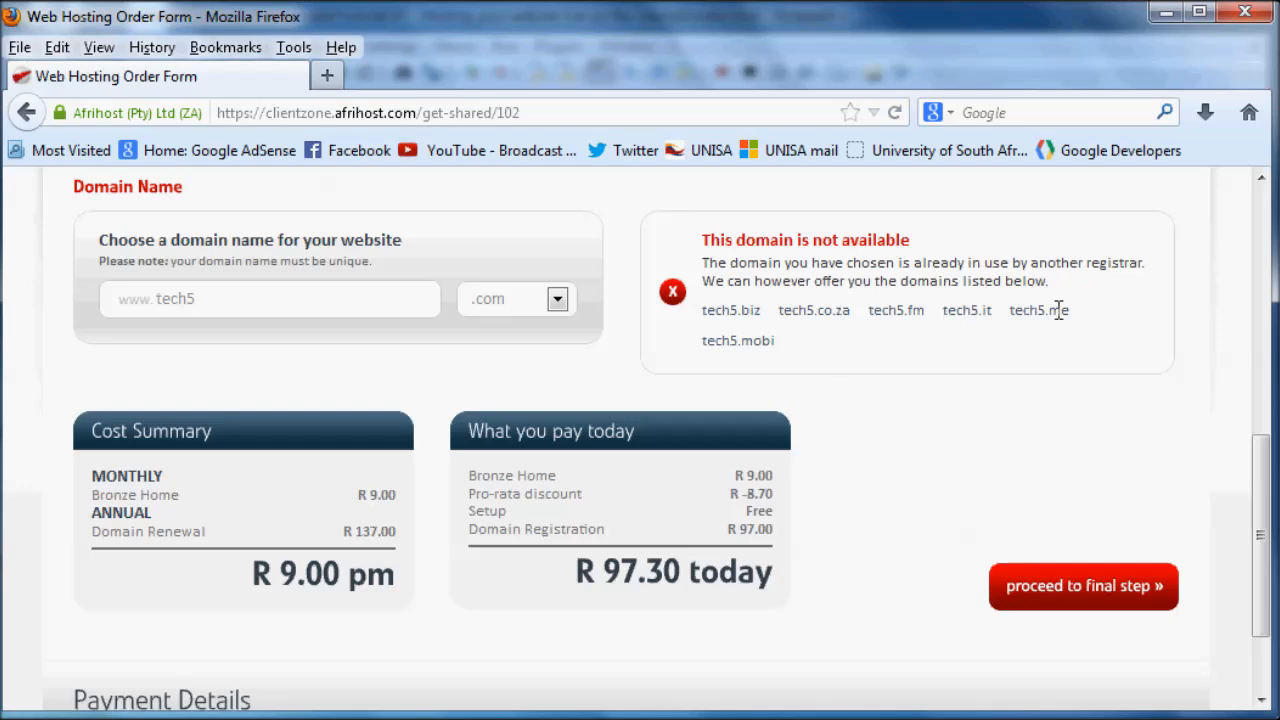
{"action": "mouse_move", "coordinate": [348, 312]}
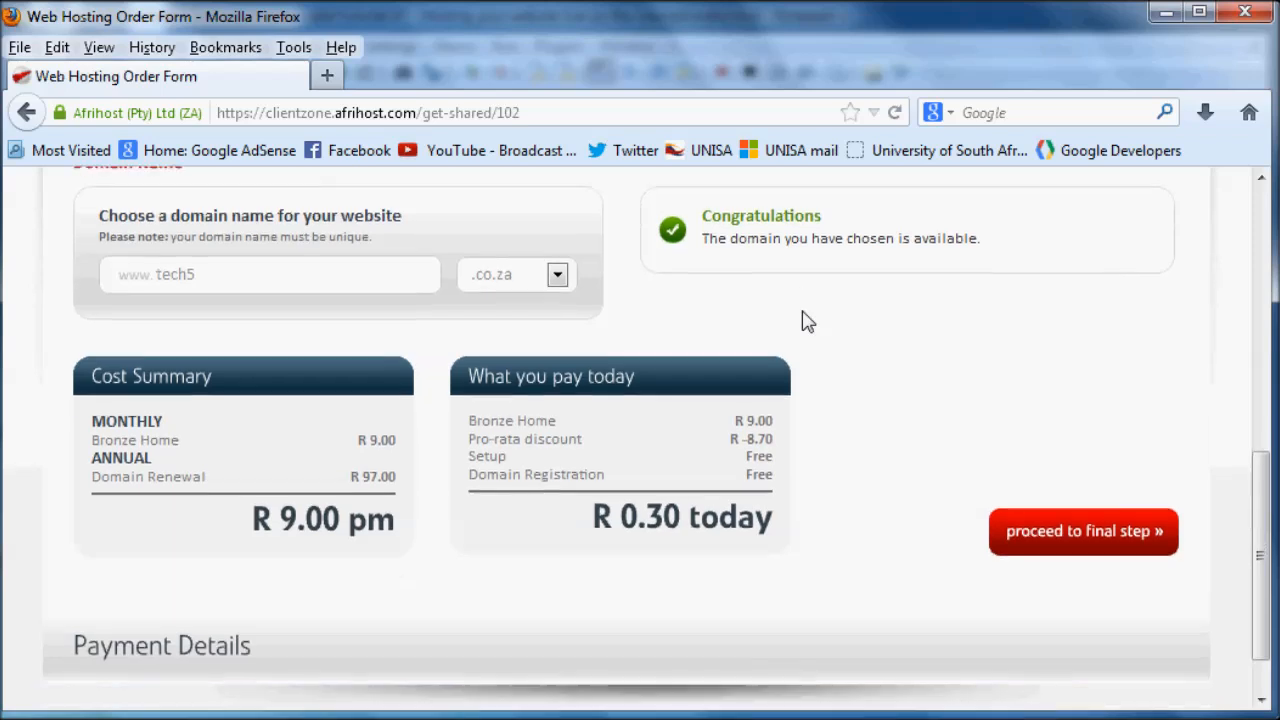
{"action": "scroll", "scroll_direction": "down", "scroll_amount": 3}
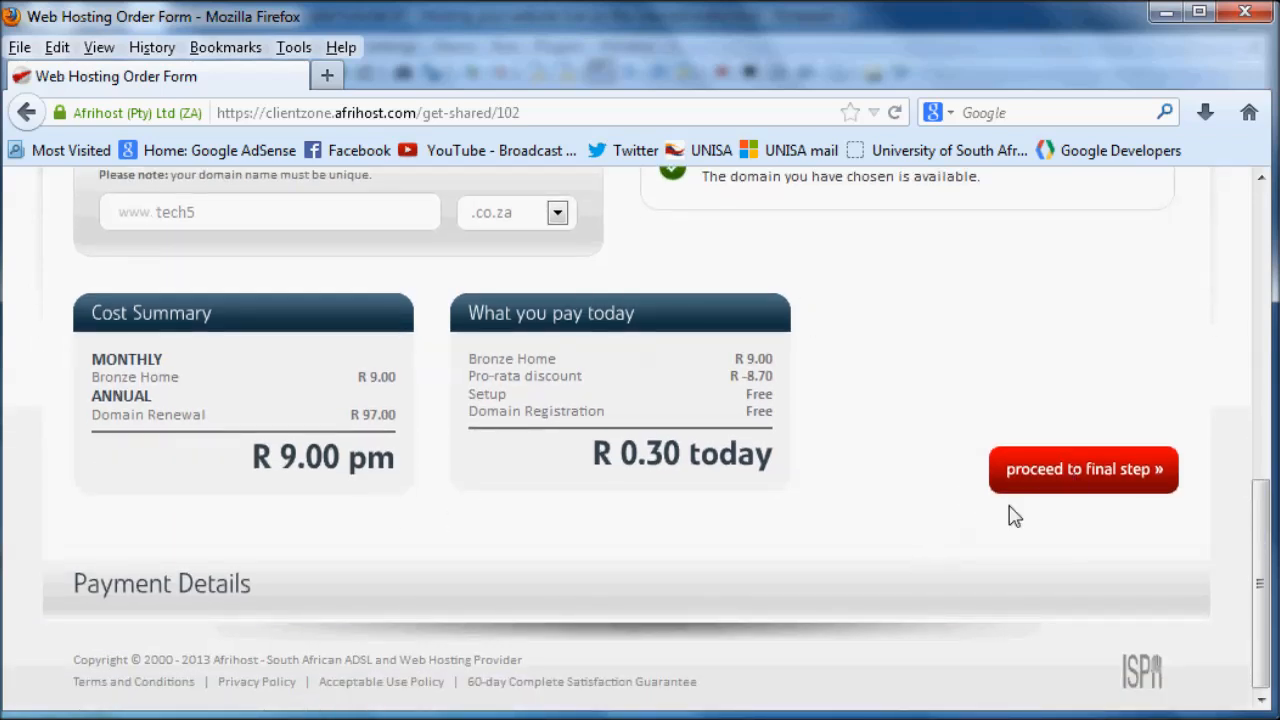
{"action": "mouse_move", "coordinate": [400, 608]}
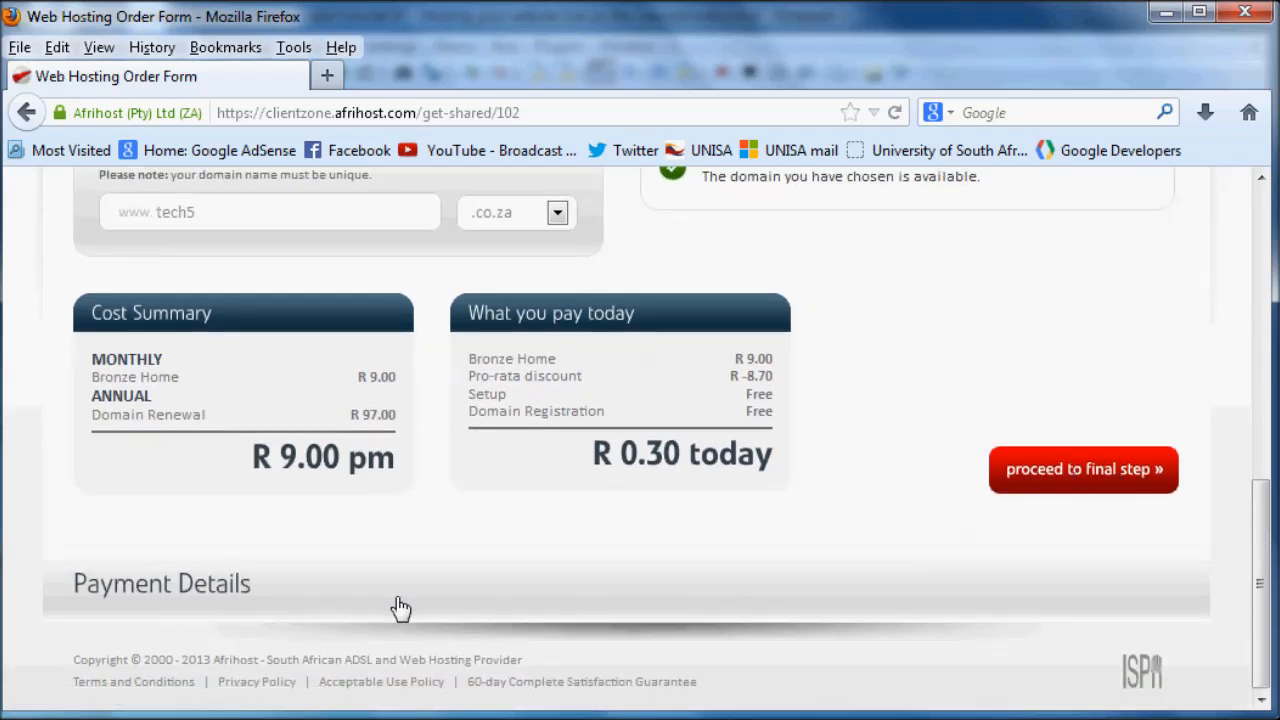
{"action": "mouse_move", "coordinate": [544, 574]}
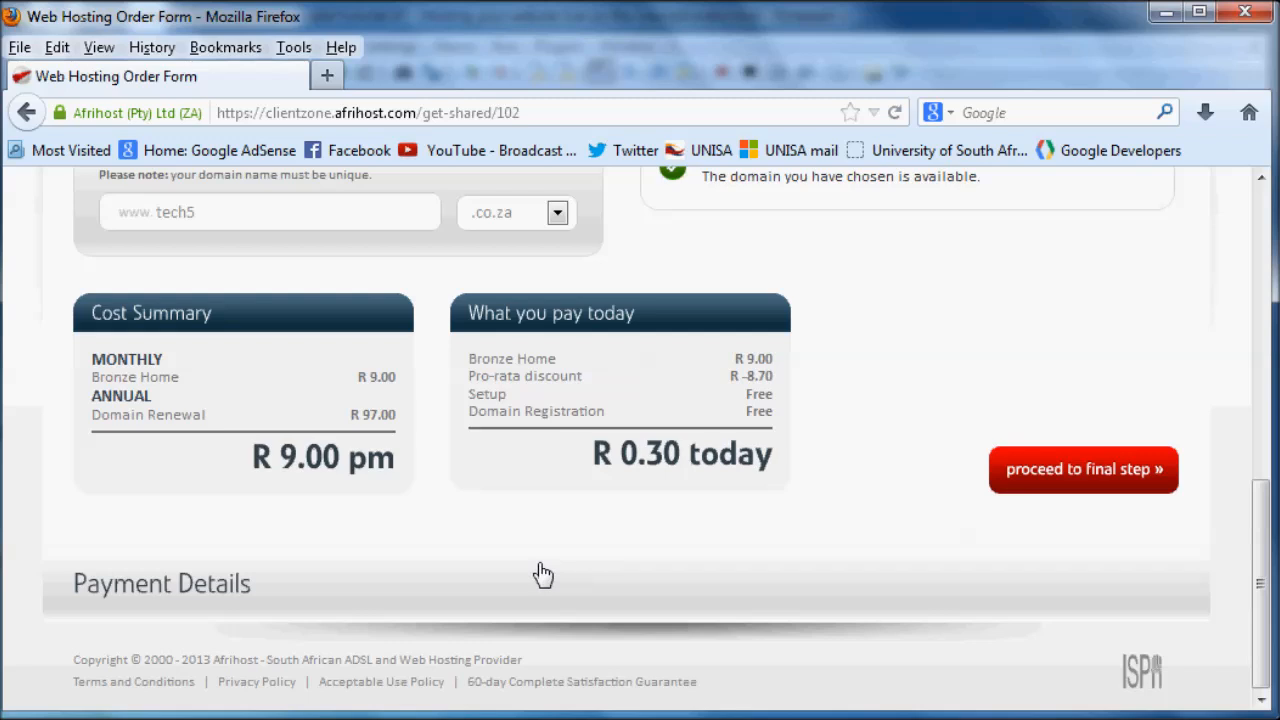
{"action": "mouse_move", "coordinate": [288, 638]}
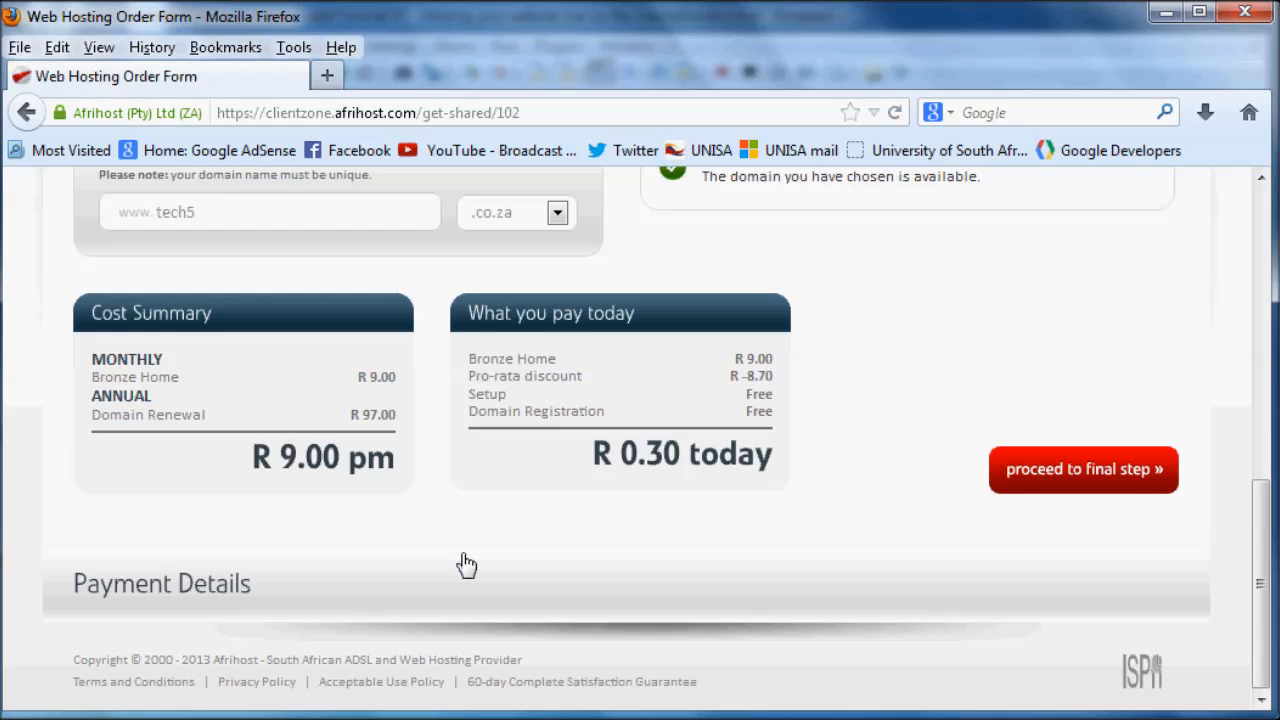
{"action": "scroll", "scroll_direction": "up", "scroll_amount": 3}
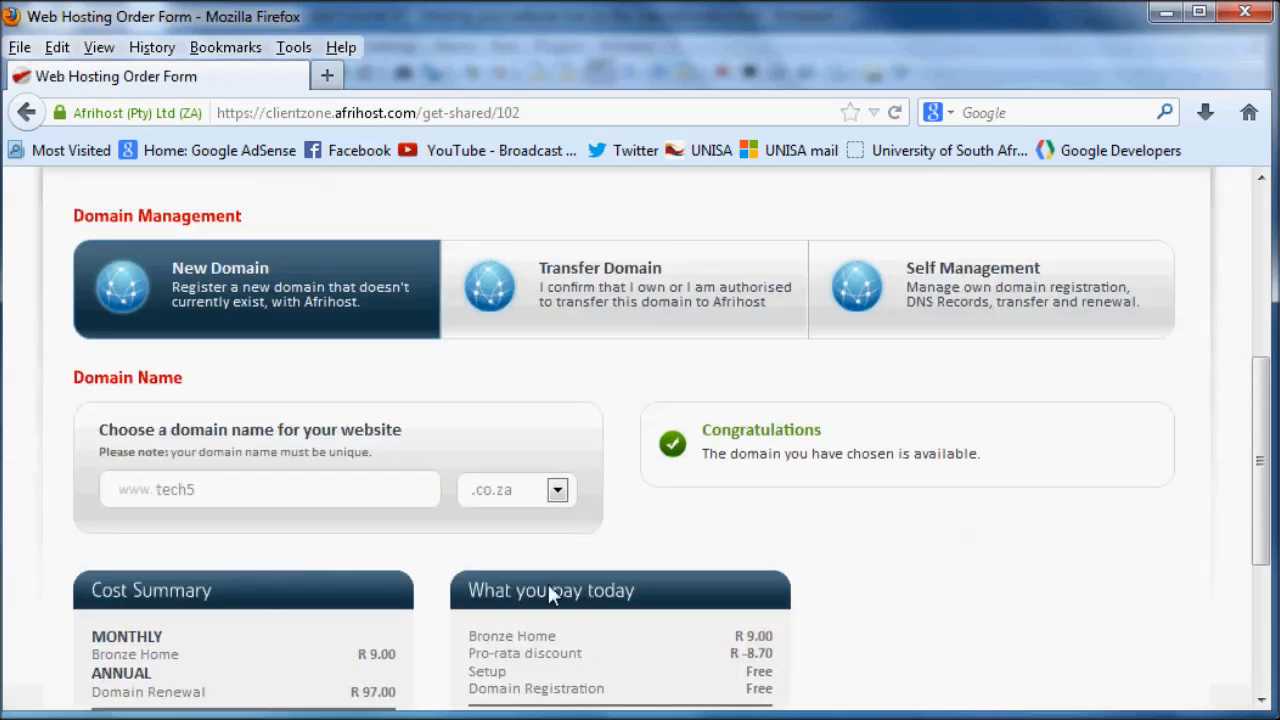
{"action": "scroll", "scroll_direction": "down", "scroll_amount": 3}
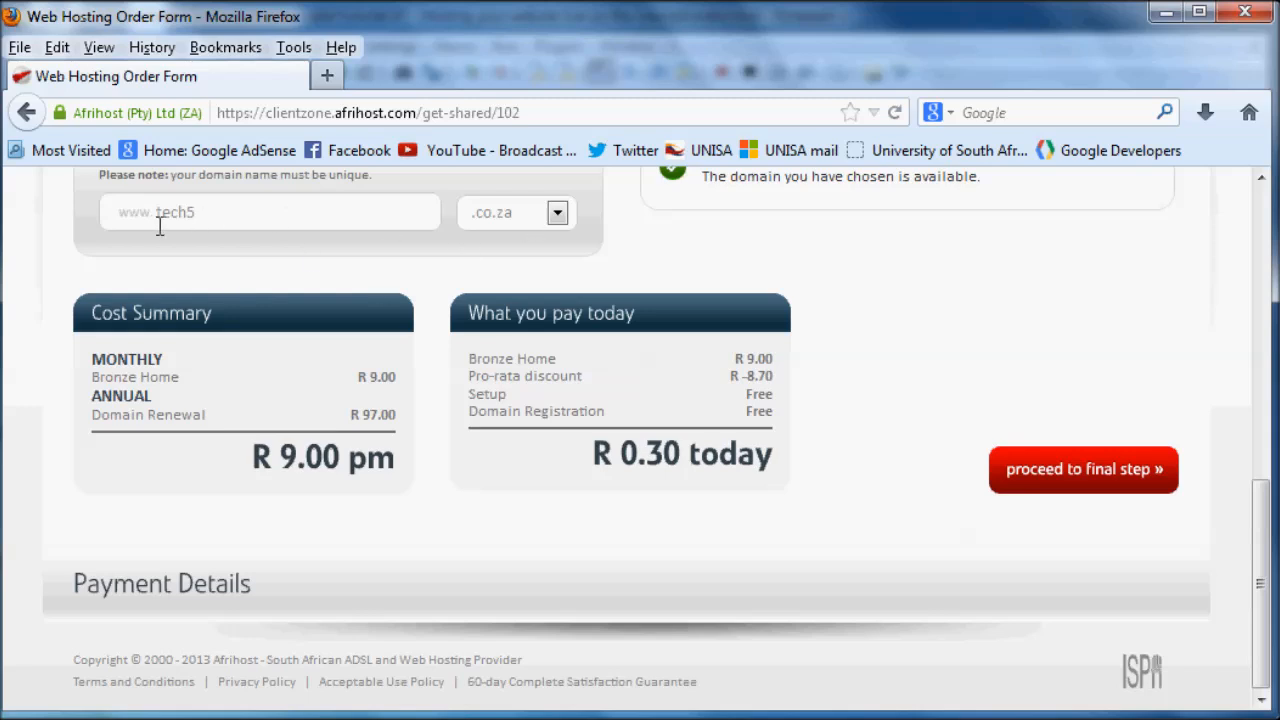
{"action": "scroll", "scroll_direction": "up", "scroll_amount": 3}
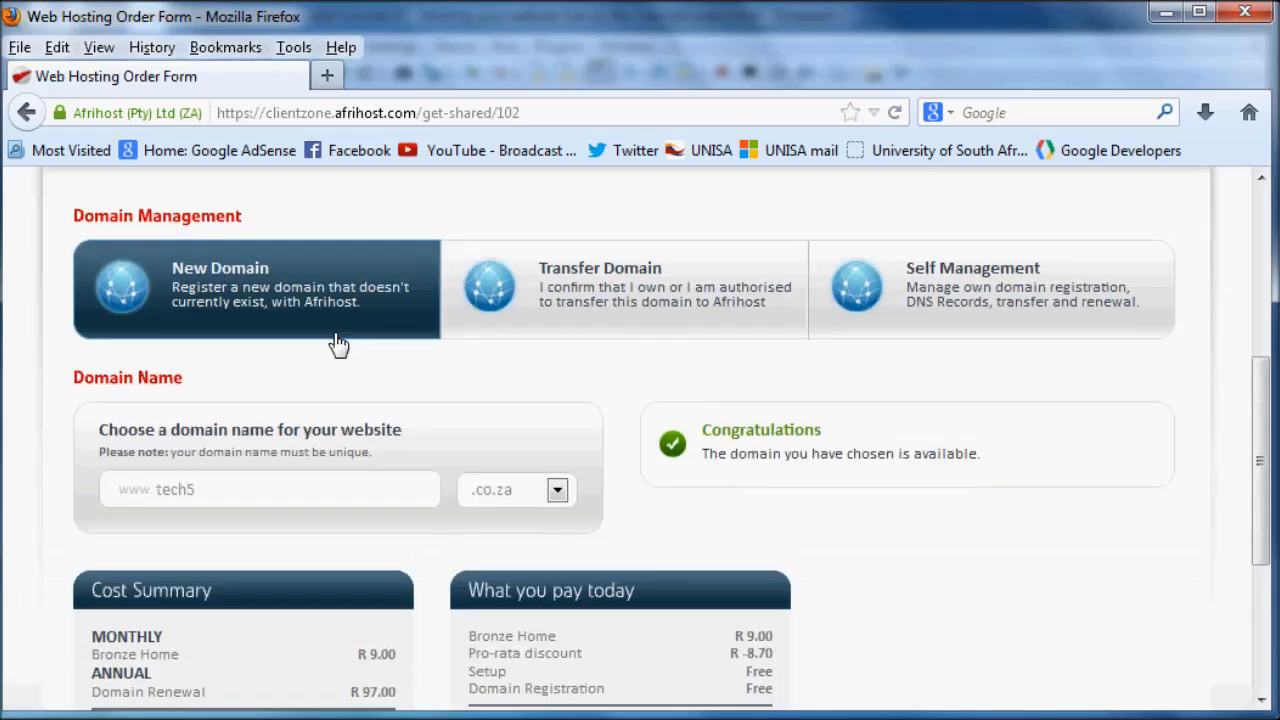
{"action": "left_click", "coordinate": [556, 488]}
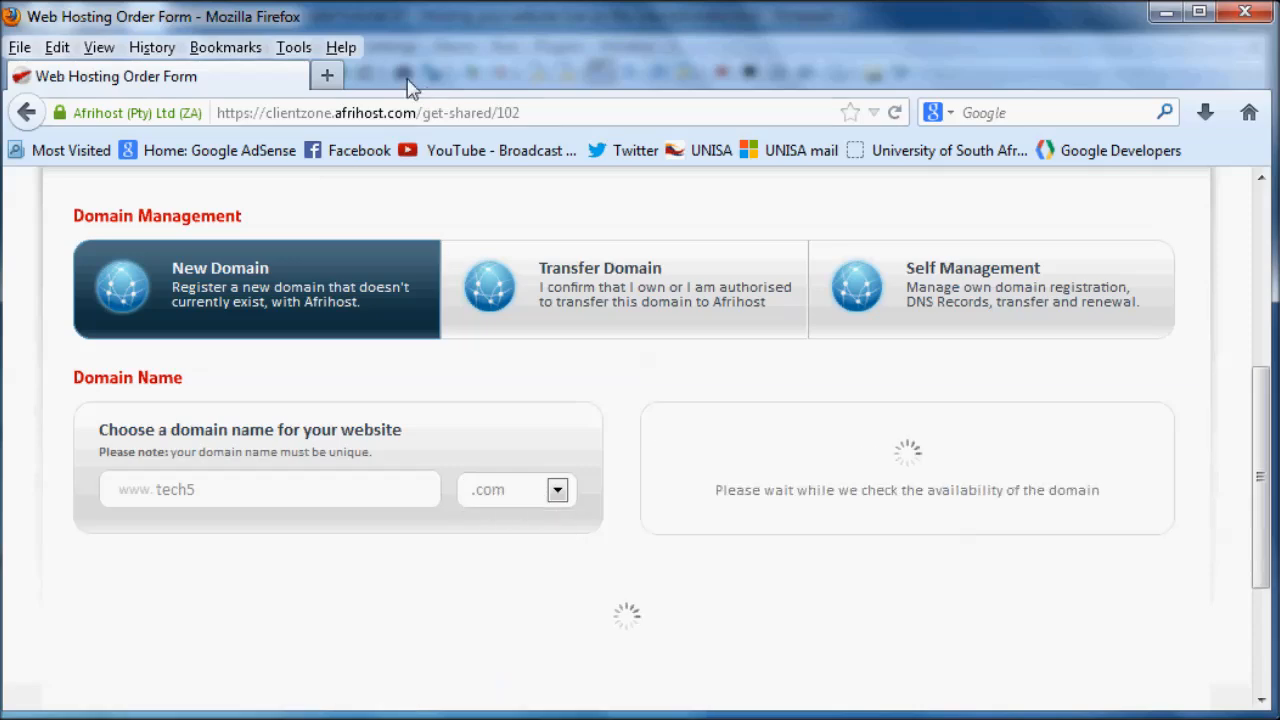
{"action": "left_click", "coordinate": [326, 76]}
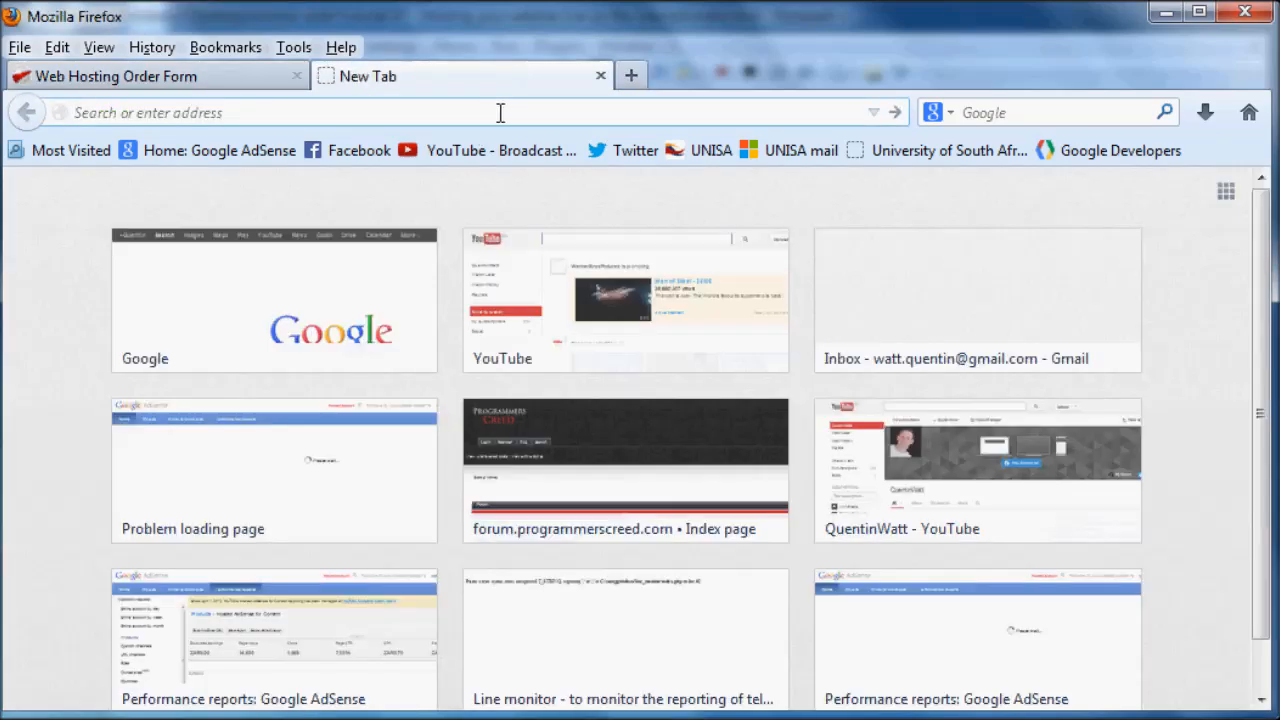
{"action": "type", "text": "www.tech5.org/"}
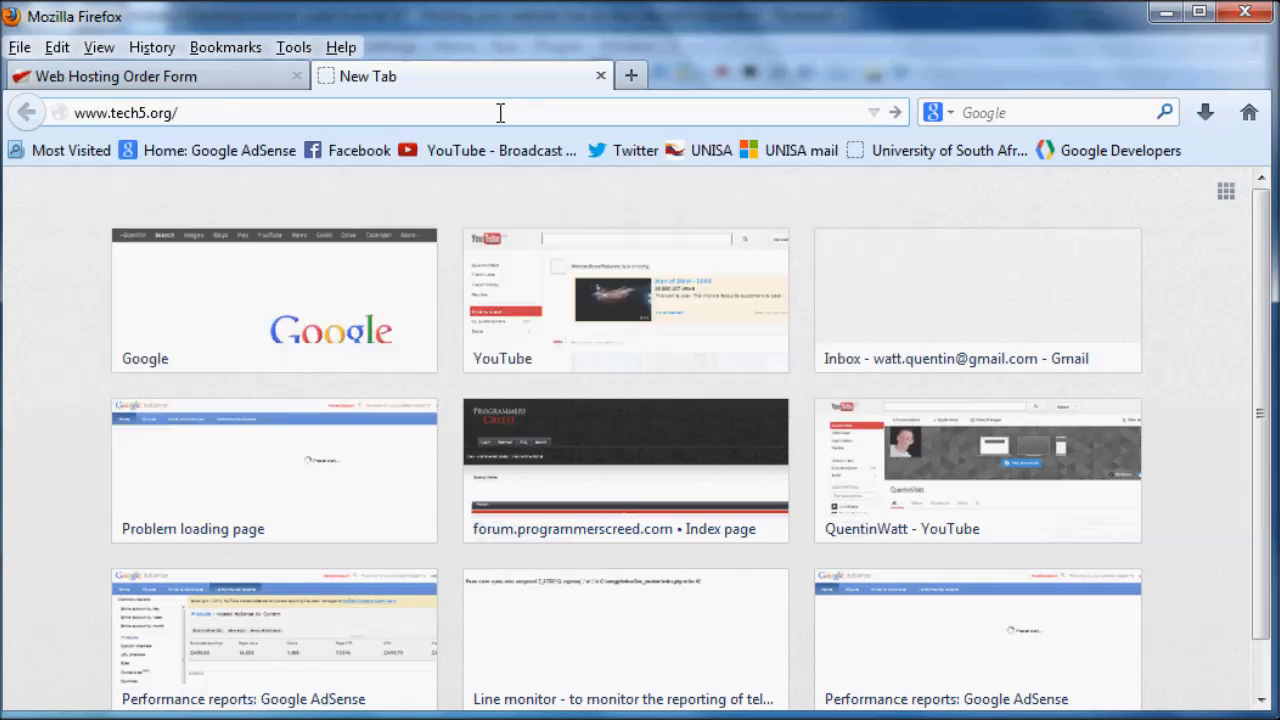
{"action": "key", "text": "Return"}
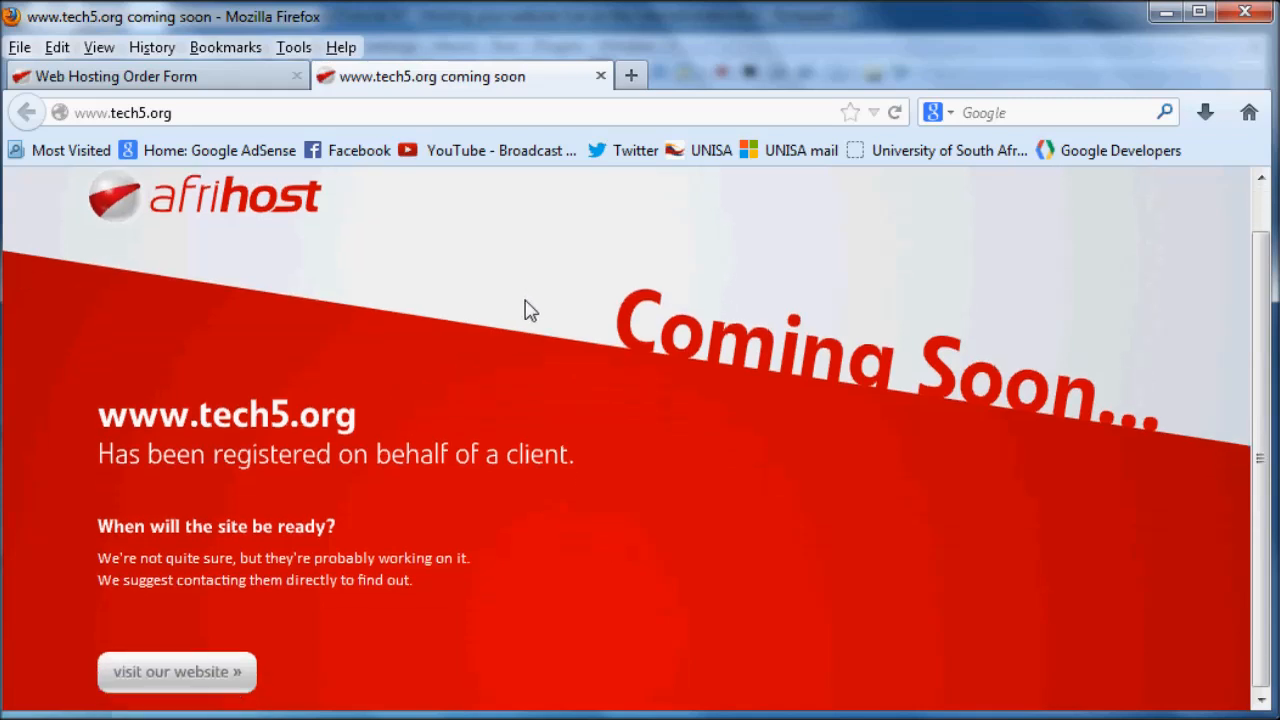
{"action": "scroll", "scroll_direction": "down", "scroll_amount": 3}
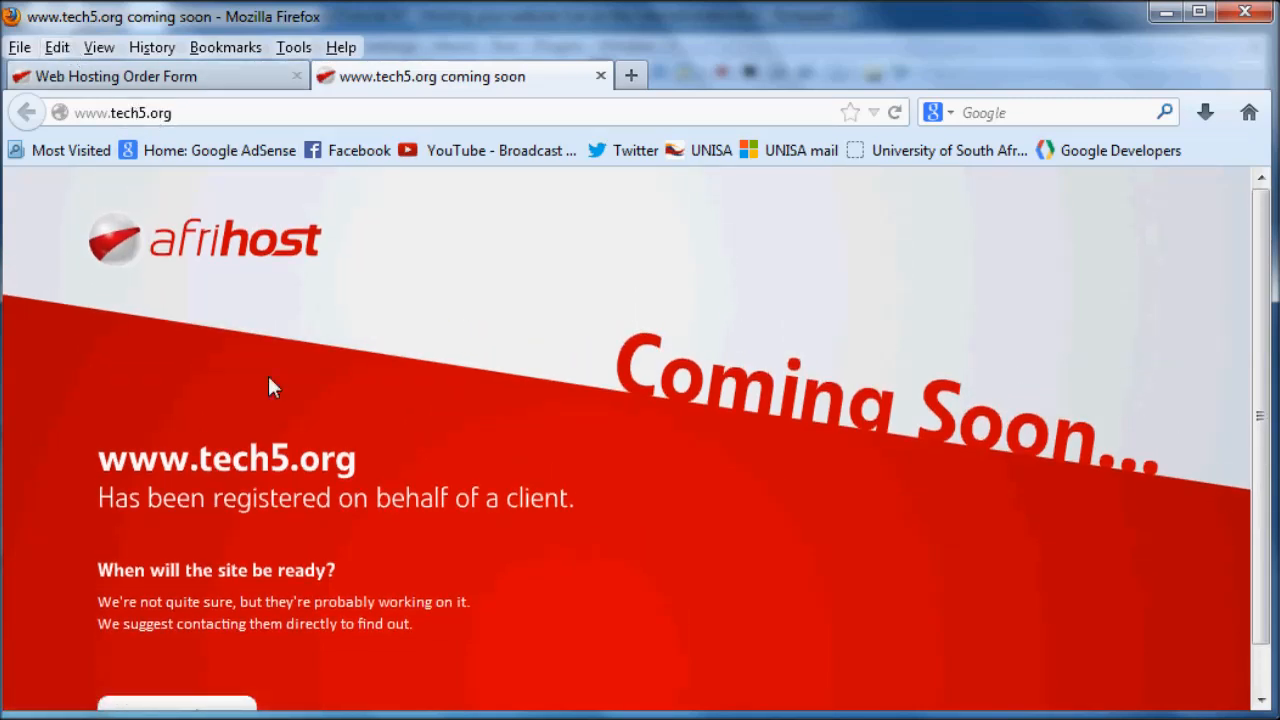
{"action": "scroll", "scroll_direction": "down", "scroll_amount": 3}
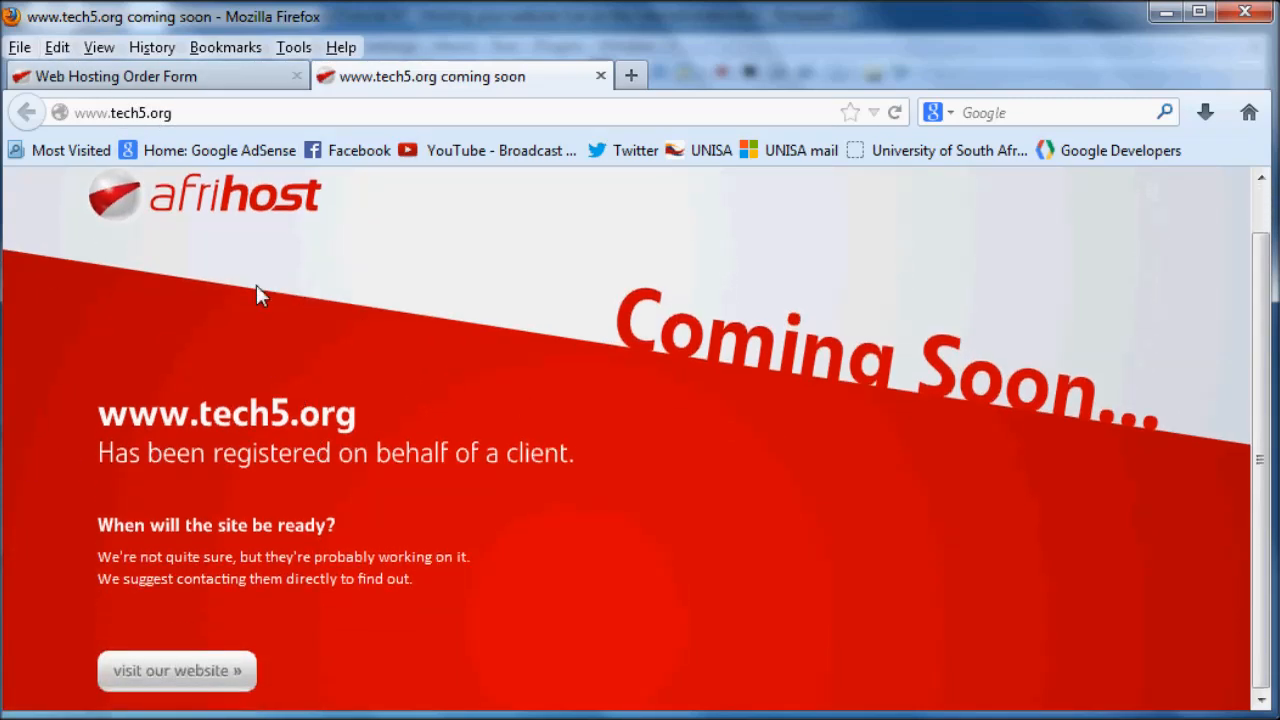
{"action": "scroll", "scroll_direction": "down", "scroll_amount": 3}
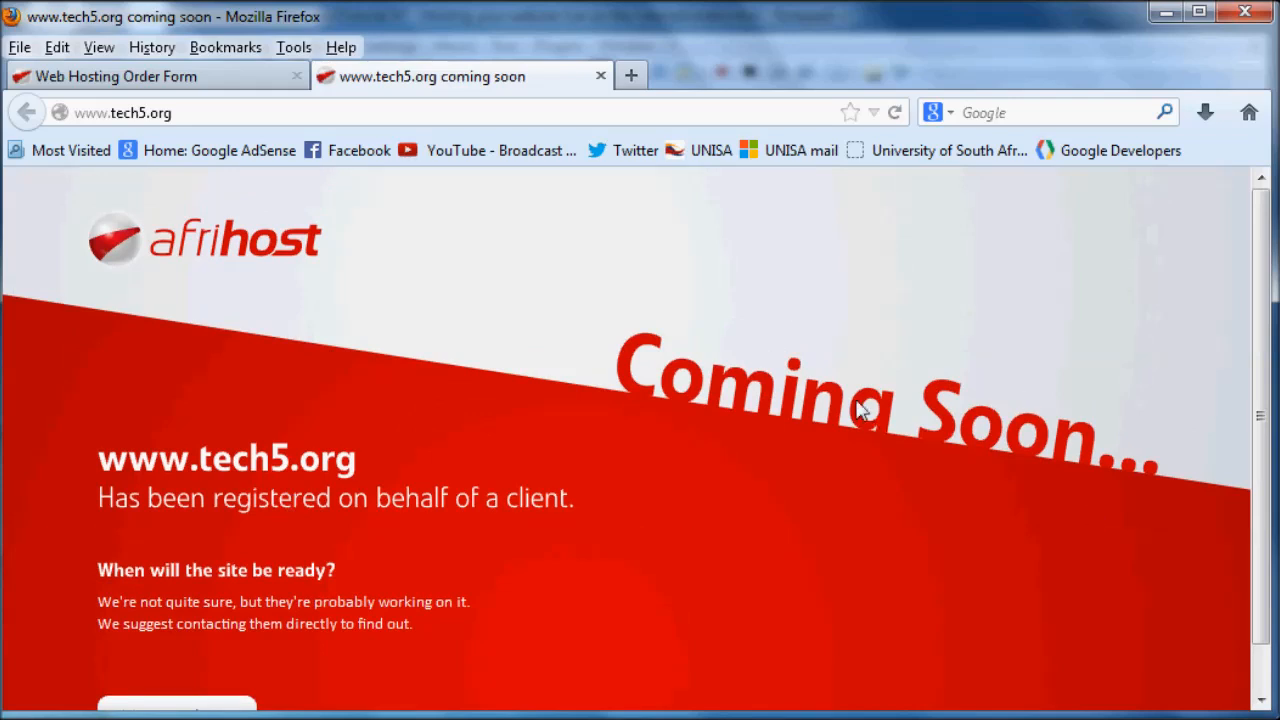
{"action": "mouse_move", "coordinate": [224, 368]}
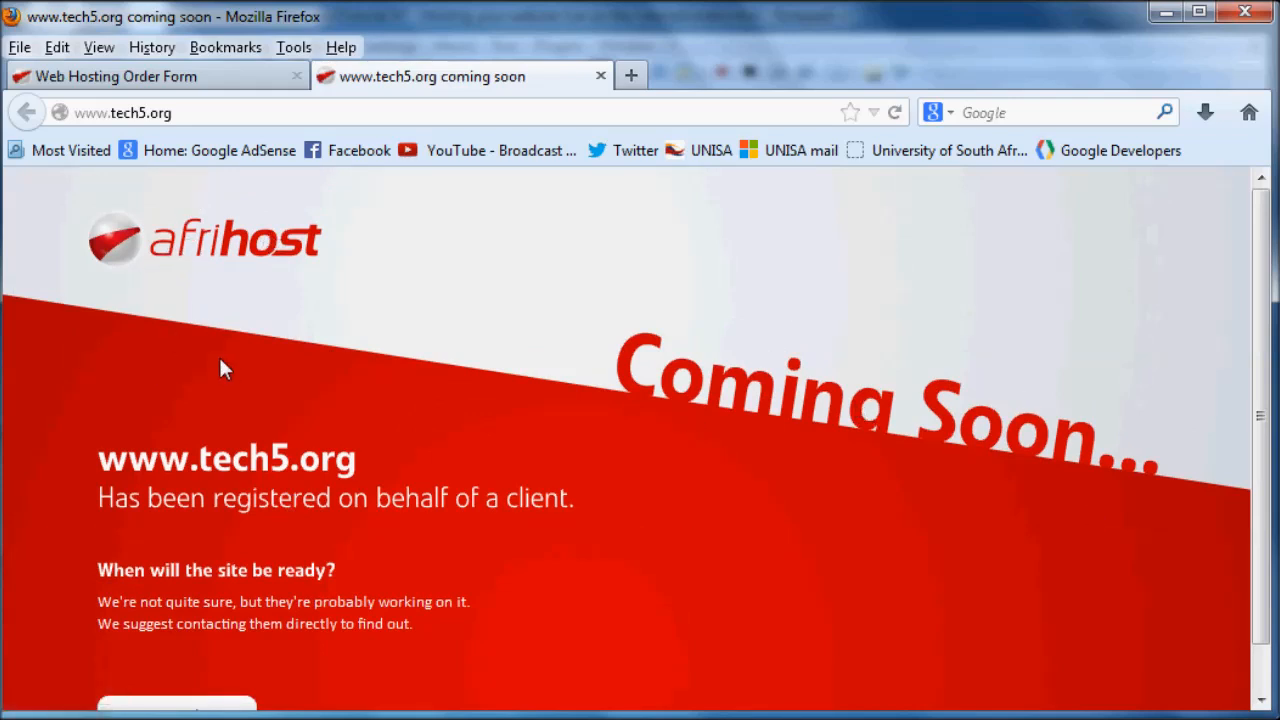
{"action": "scroll", "scroll_direction": "down", "scroll_amount": 3}
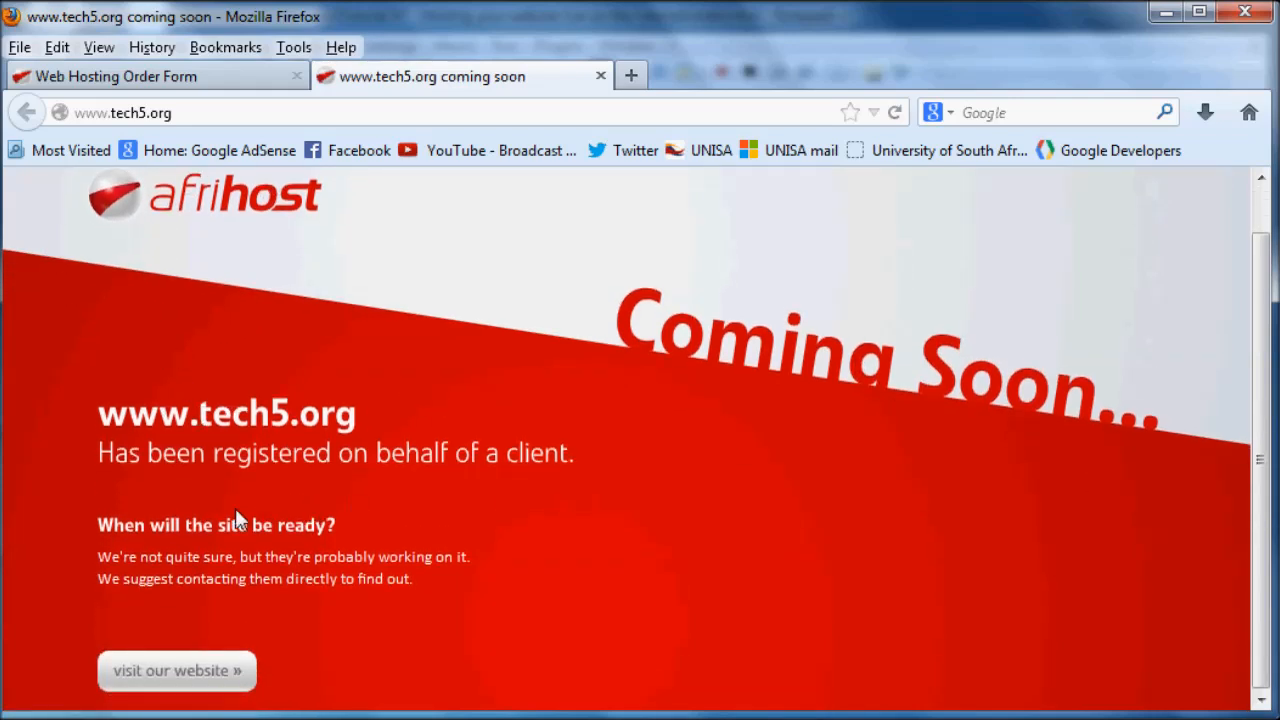
{"action": "mouse_move", "coordinate": [470, 524]}
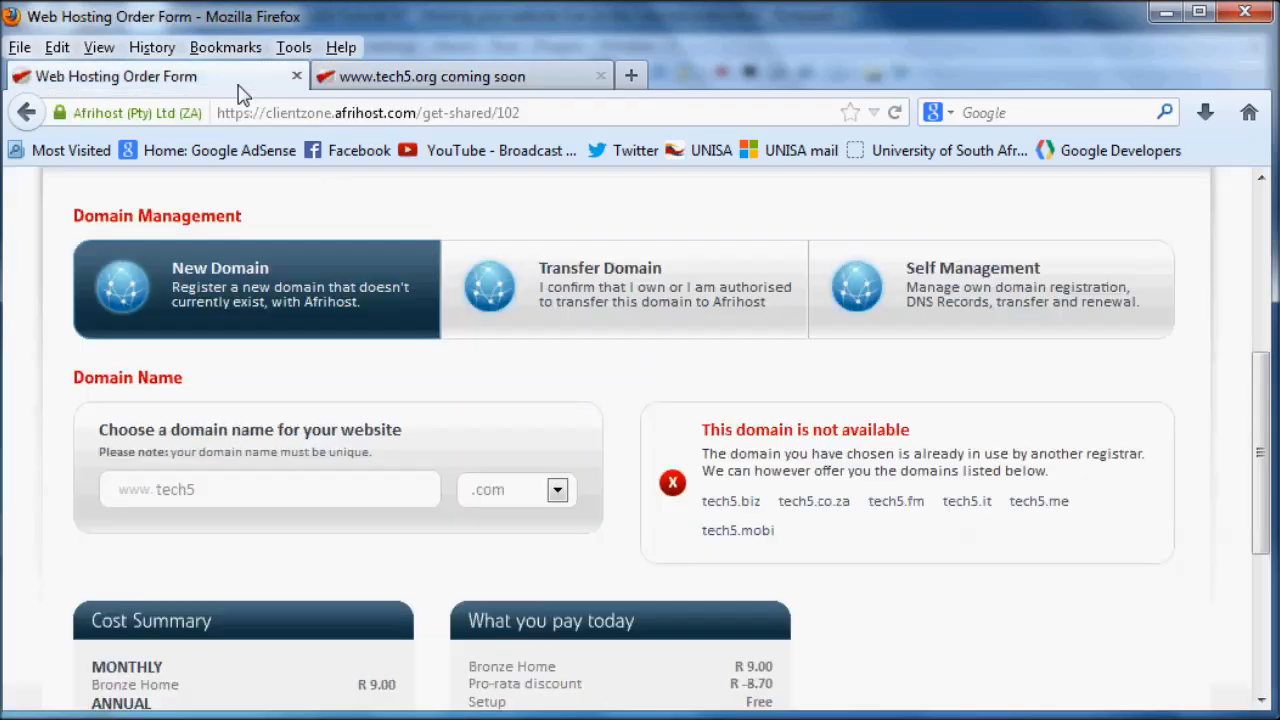
{"action": "scroll", "scroll_direction": "up", "scroll_amount": 3}
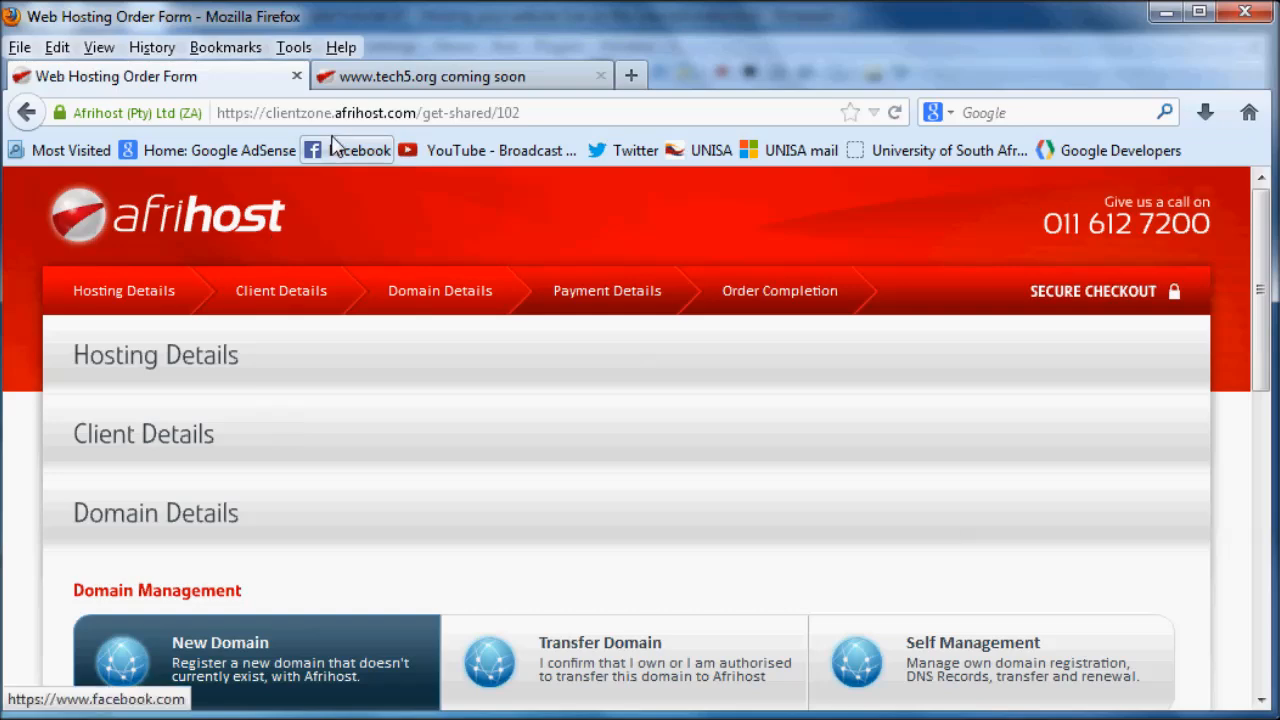
{"action": "scroll", "scroll_direction": "down", "scroll_amount": 3}
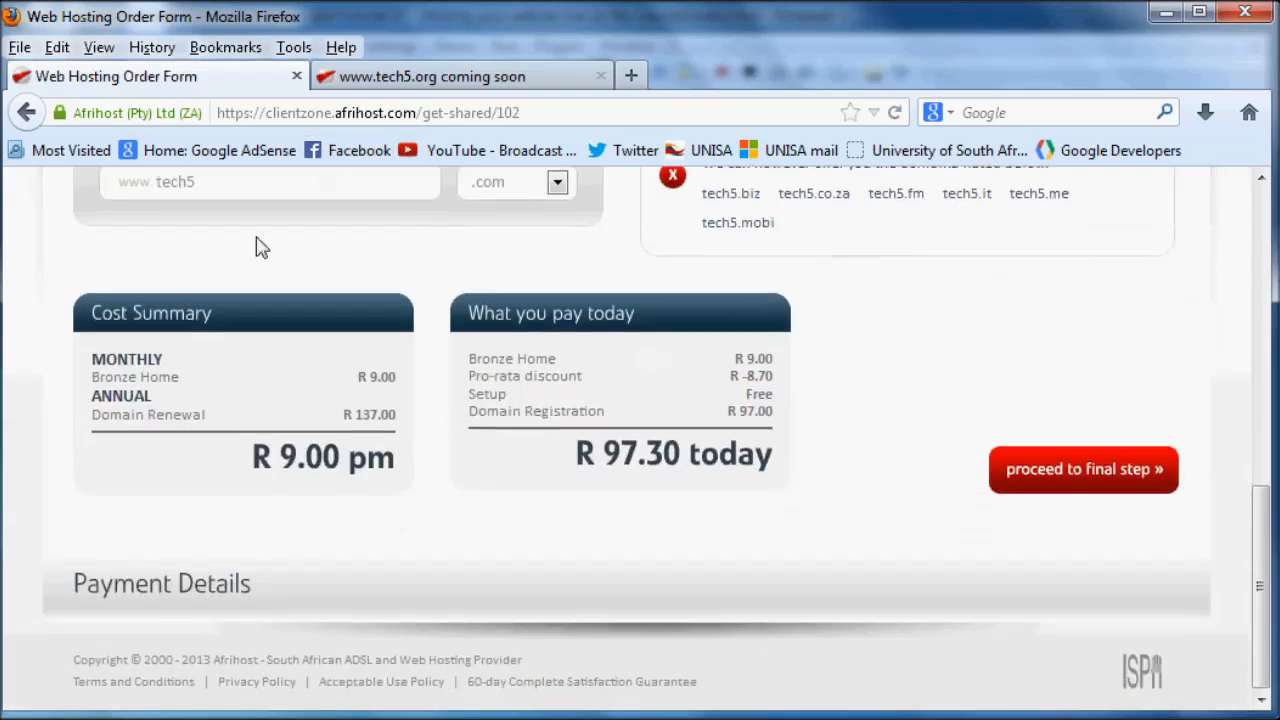
{"action": "mouse_move", "coordinate": [844, 394]}
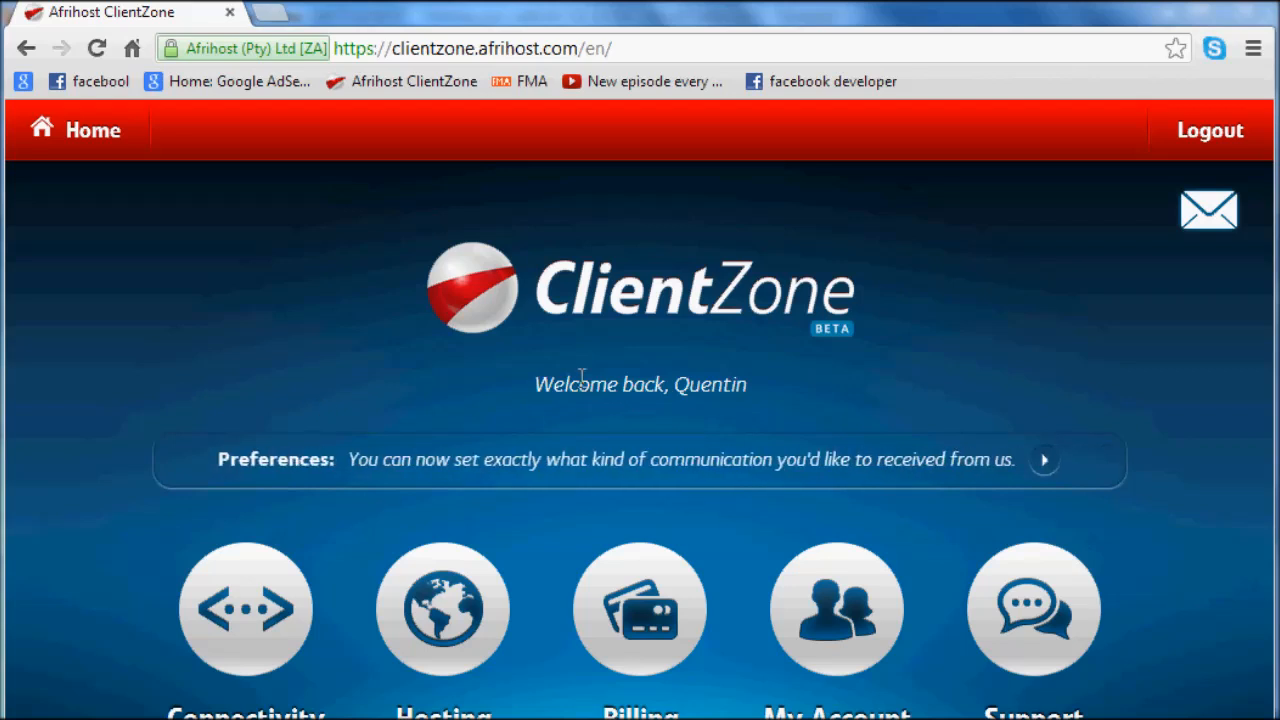
{"action": "mouse_move", "coordinate": [548, 348]}
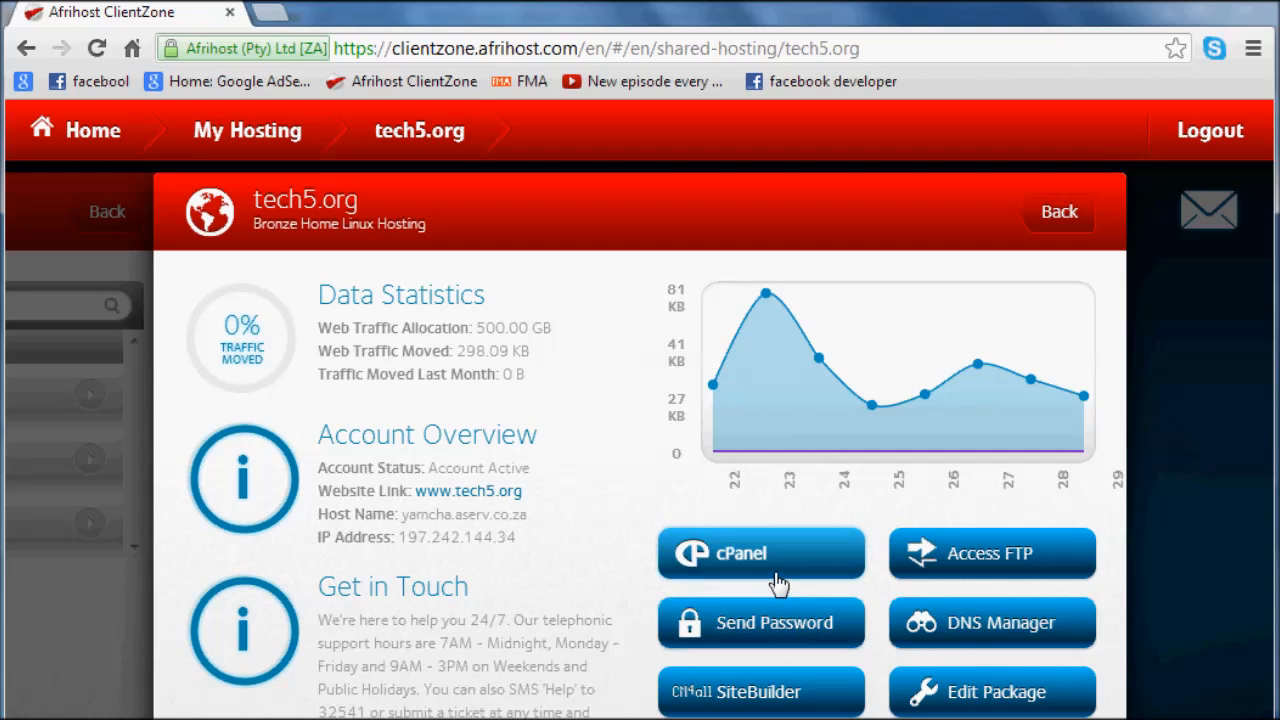
{"action": "mouse_move", "coordinate": [730, 512]}
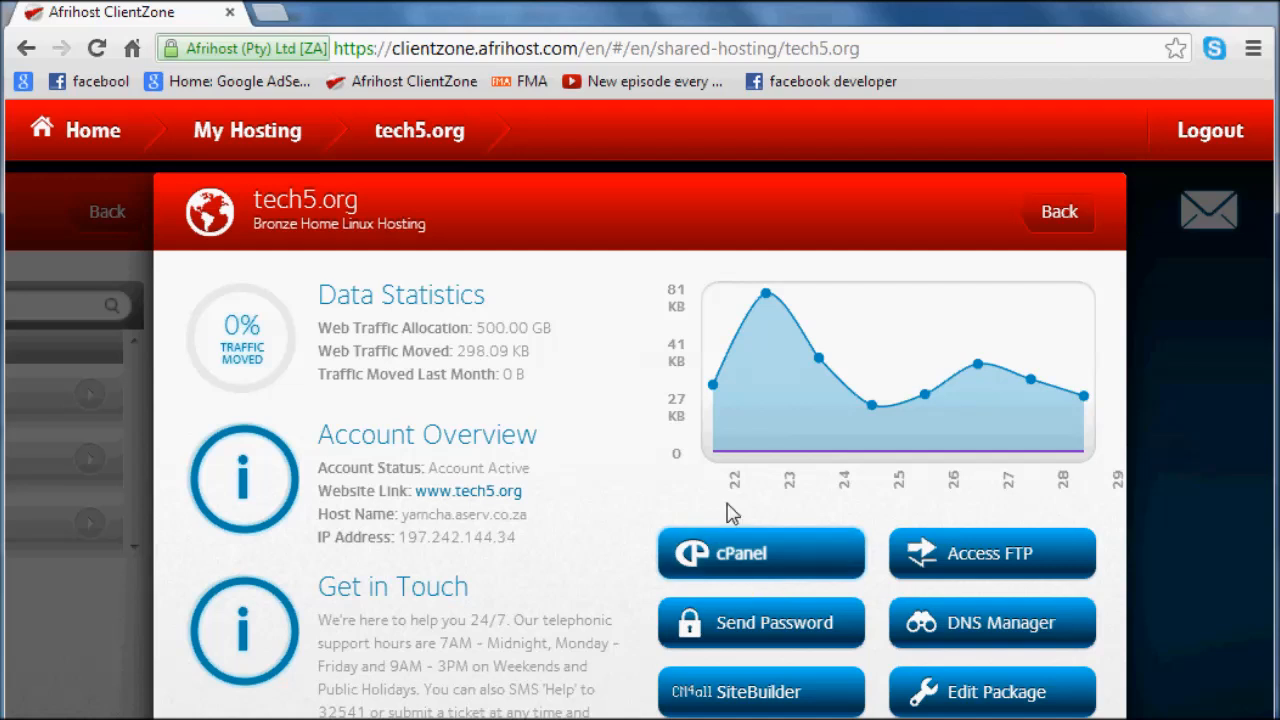
{"action": "mouse_move", "coordinate": [816, 584]}
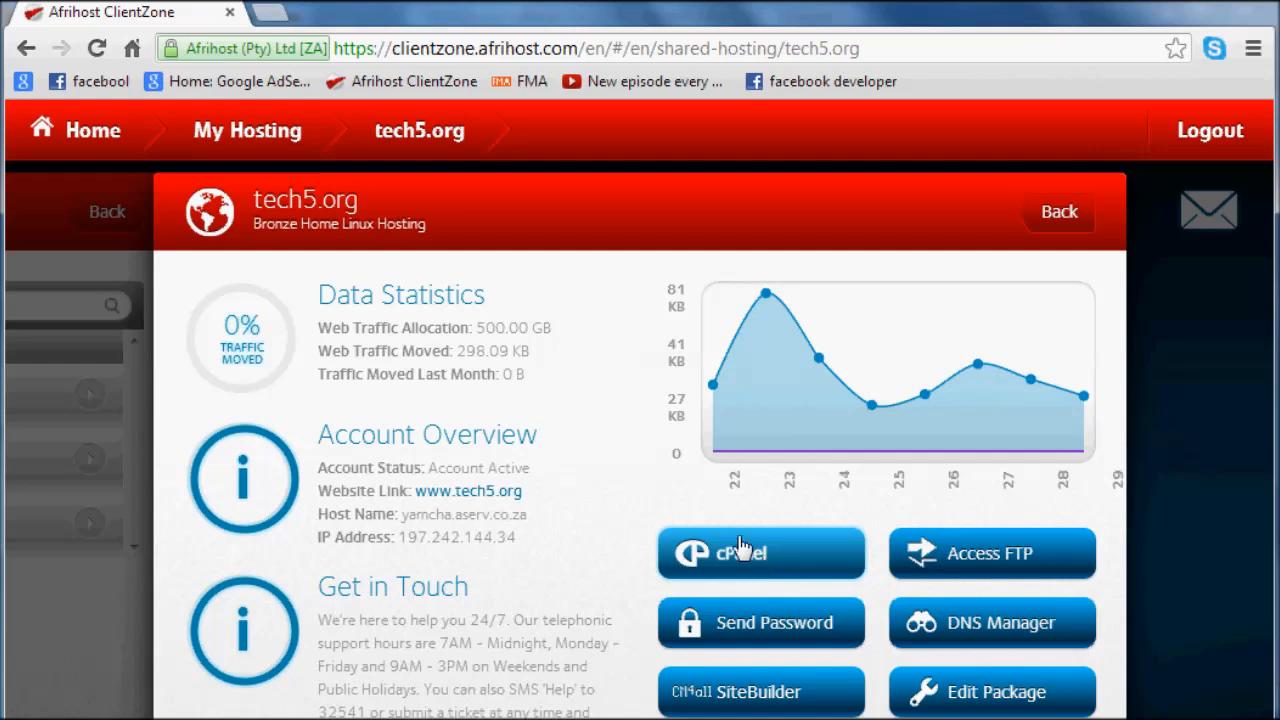
- Launch cPanel for the tech5.org Bronze Home hosting account from ClientZone
{"action": "left_click", "coordinate": [760, 552]}
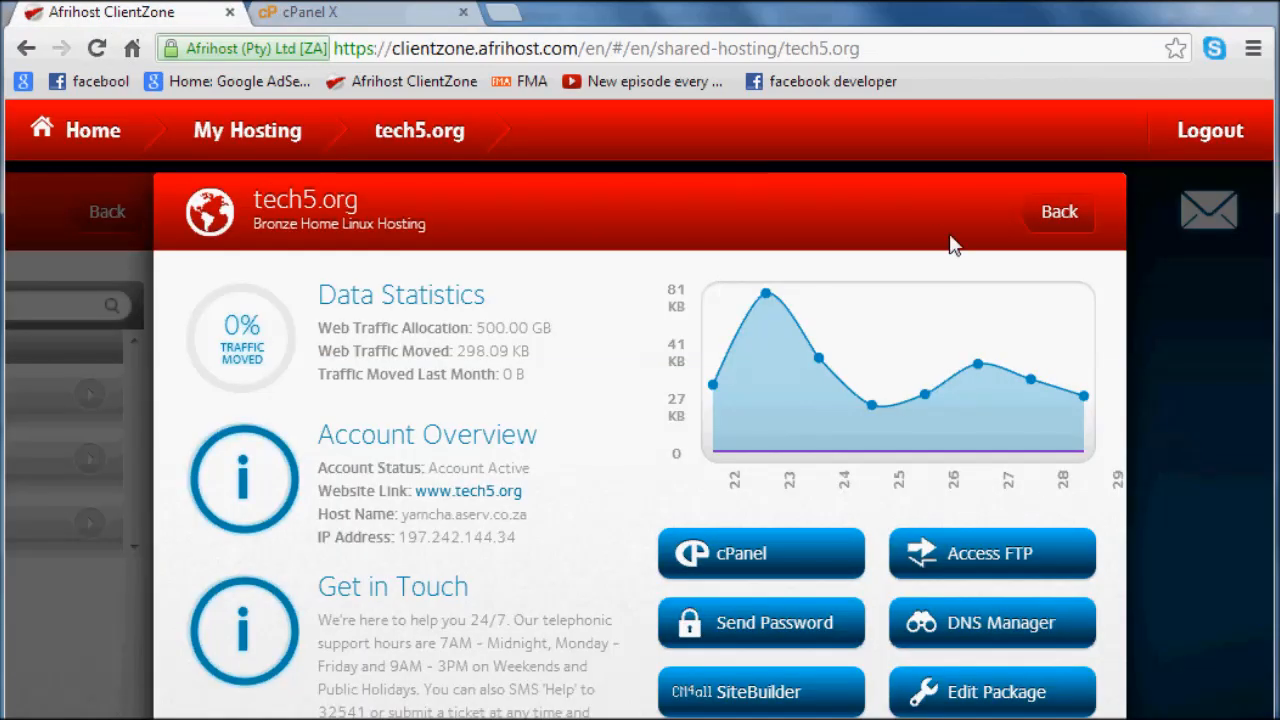
- Switch to the newly opened cPanel page showing the Welcome New User prompt
{"action": "left_click", "coordinate": [1058, 212]}
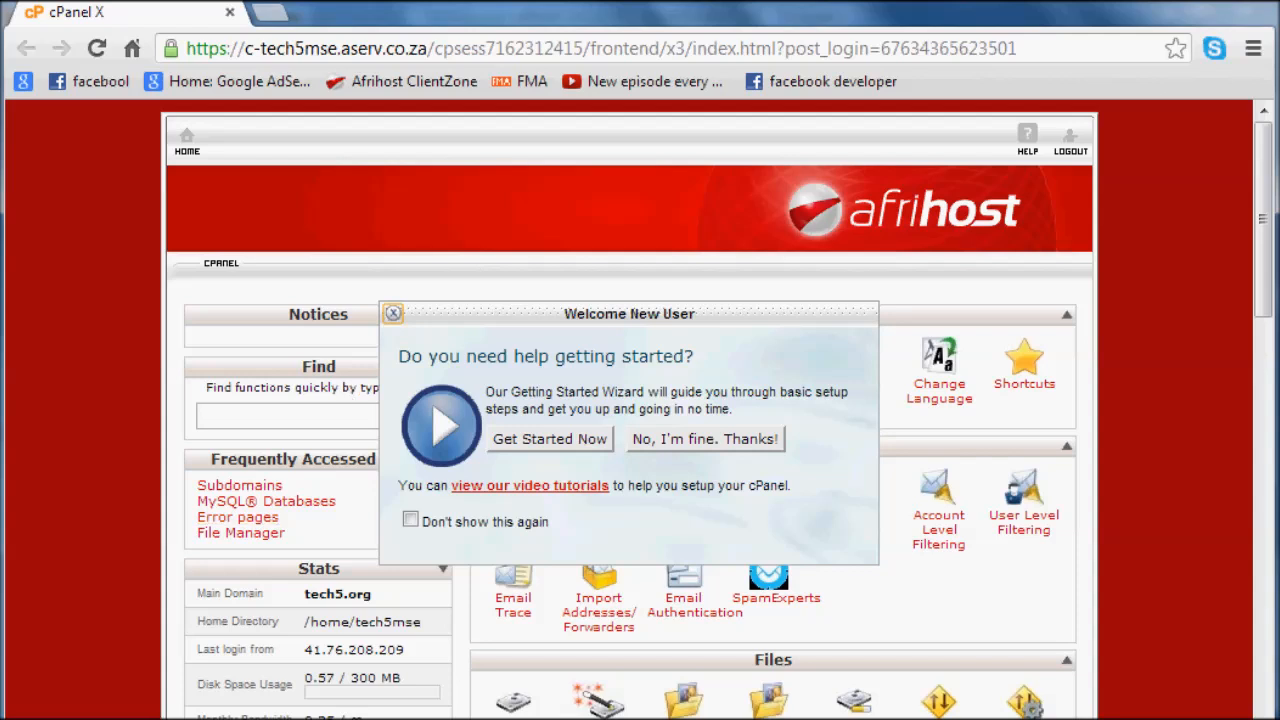
{"action": "mouse_move", "coordinate": [640, 590]}
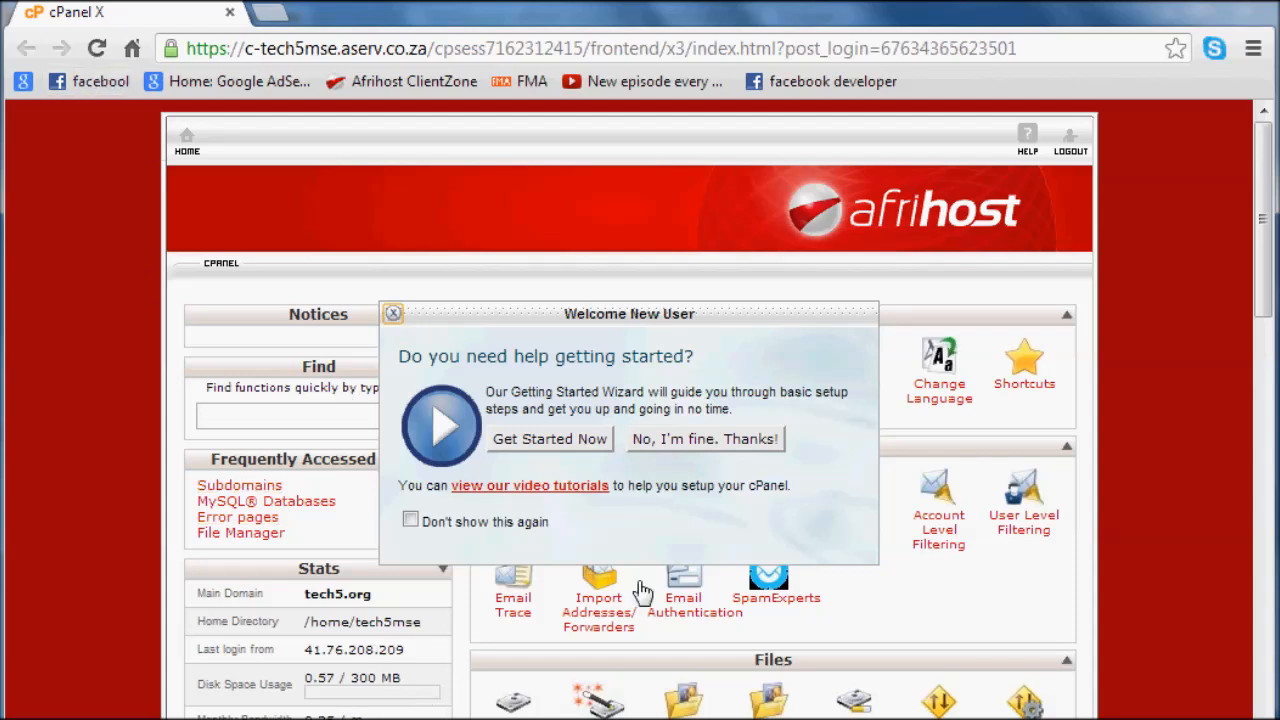
{"action": "mouse_move", "coordinate": [256, 584]}
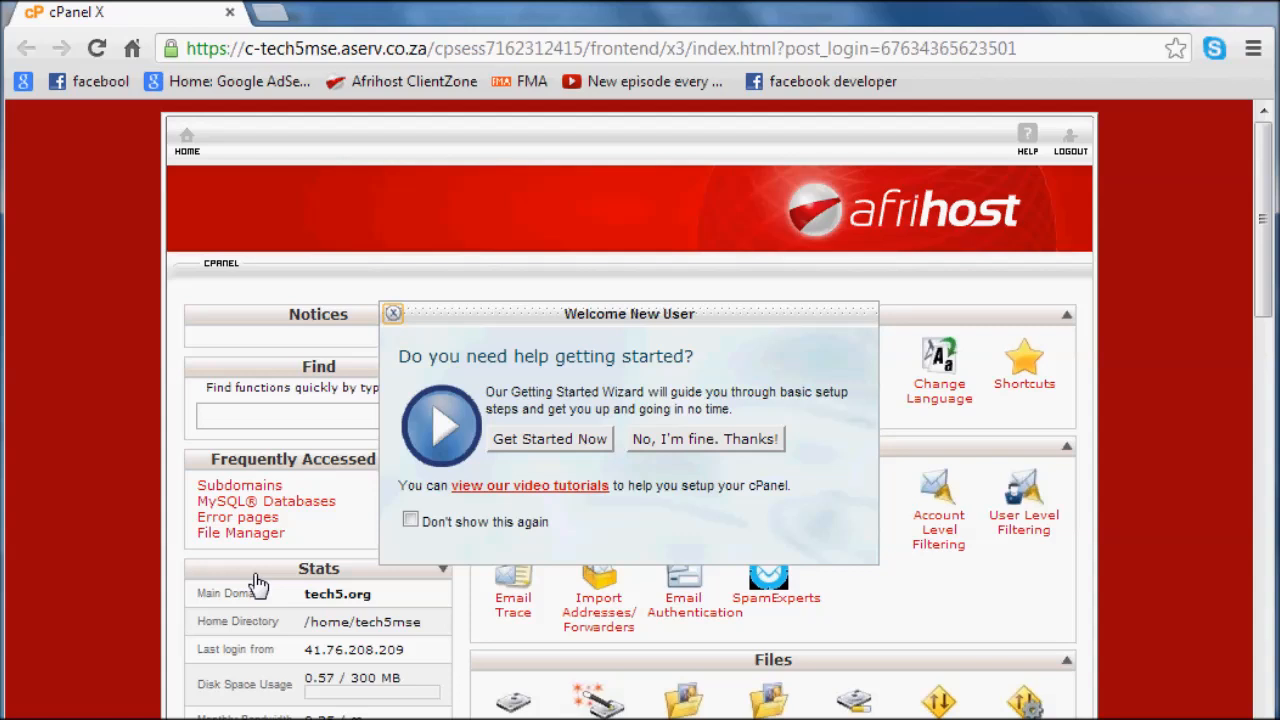
{"action": "mouse_move", "coordinate": [584, 532]}
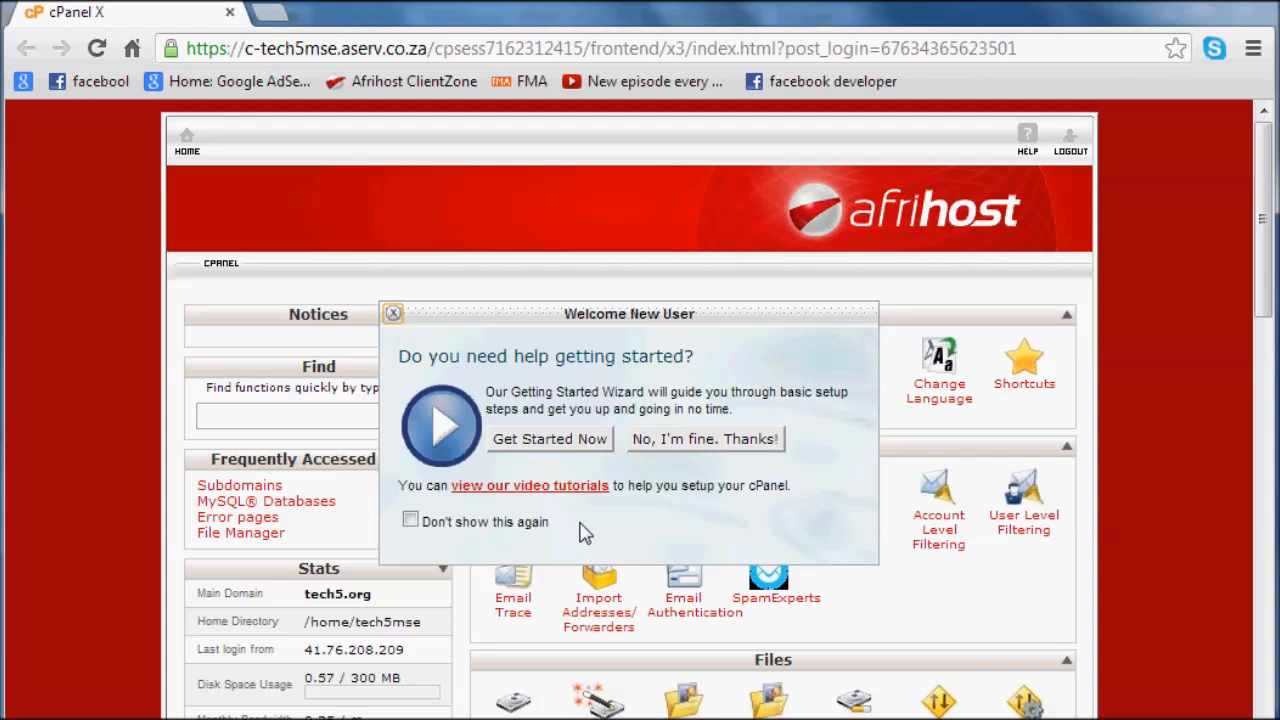
{"action": "mouse_move", "coordinate": [470, 392]}
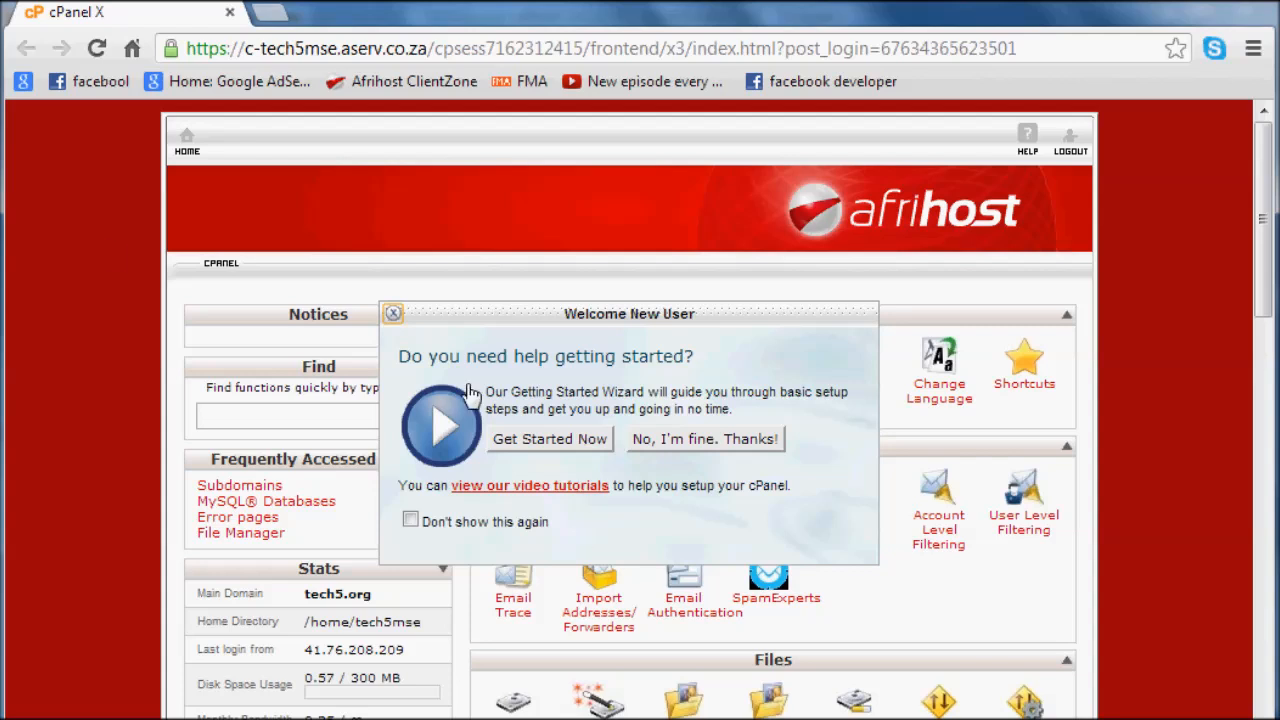
{"action": "mouse_move", "coordinate": [724, 380]}
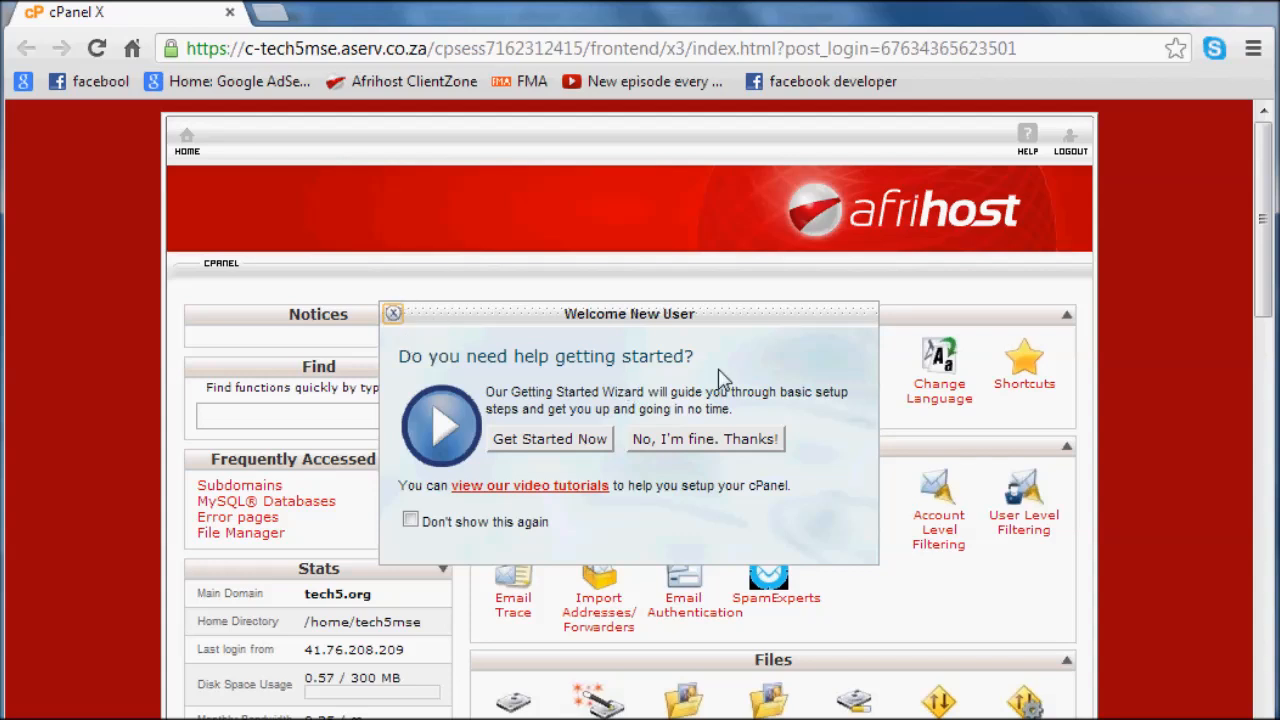
{"action": "mouse_move", "coordinate": [664, 414]}
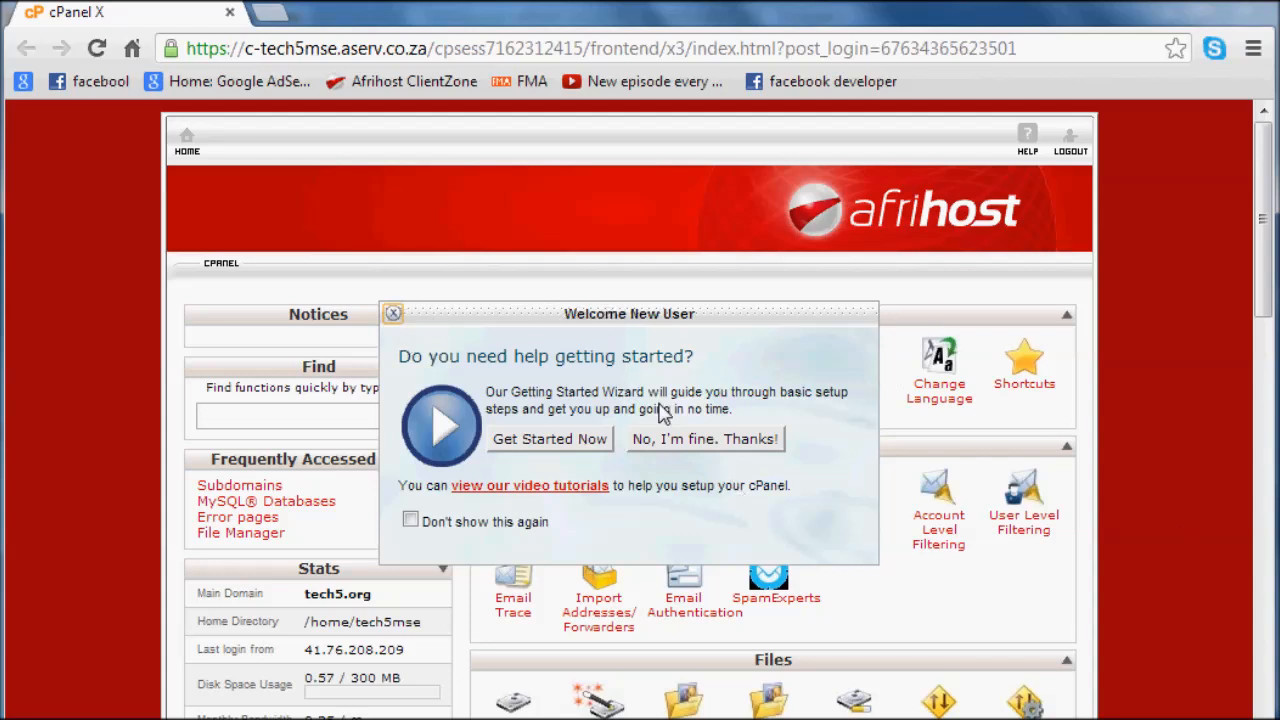
{"action": "mouse_move", "coordinate": [718, 450]}
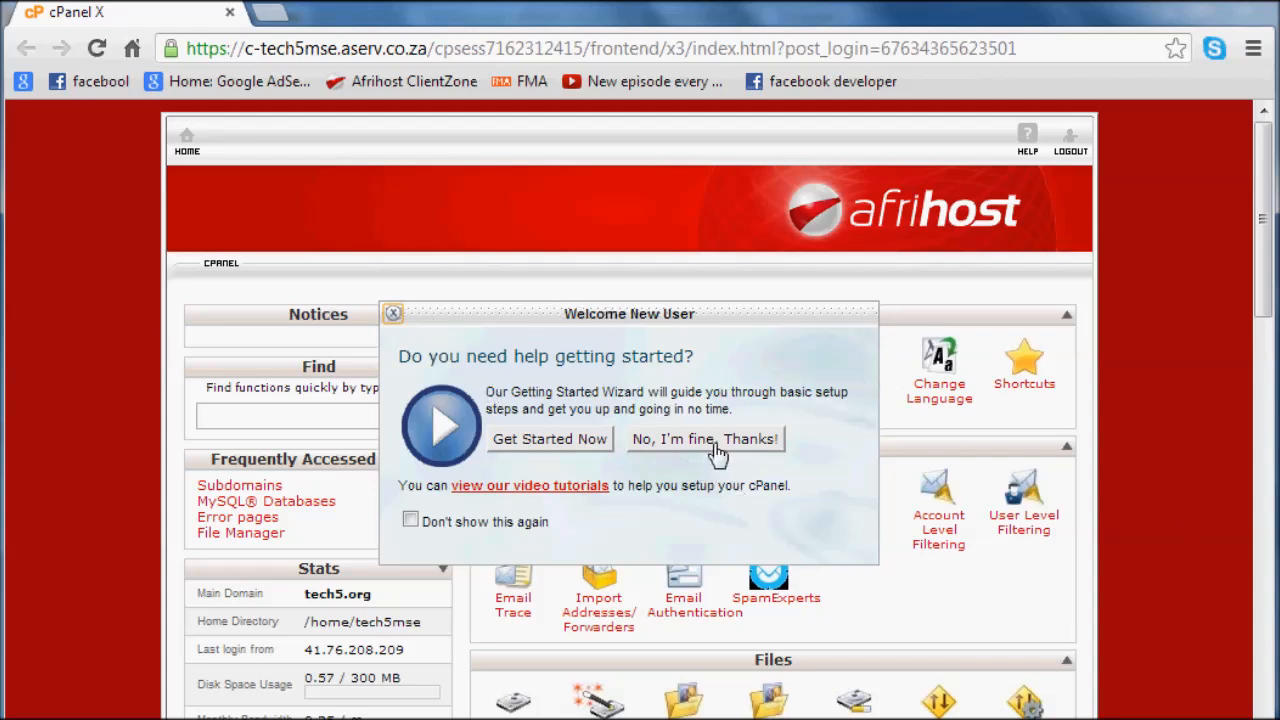
- Decline the getting-started wizard with 'No, I'm fine. Thanks!' and skim the cPanel home sections
{"action": "left_click", "coordinate": [704, 440]}
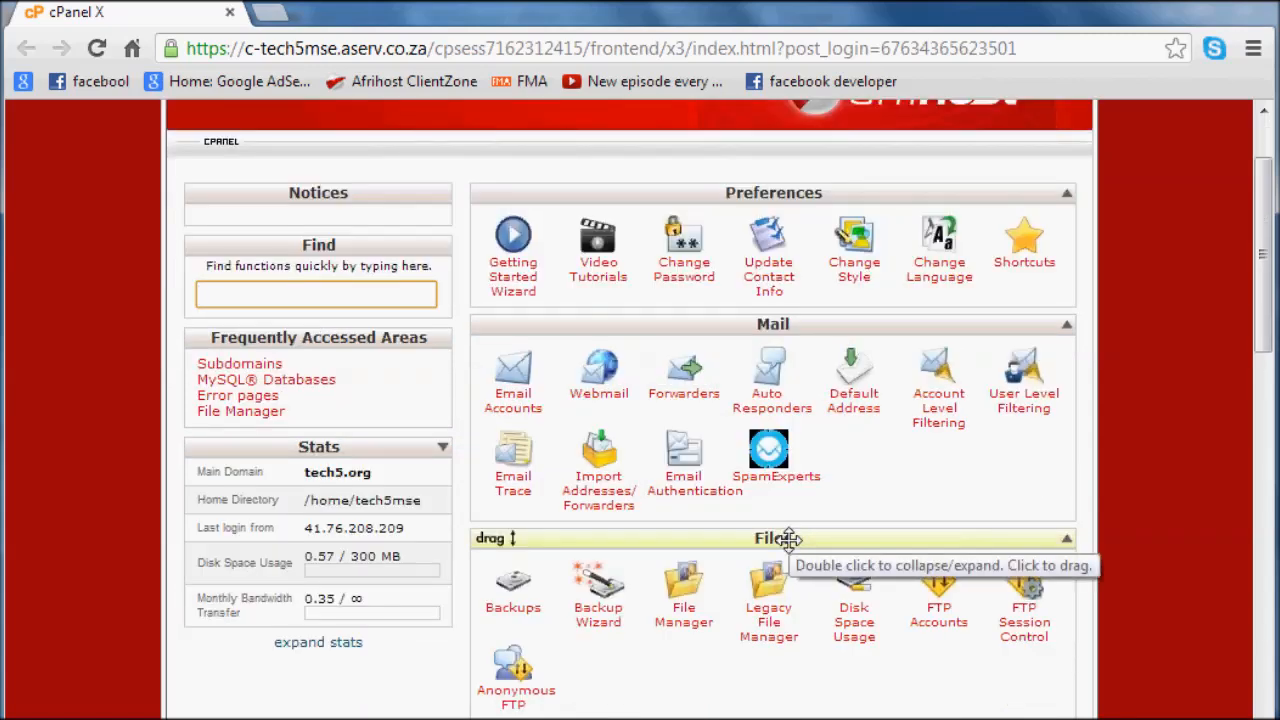
{"action": "scroll", "scroll_direction": "up", "scroll_amount": 3}
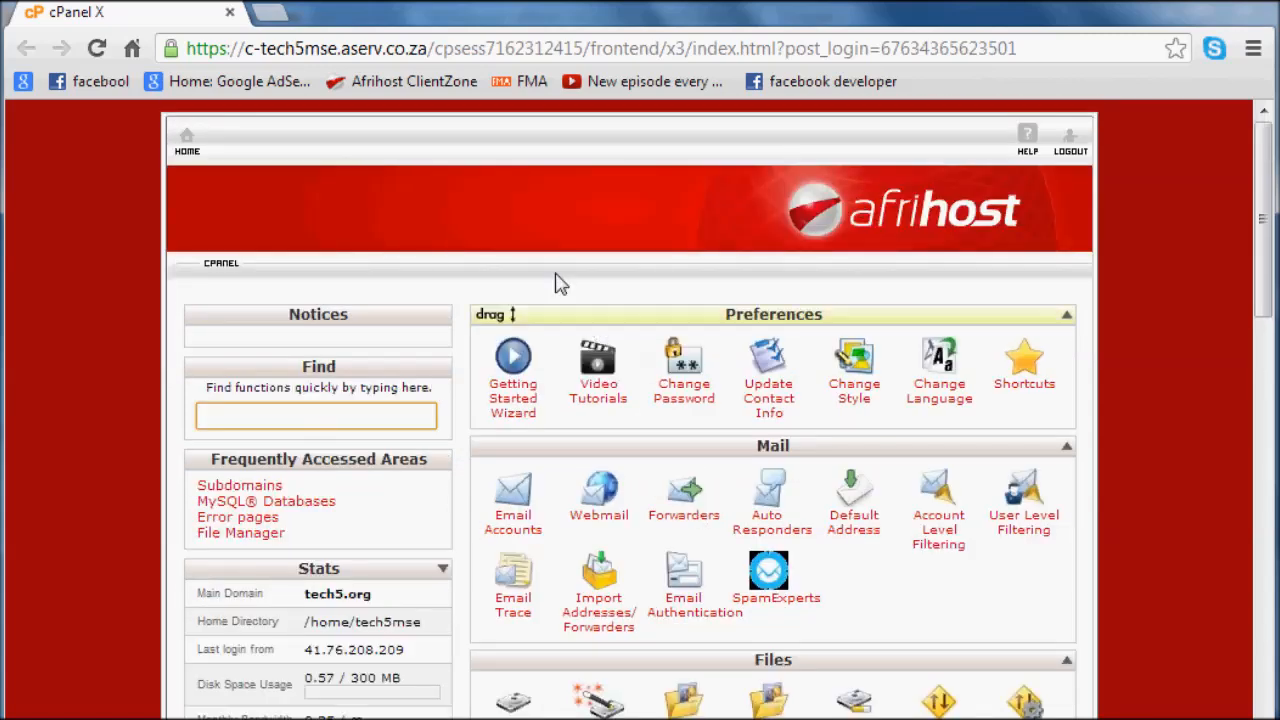
{"action": "scroll", "scroll_direction": "down", "scroll_amount": 3}
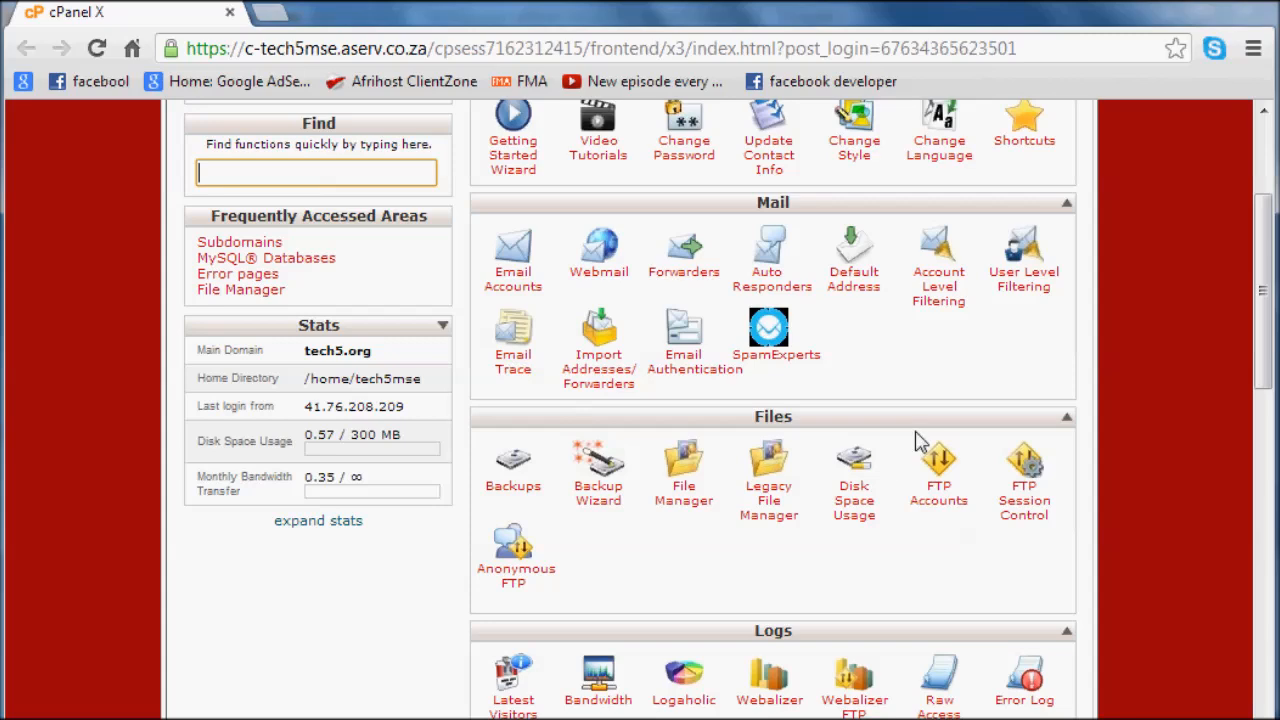
{"action": "scroll", "scroll_direction": "down", "scroll_amount": 3}
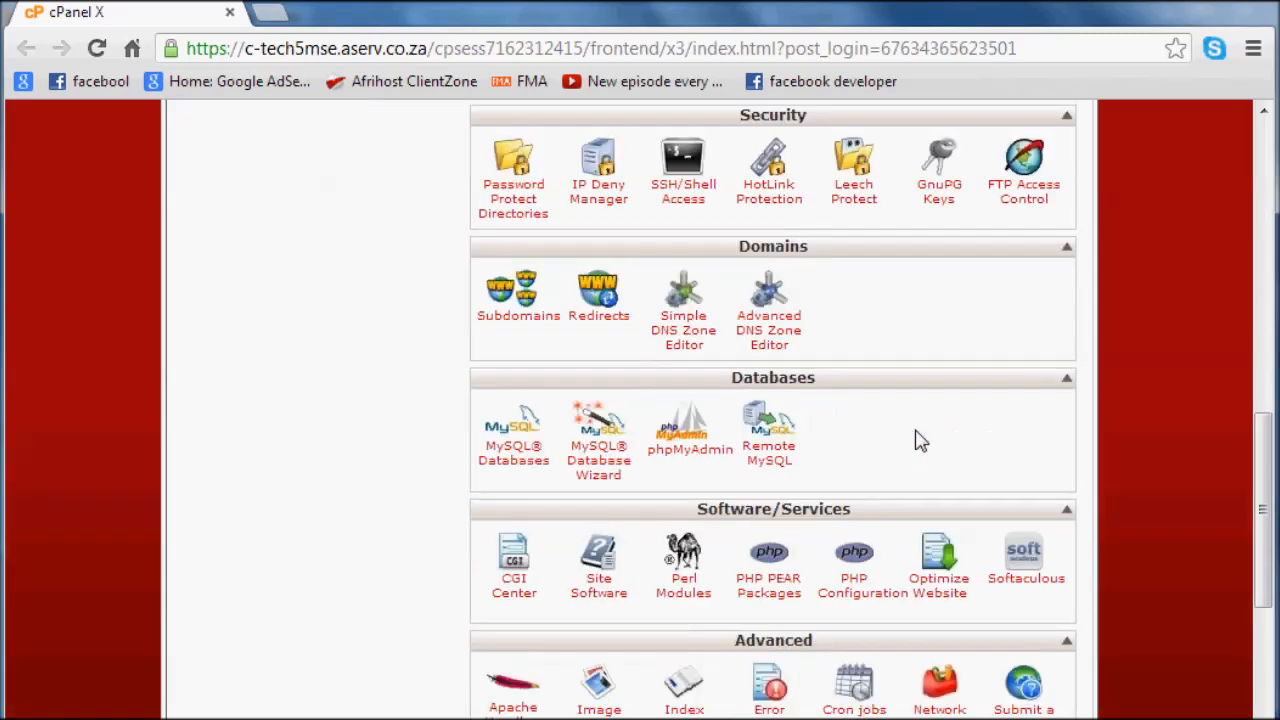
{"action": "scroll", "scroll_direction": "up", "scroll_amount": 3}
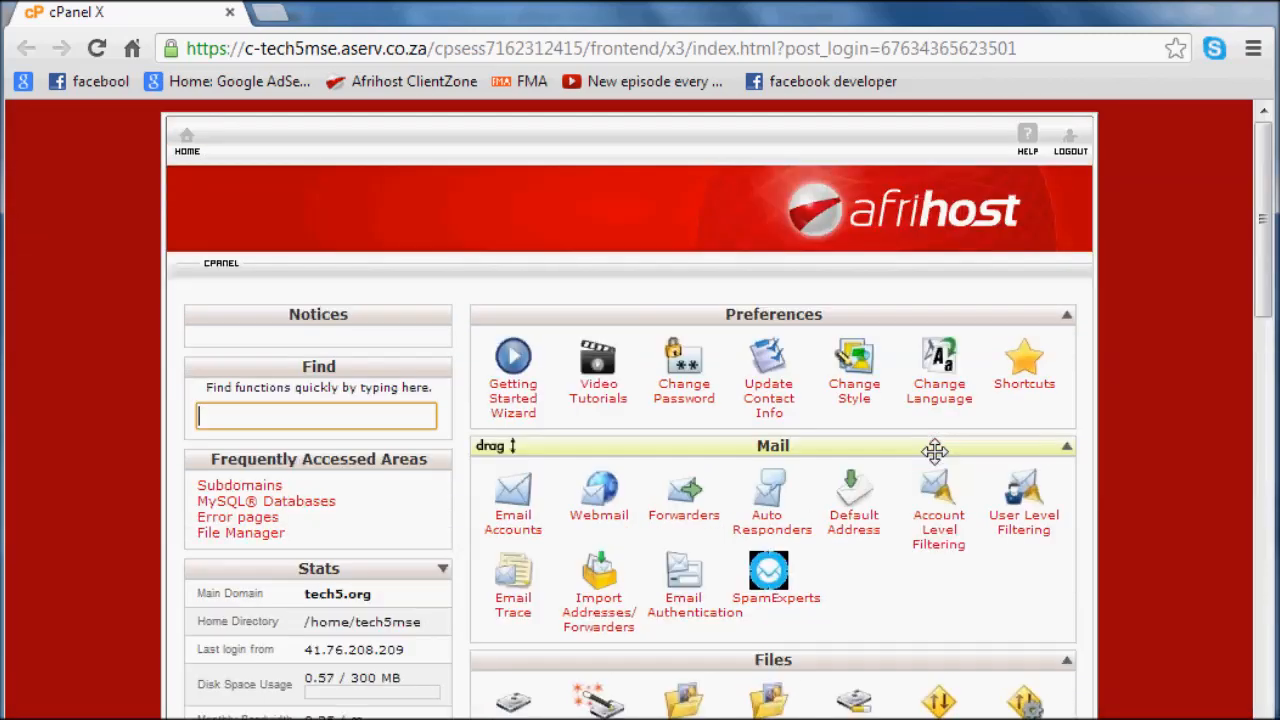
{"action": "mouse_move", "coordinate": [938, 296]}
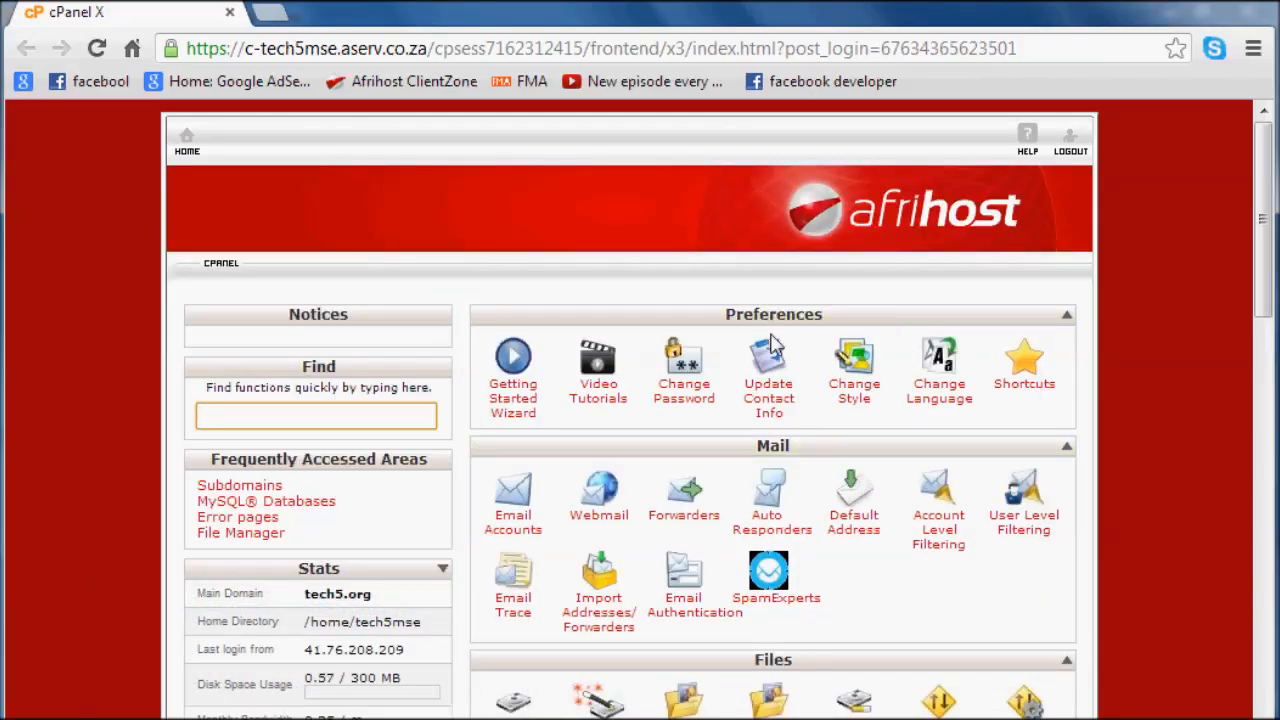
- Open File Manager on the web root and expand public_html to list cgi-bin and index.php
{"action": "scroll", "scroll_direction": "down", "scroll_amount": 3}
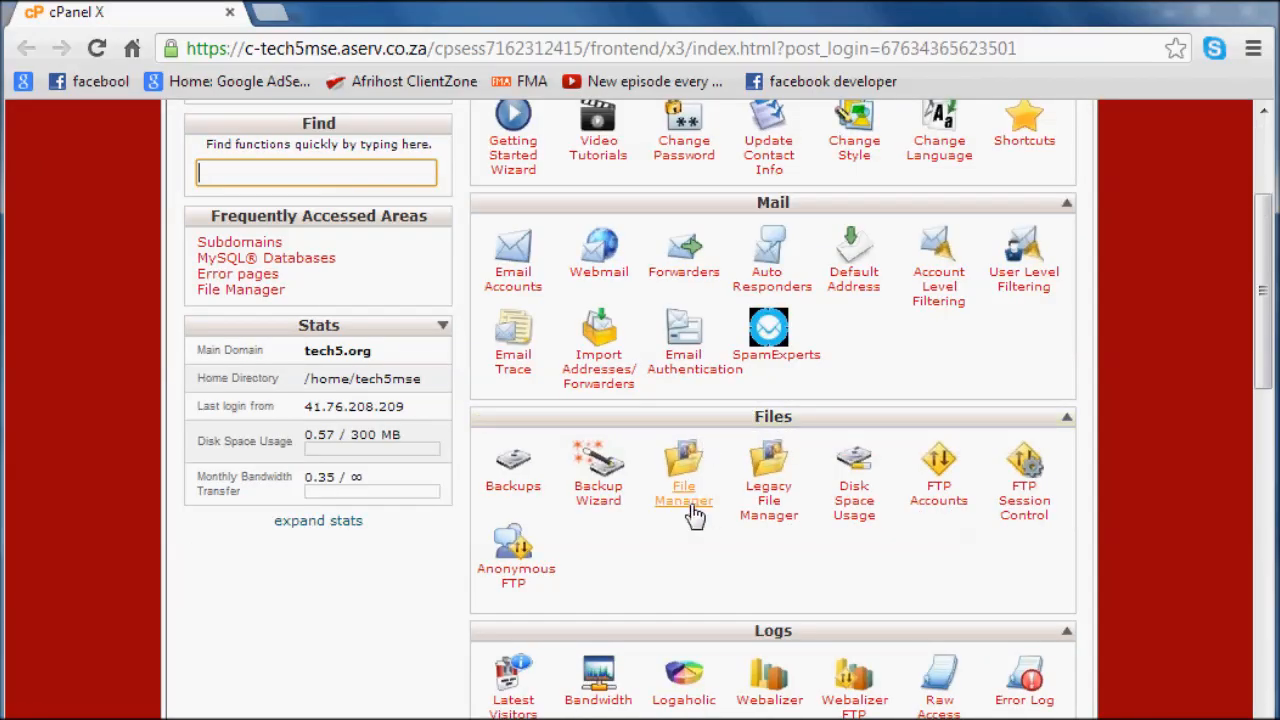
{"action": "mouse_move", "coordinate": [690, 508]}
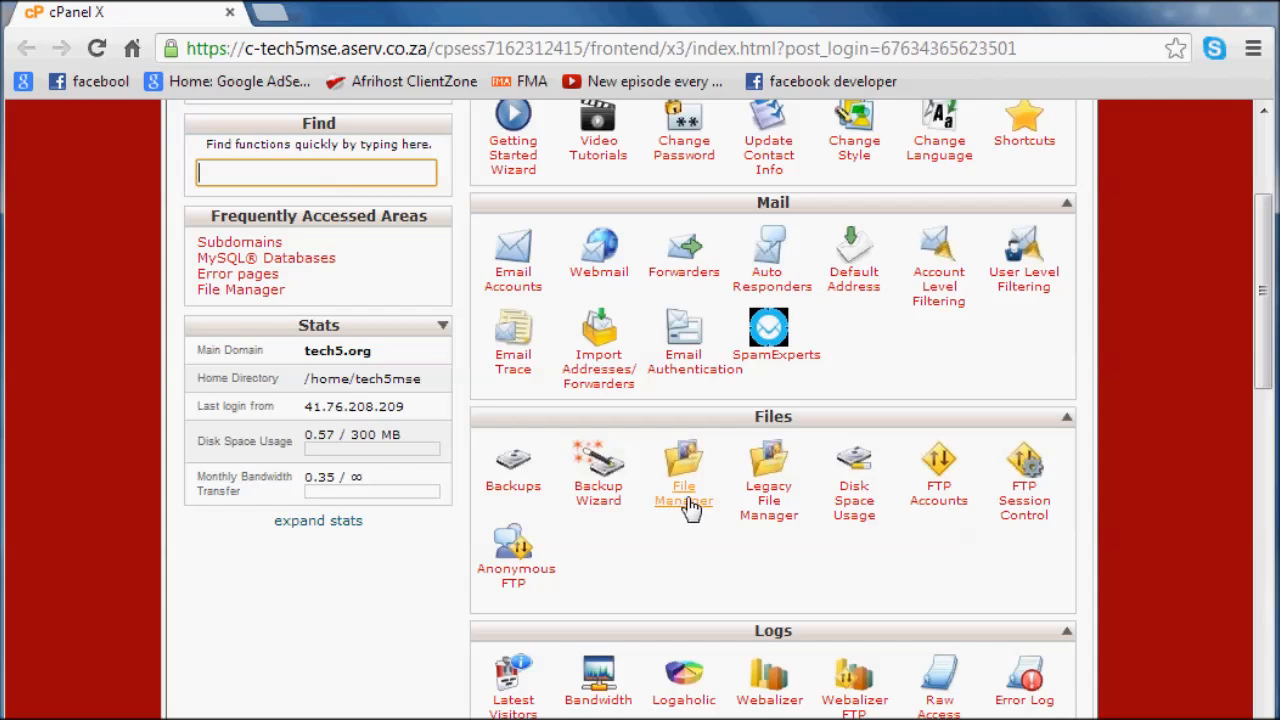
{"action": "left_click", "coordinate": [684, 470]}
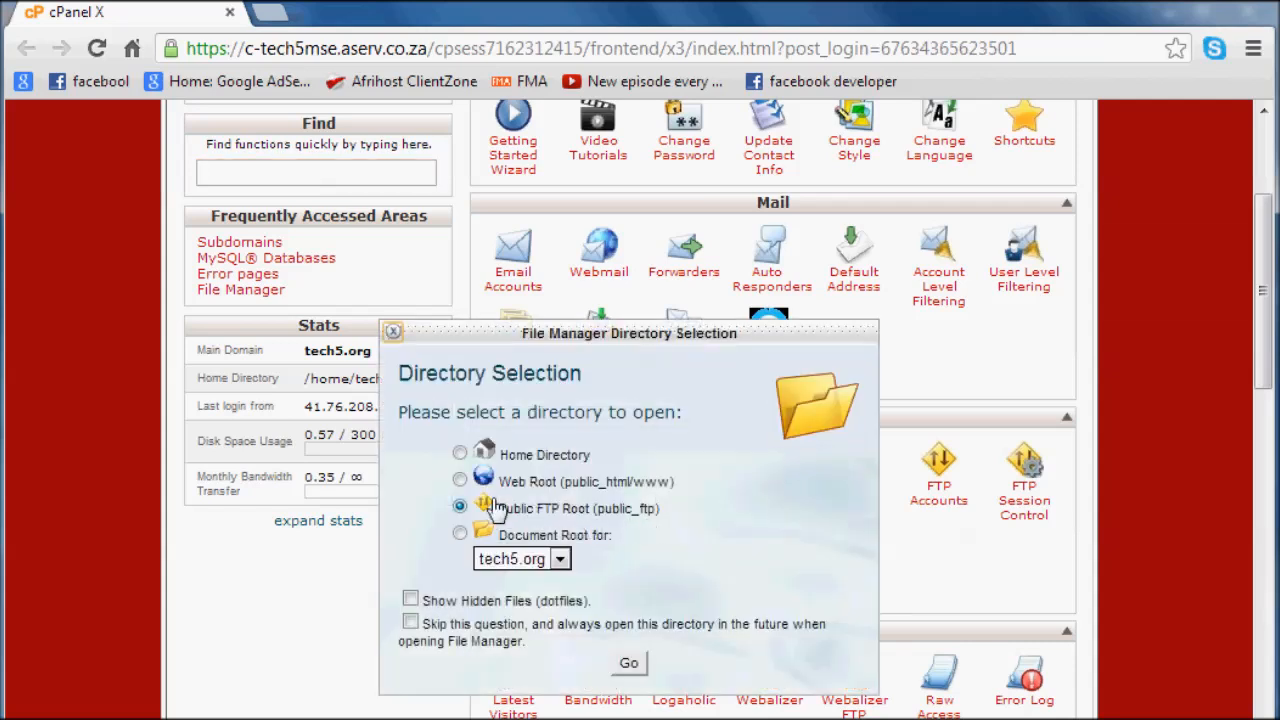
{"action": "mouse_move", "coordinate": [588, 518]}
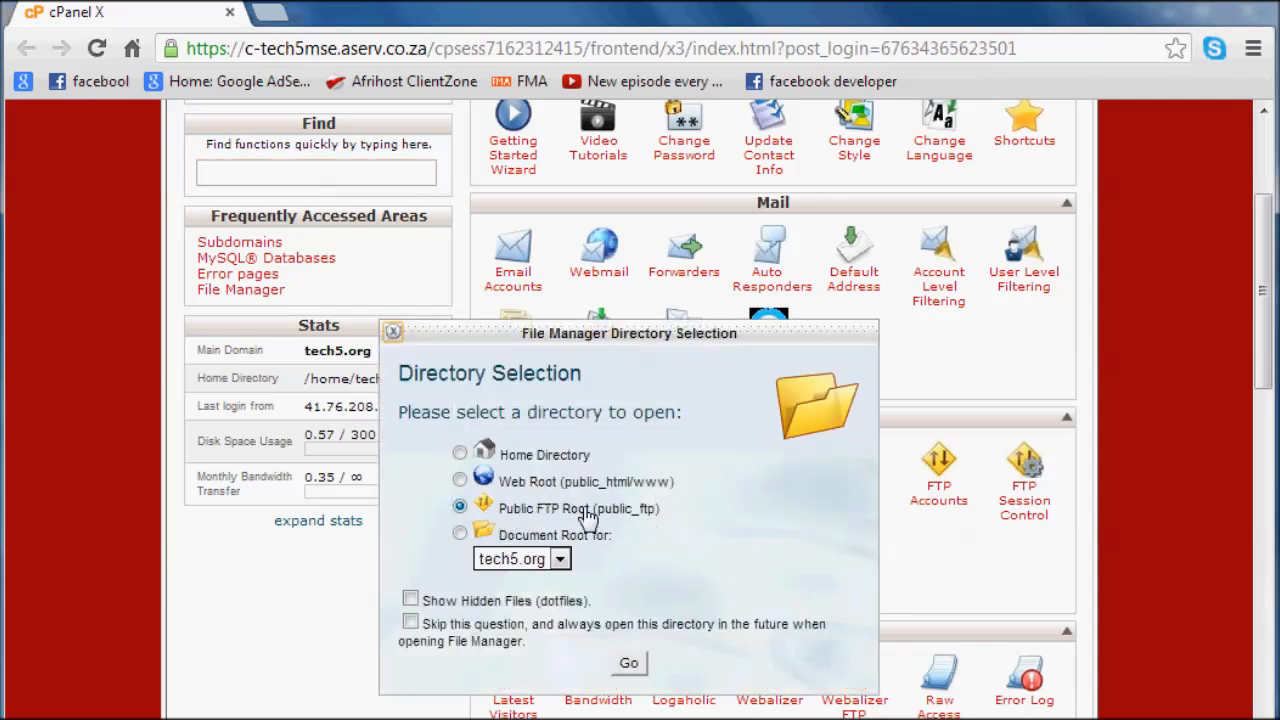
{"action": "mouse_move", "coordinate": [632, 660]}
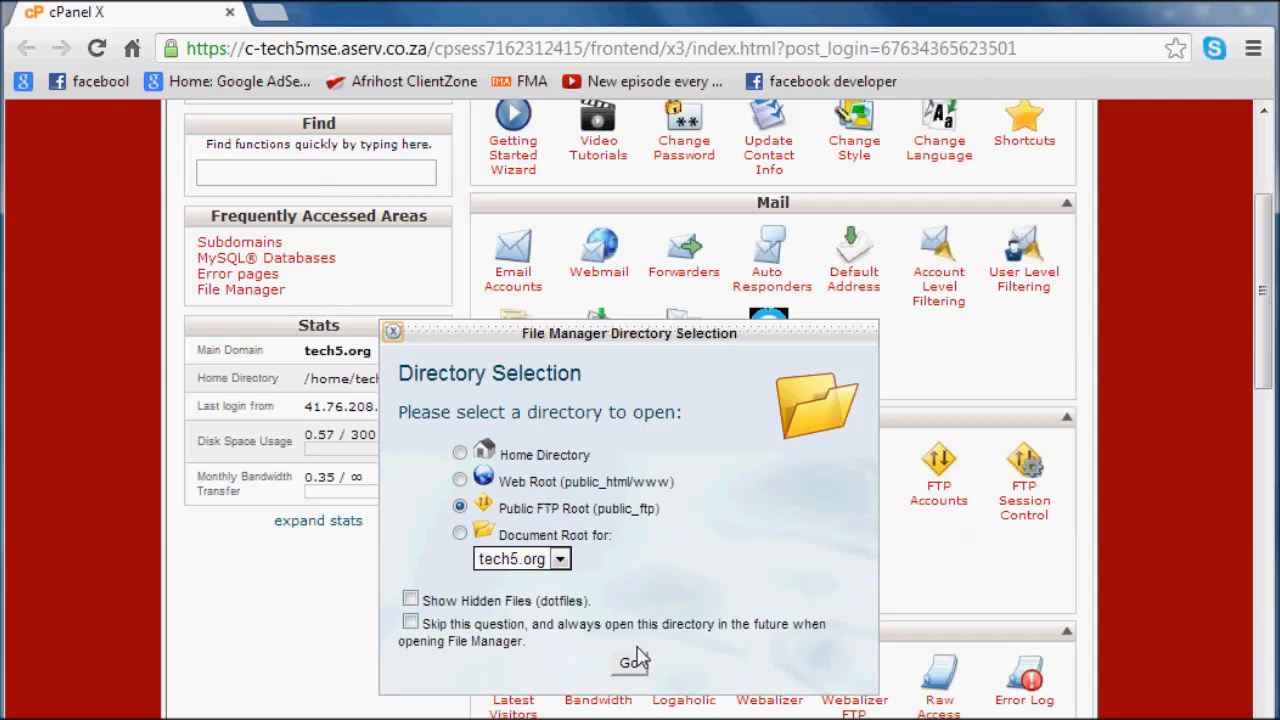
{"action": "left_click", "coordinate": [630, 660]}
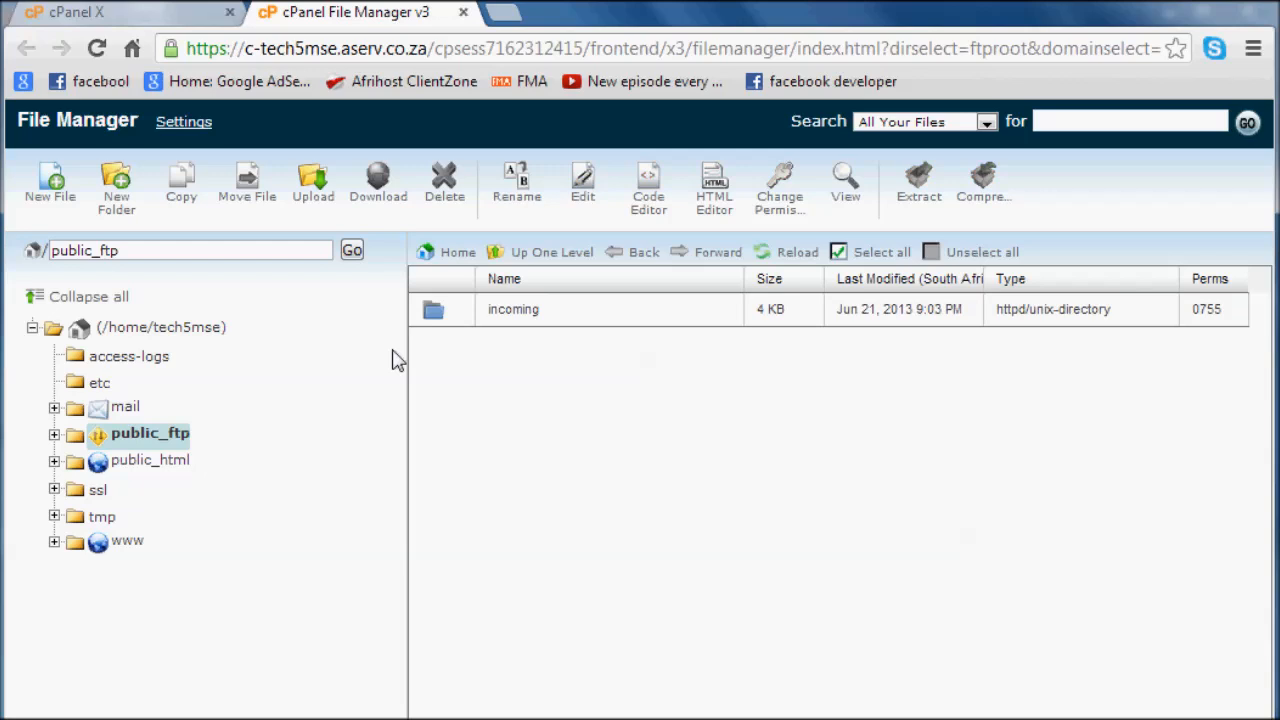
{"action": "mouse_move", "coordinate": [54, 460]}
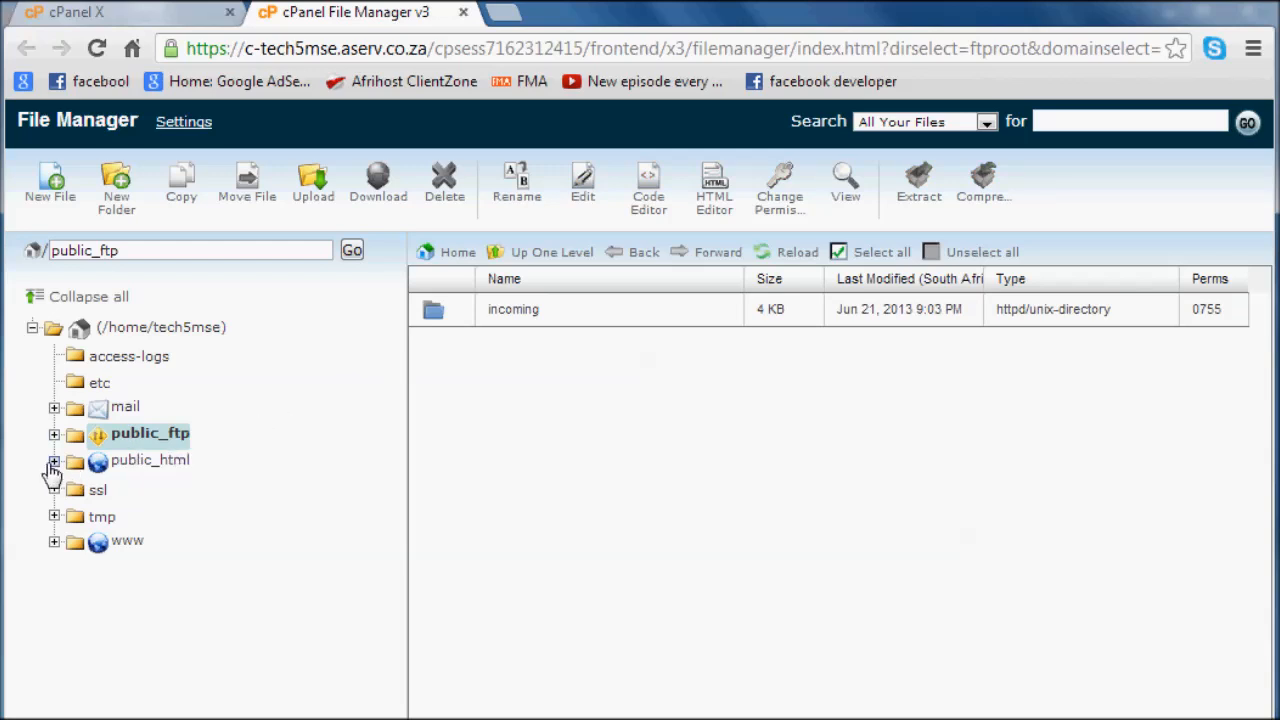
{"action": "left_click", "coordinate": [54, 460]}
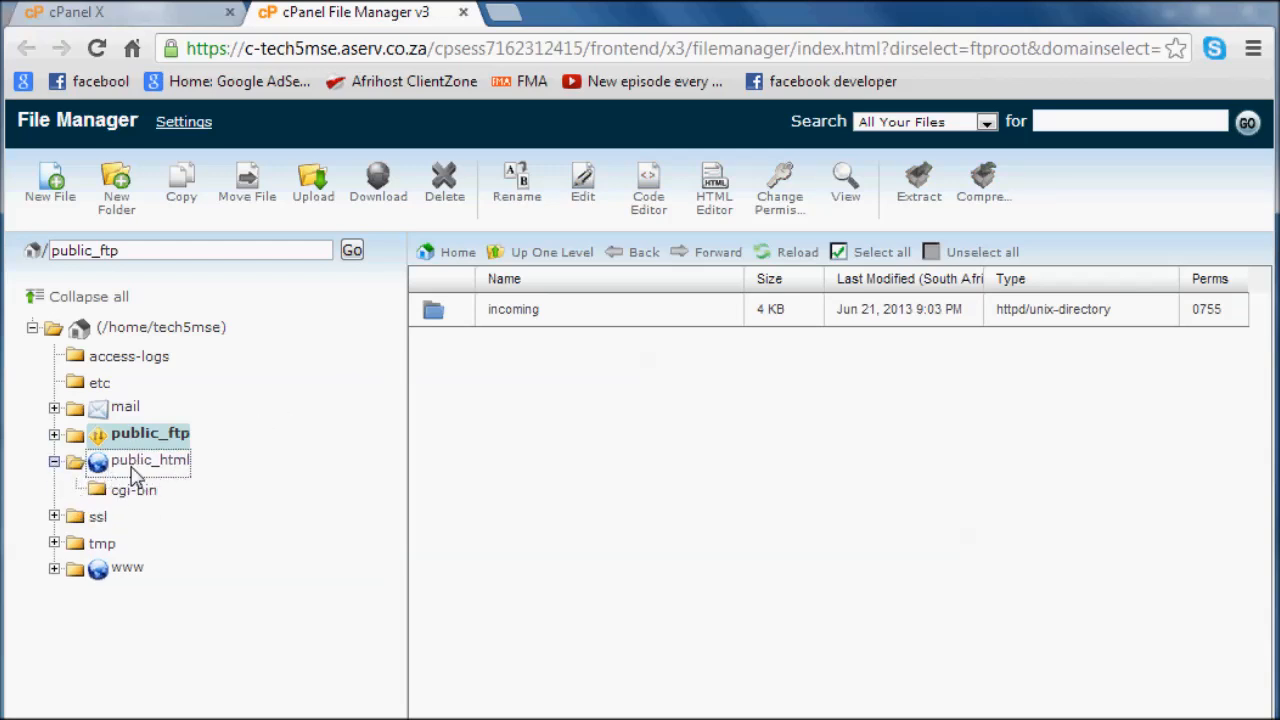
{"action": "left_click", "coordinate": [152, 460]}
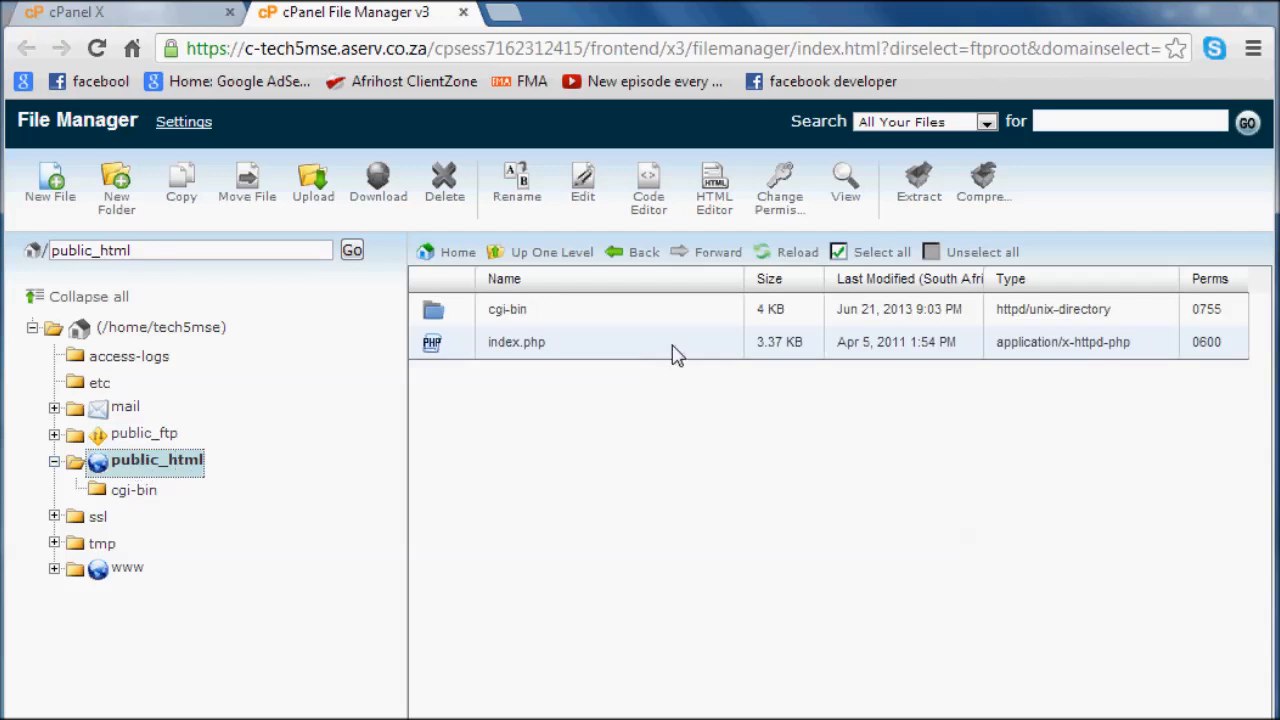
{"action": "mouse_move", "coordinate": [728, 352]}
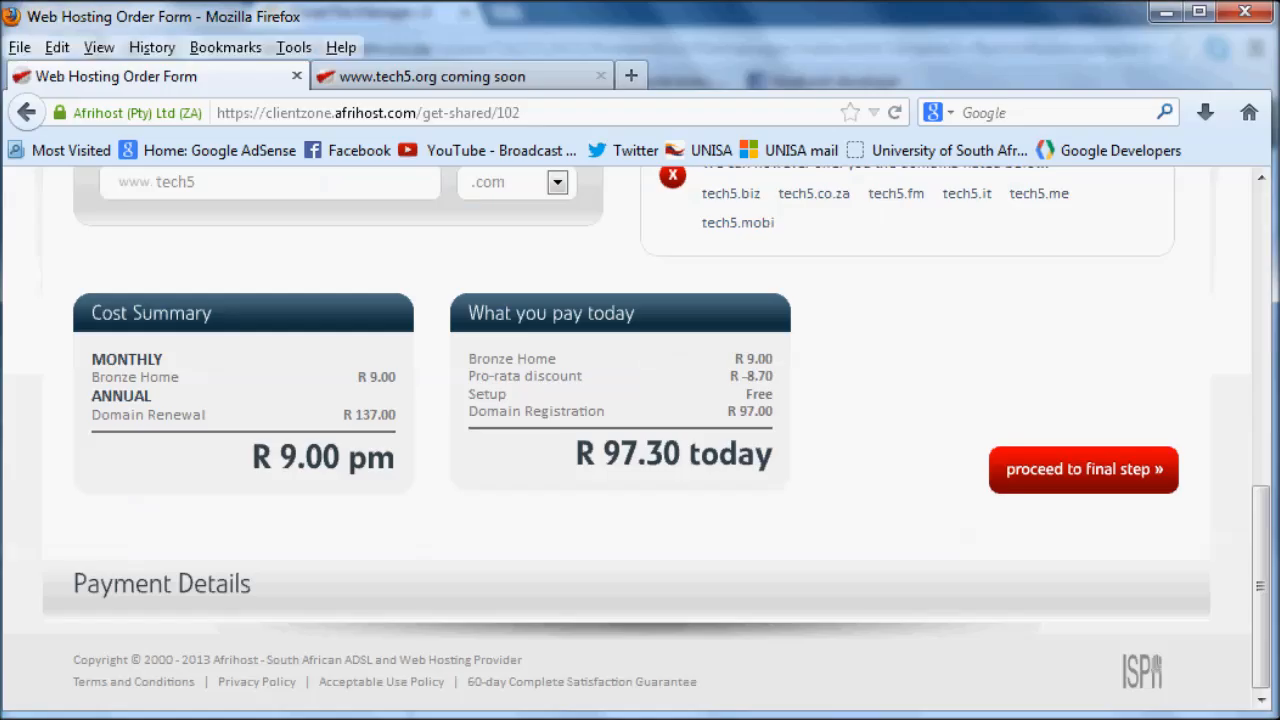
{"action": "left_click", "coordinate": [430, 76]}
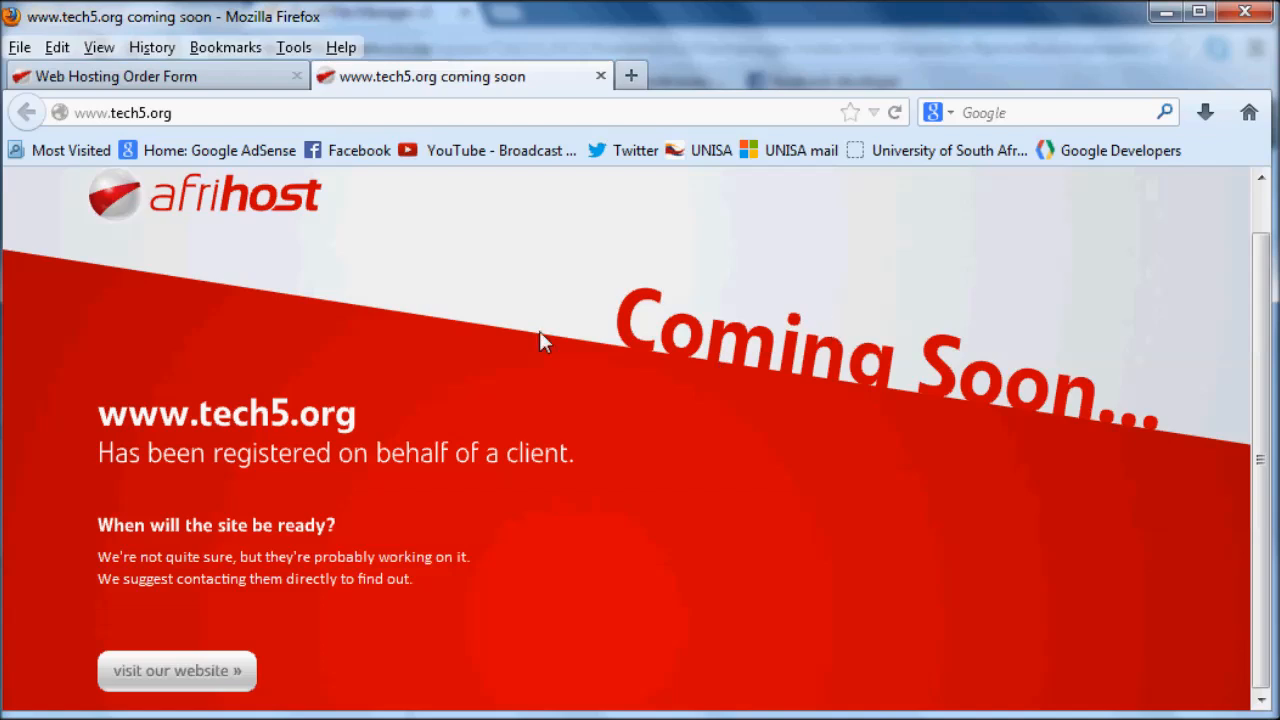
{"action": "mouse_move", "coordinate": [218, 444]}
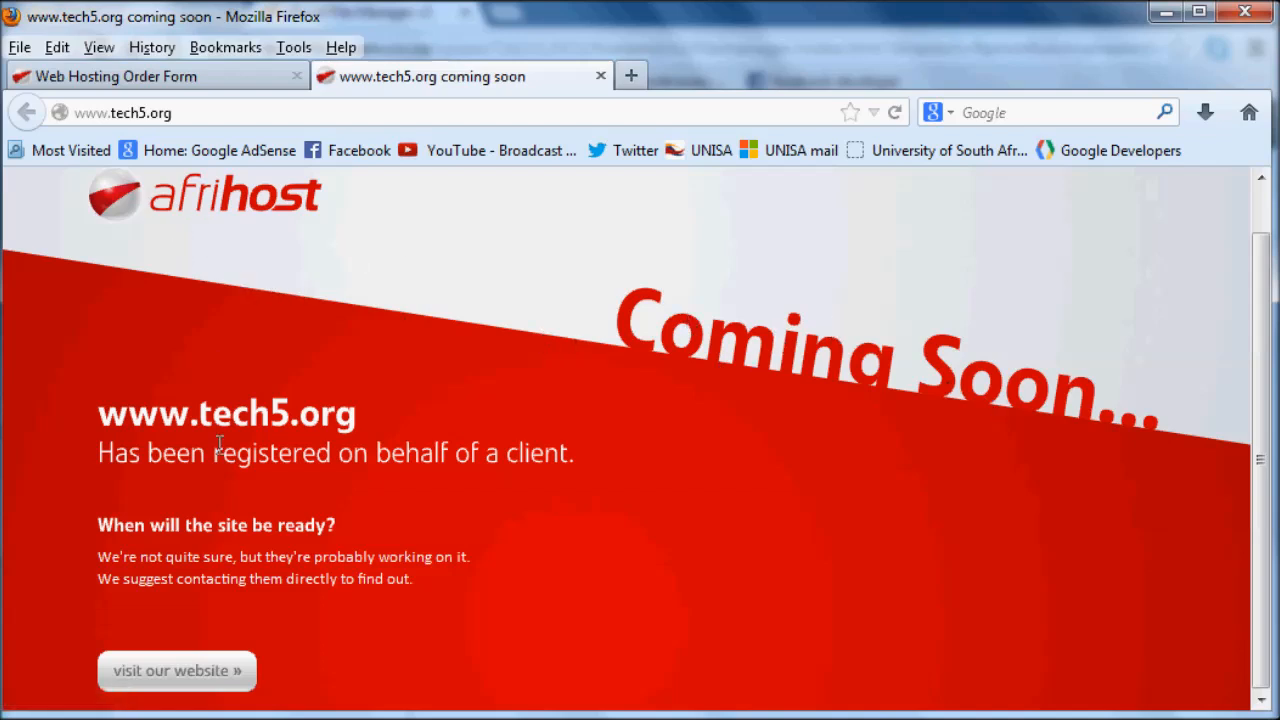
{"action": "mouse_move", "coordinate": [650, 452]}
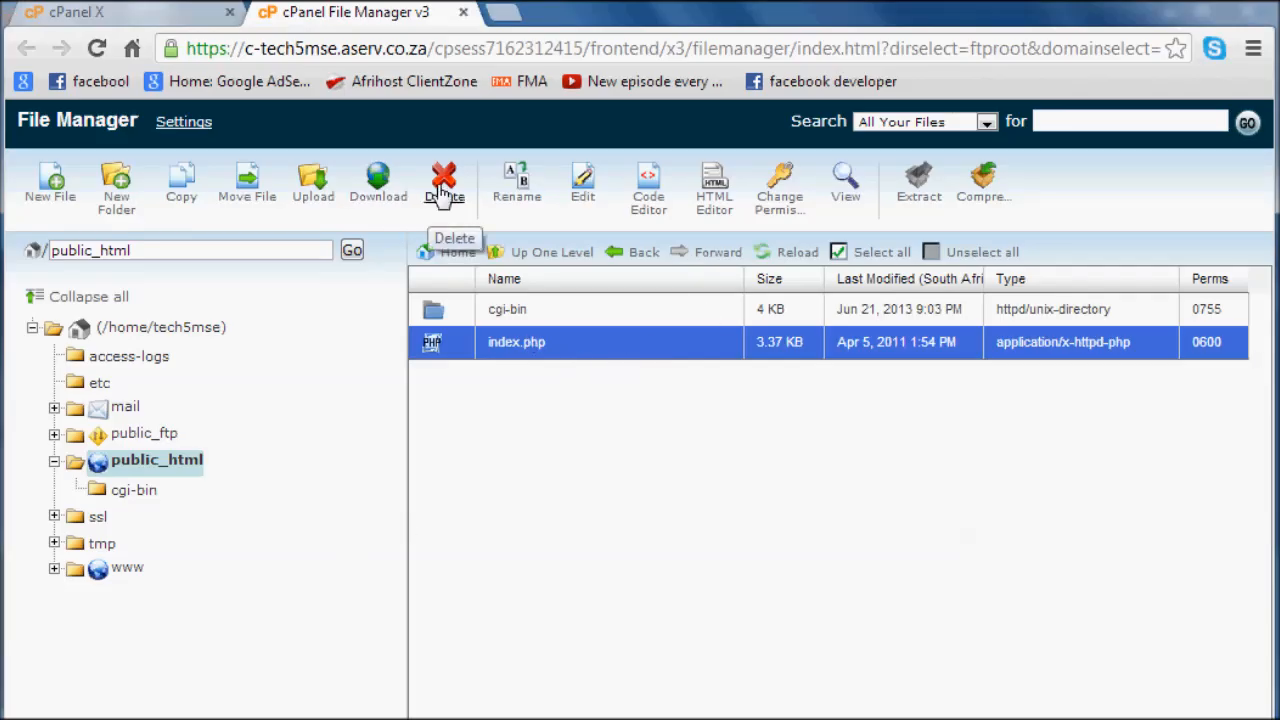
{"action": "left_click", "coordinate": [444, 180]}
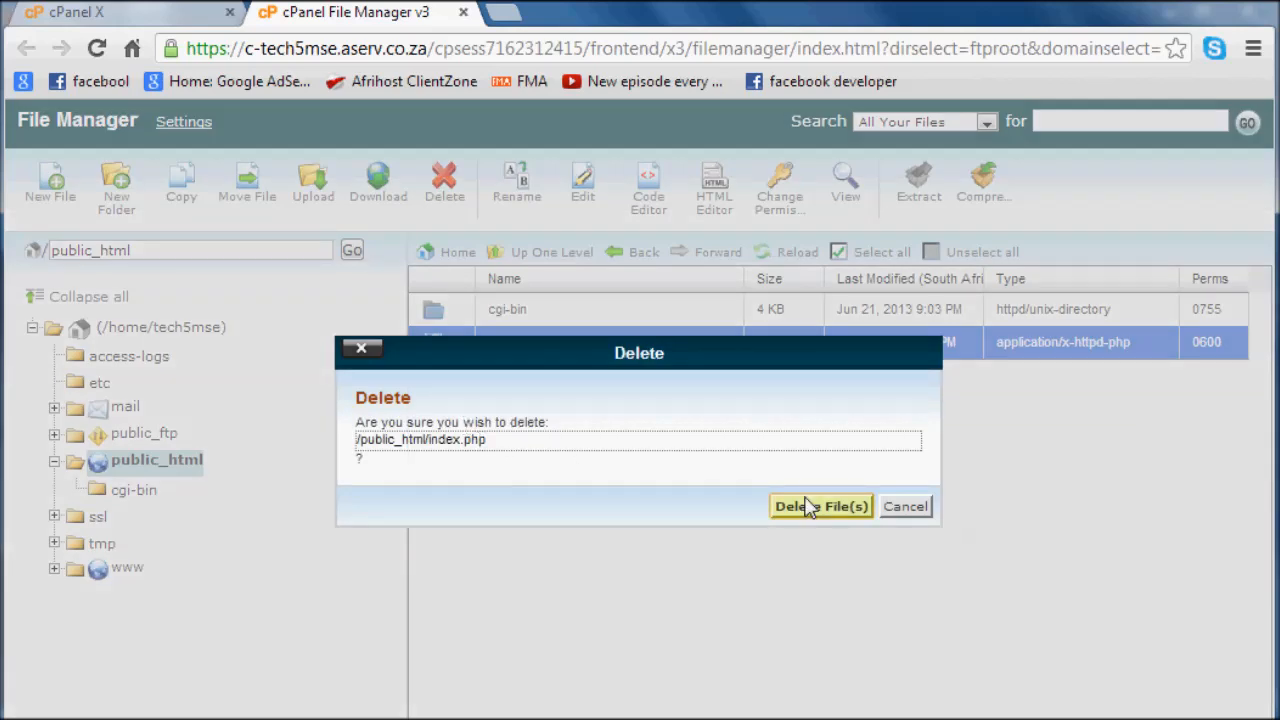
{"action": "left_click", "coordinate": [820, 506]}
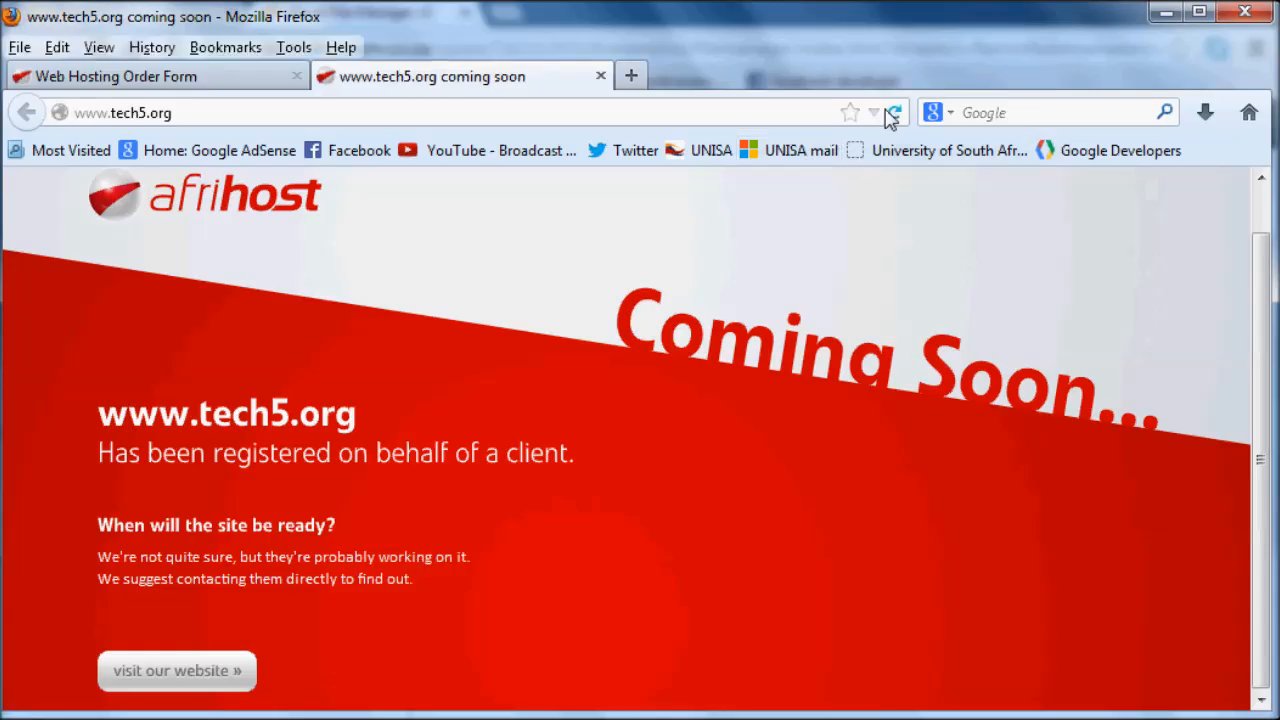
{"action": "left_click", "coordinate": [896, 112]}
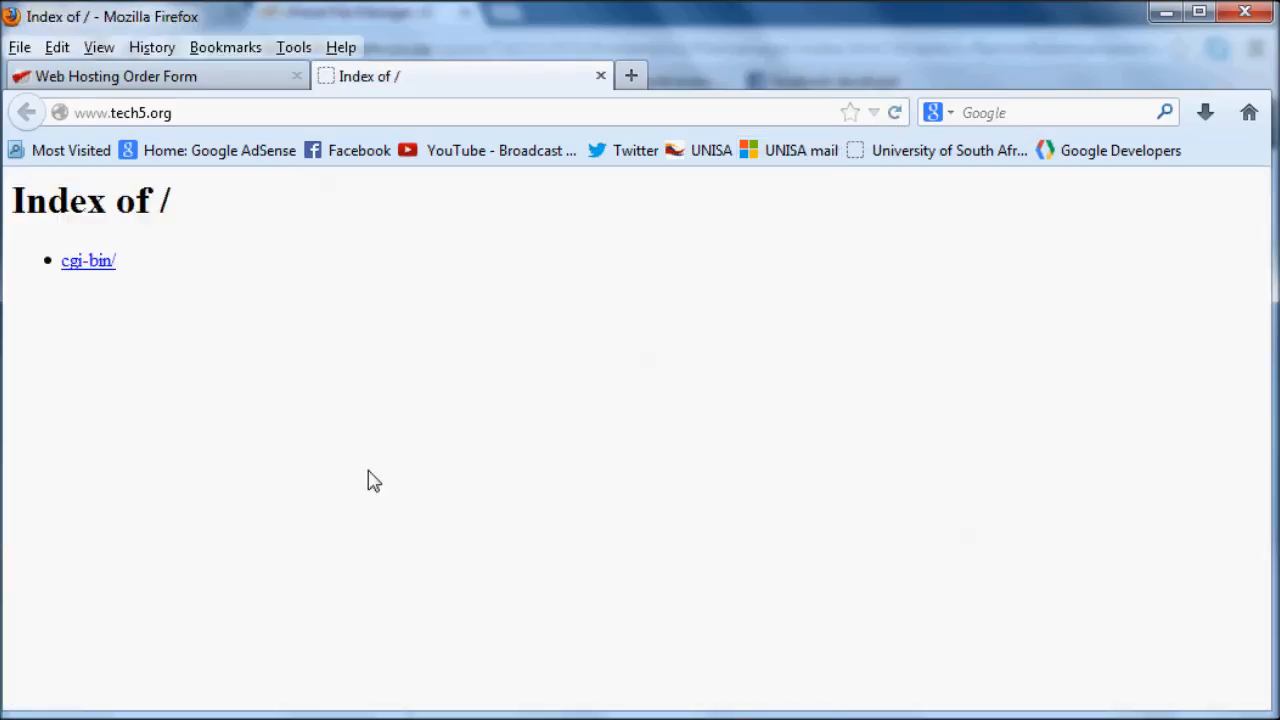
{"action": "mouse_move", "coordinate": [916, 486]}
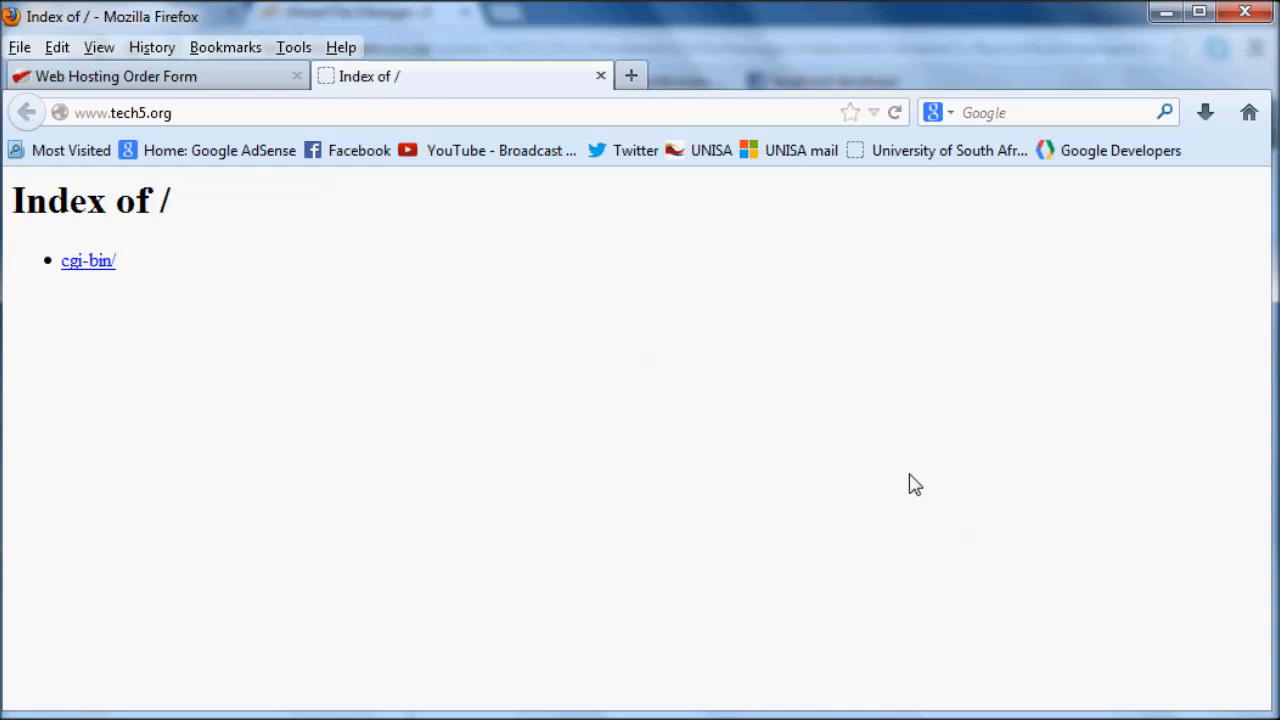
{"action": "mouse_move", "coordinate": [108, 206]}
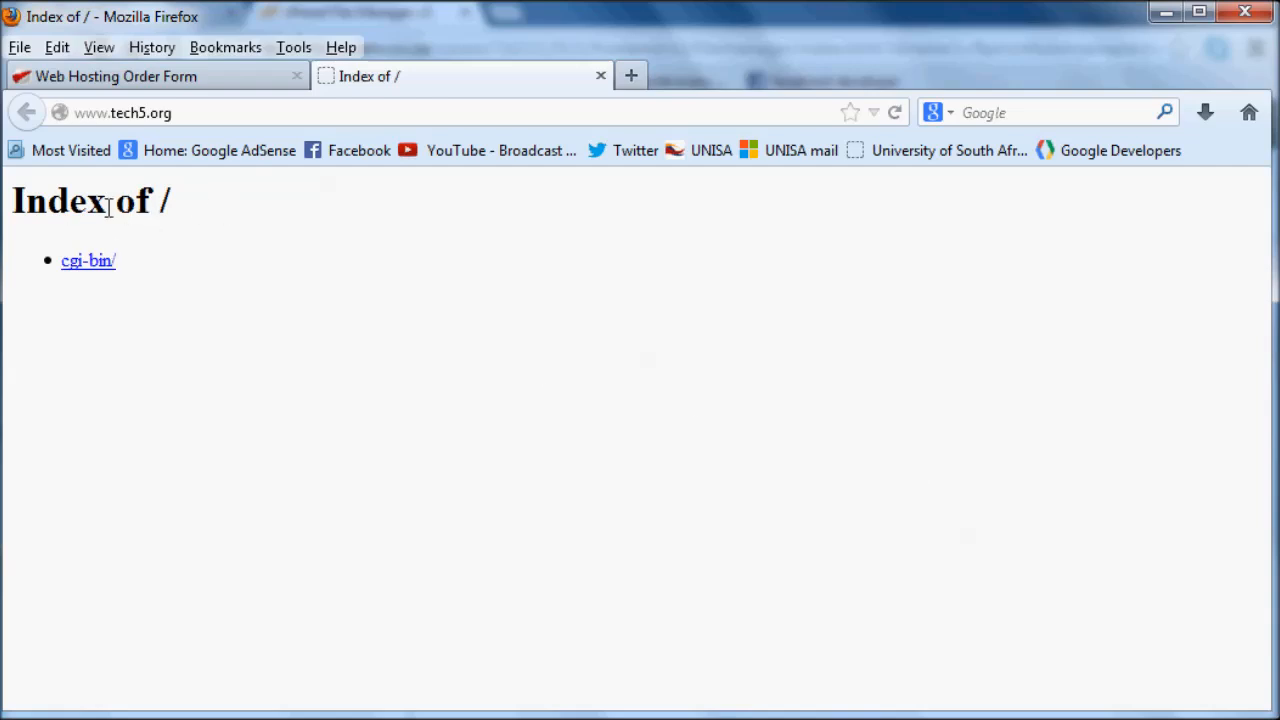
{"action": "mouse_move", "coordinate": [538, 368]}
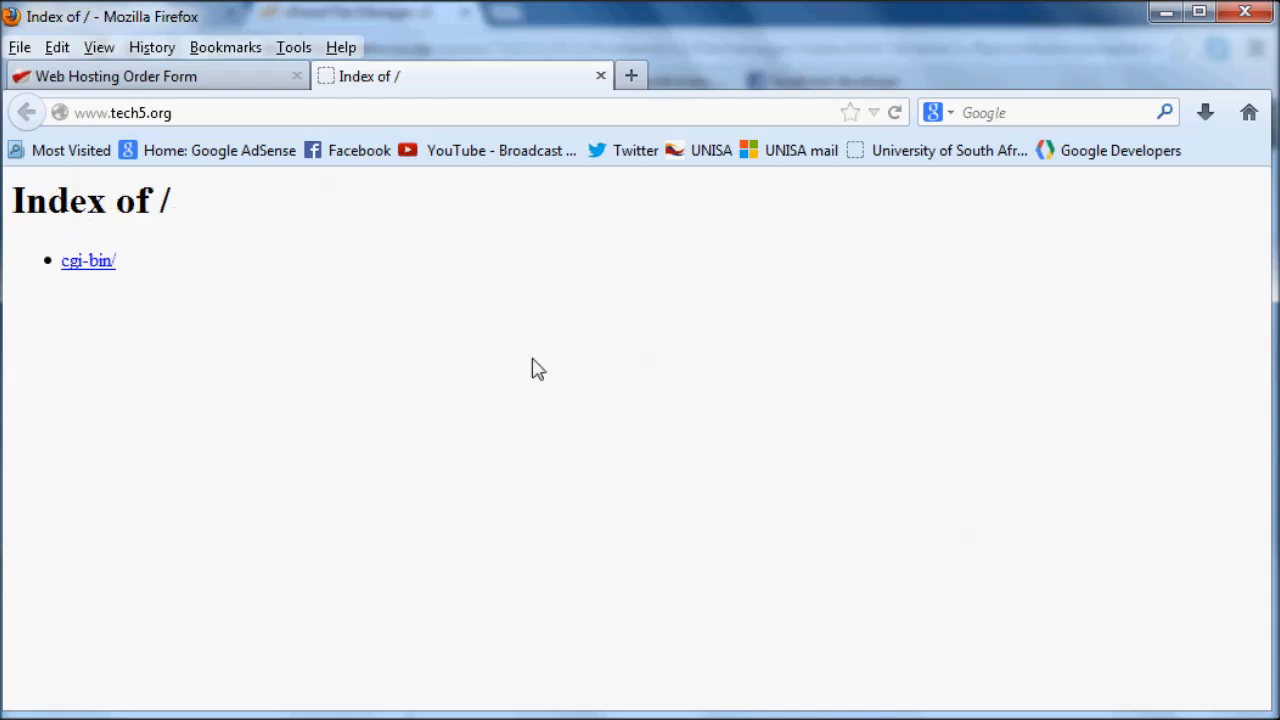
{"action": "mouse_move", "coordinate": [98, 276]}
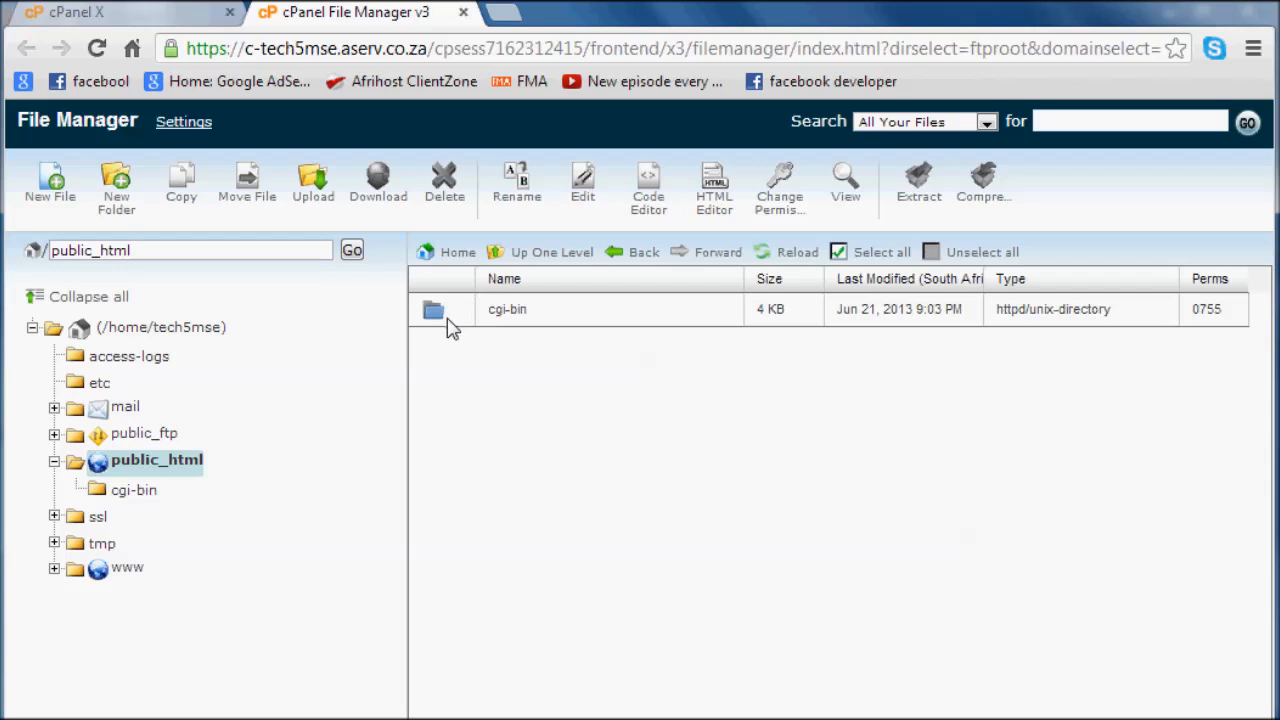
{"action": "mouse_move", "coordinate": [760, 438]}
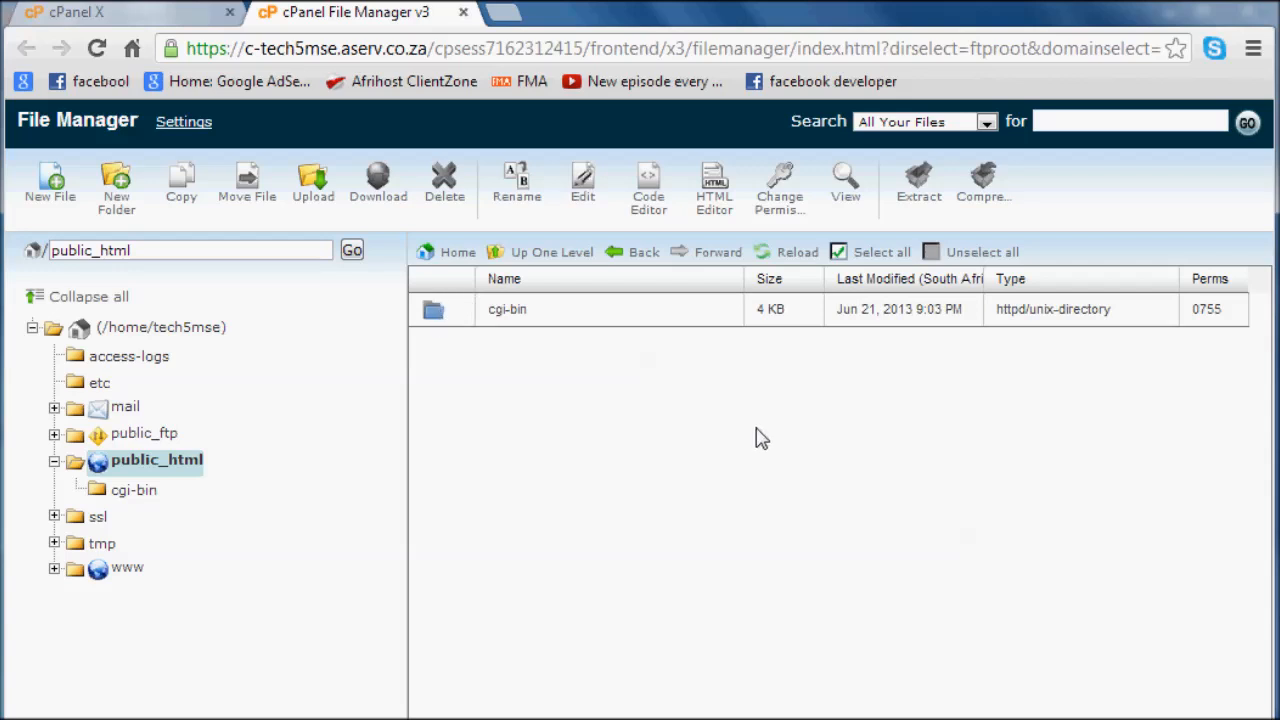
{"action": "mouse_move", "coordinate": [748, 556]}
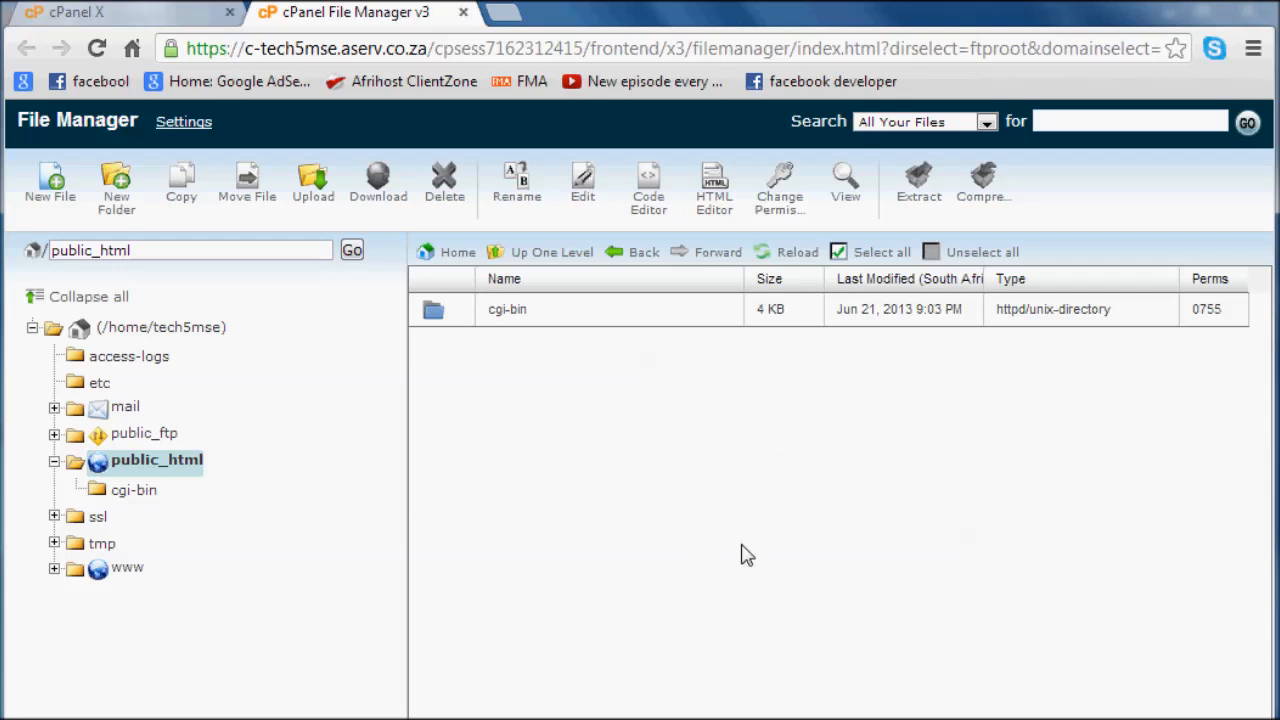
{"action": "mouse_move", "coordinate": [312, 184]}
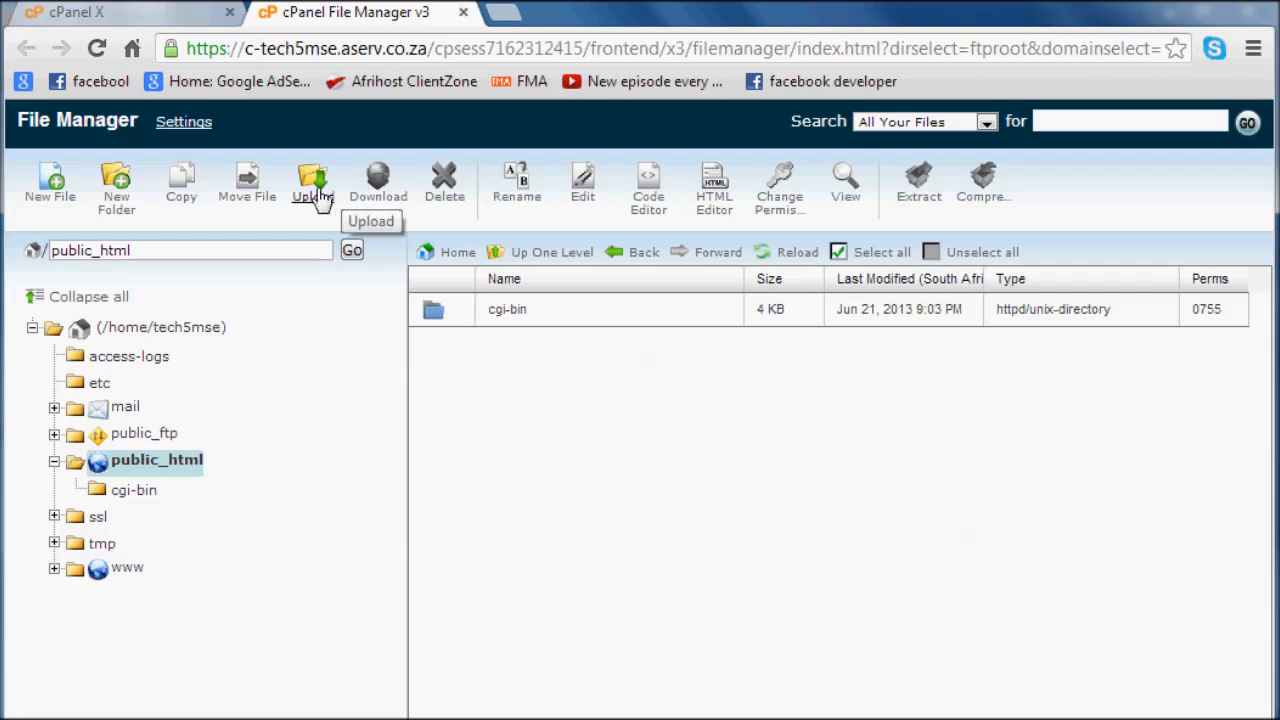
- Start an upload into public_html and browse the computer for a file to send
{"action": "left_click", "coordinate": [312, 184]}
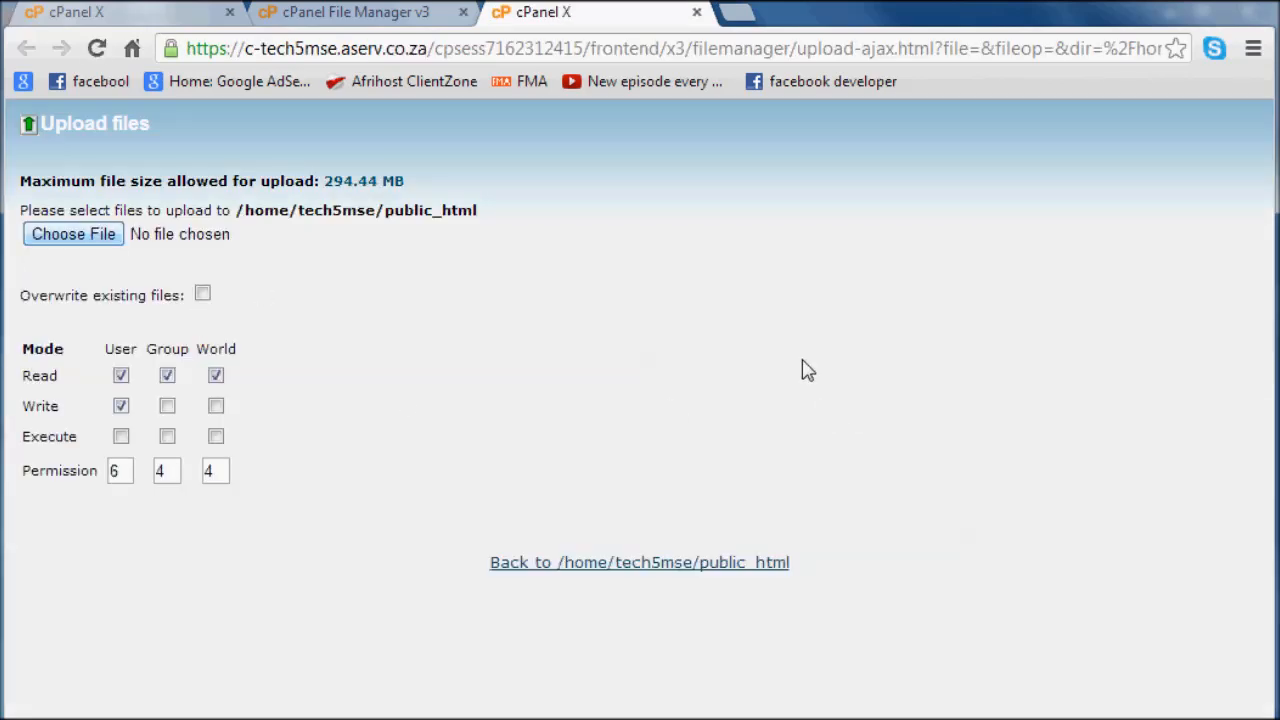
{"action": "mouse_move", "coordinate": [72, 232]}
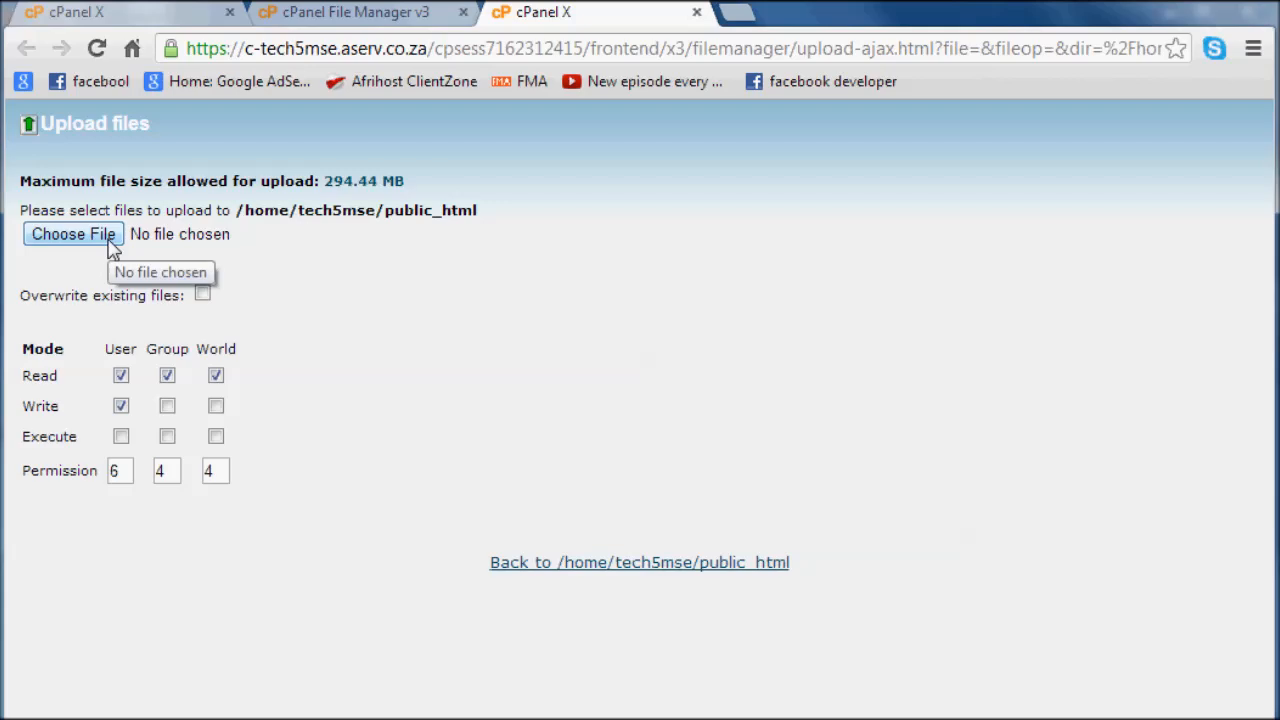
{"action": "left_click", "coordinate": [72, 232]}
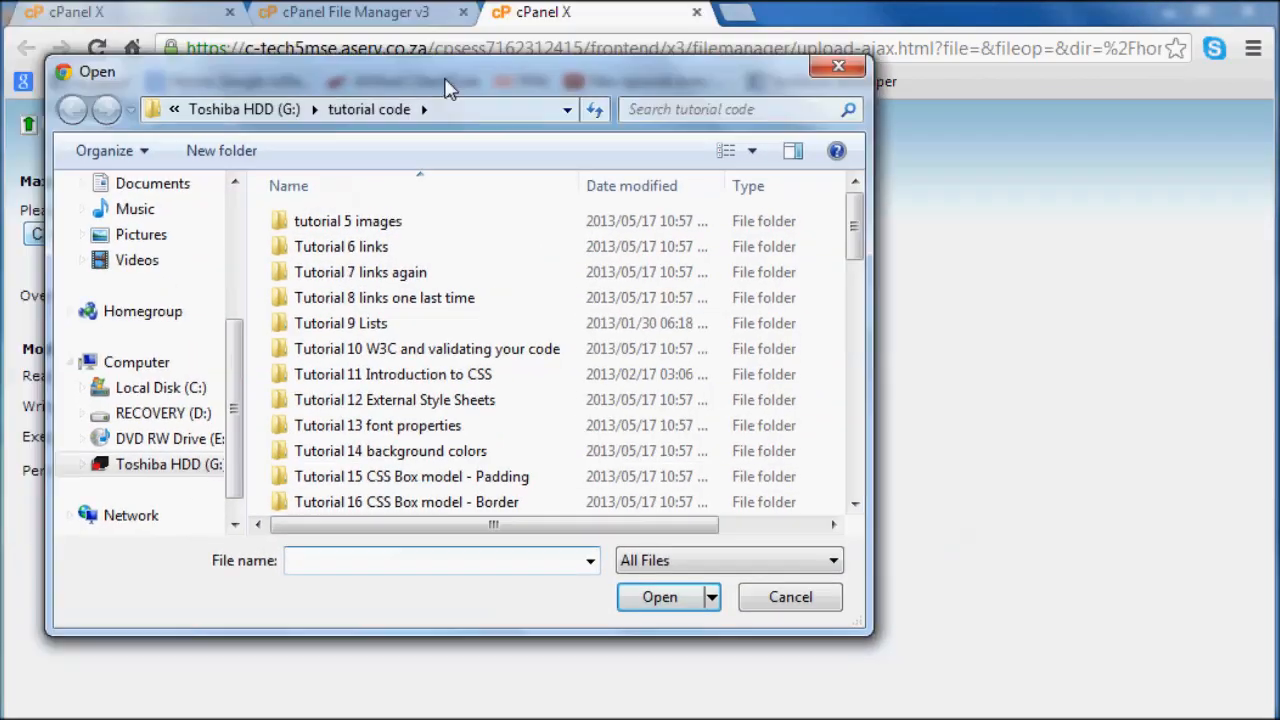
{"action": "scroll", "scroll_direction": "down", "scroll_amount": 3}
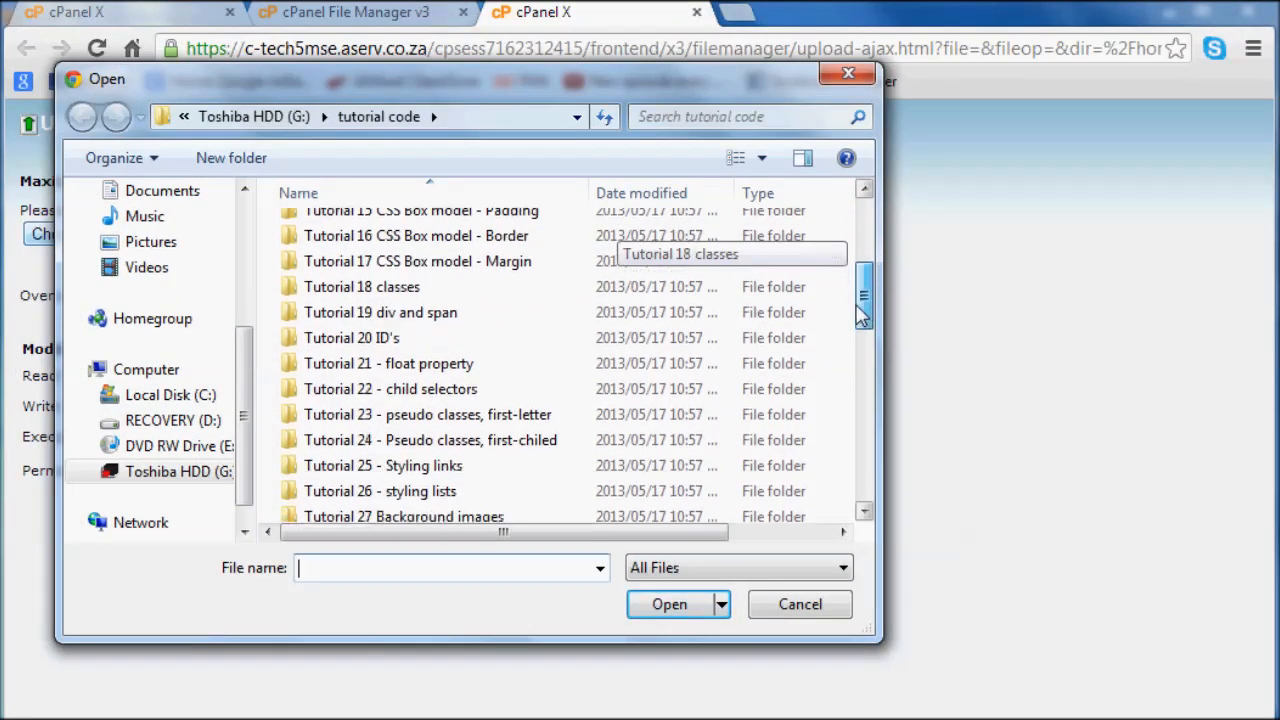
{"action": "scroll", "scroll_direction": "down", "scroll_amount": 3}
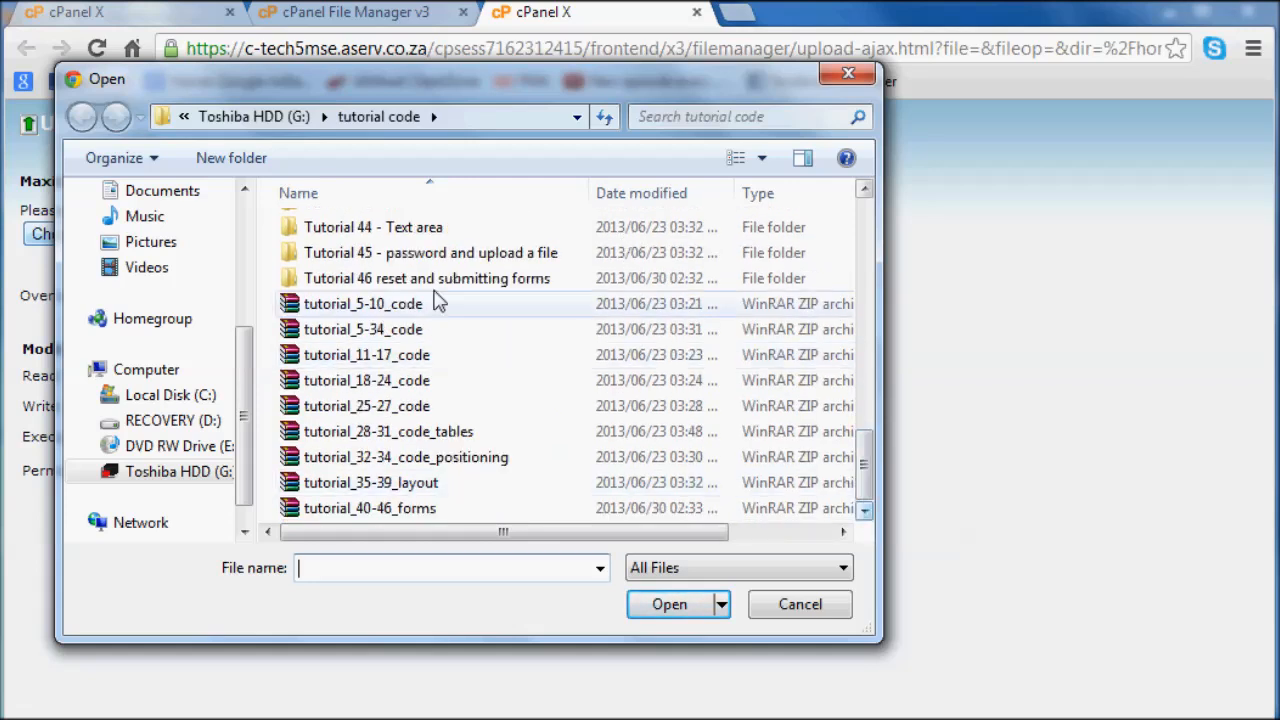
{"action": "scroll", "scroll_direction": "up", "scroll_amount": 3}
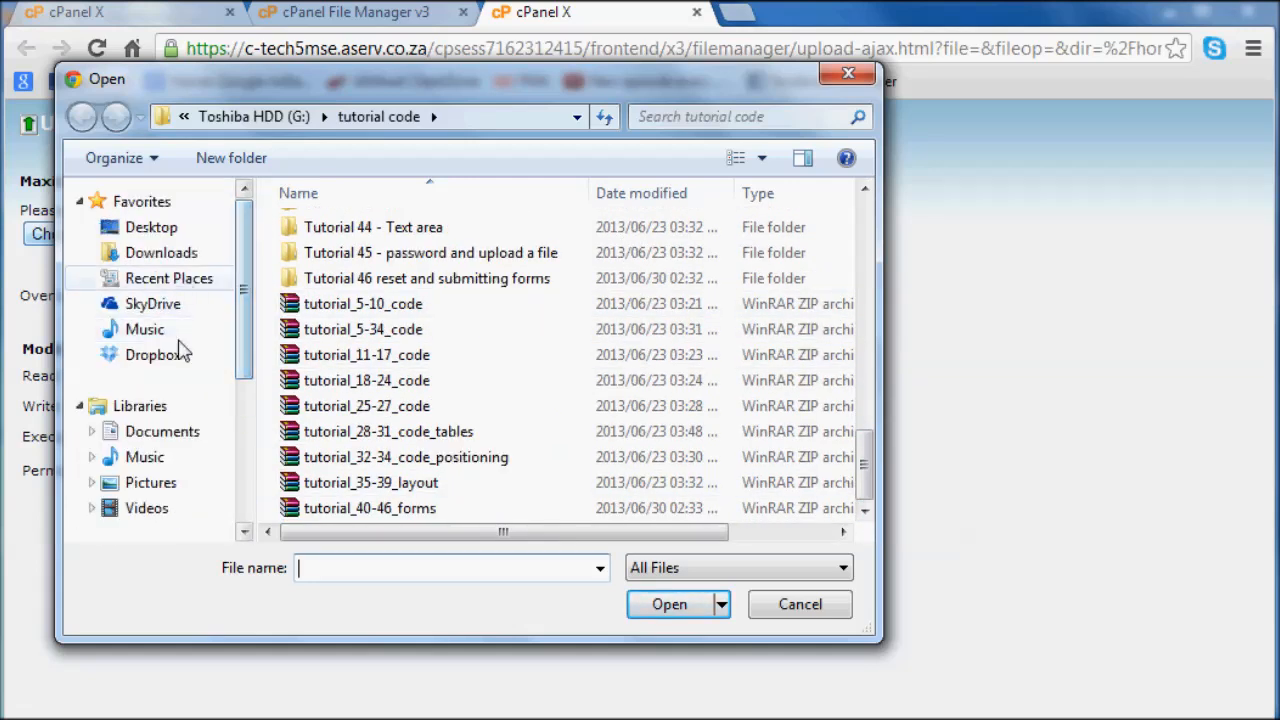
{"action": "mouse_move", "coordinate": [150, 228]}
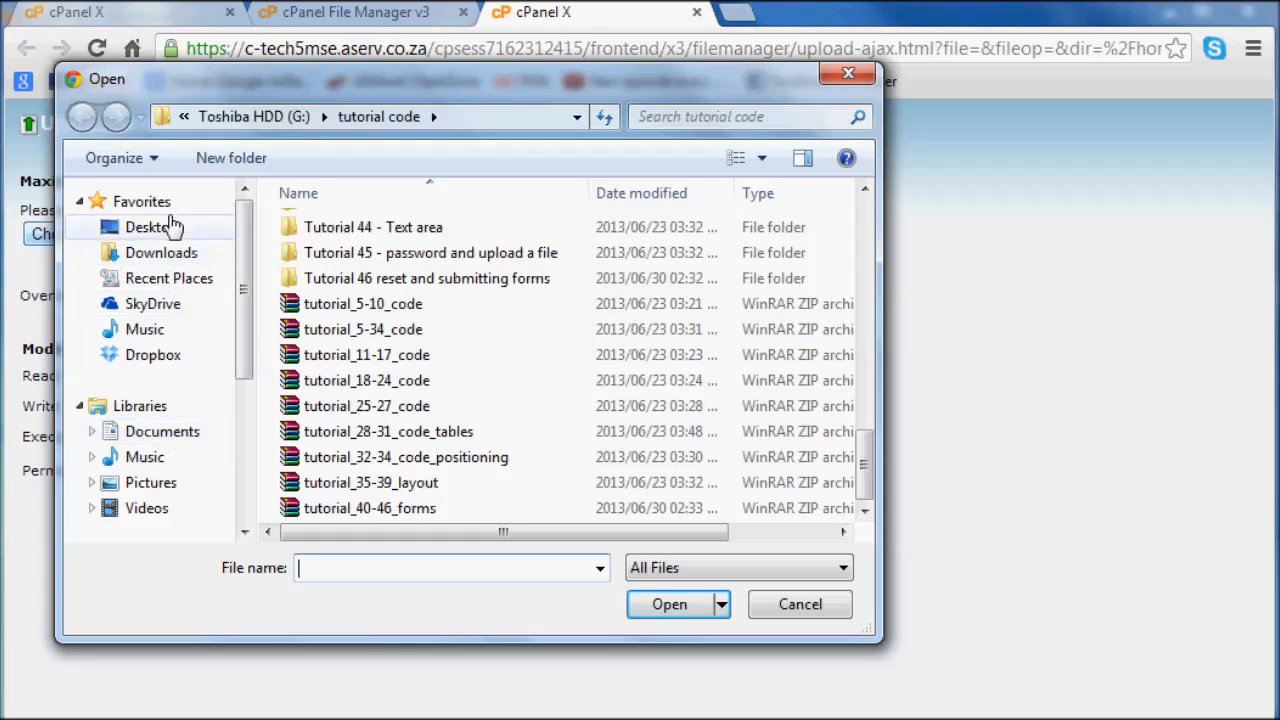
{"action": "mouse_move", "coordinate": [150, 228]}
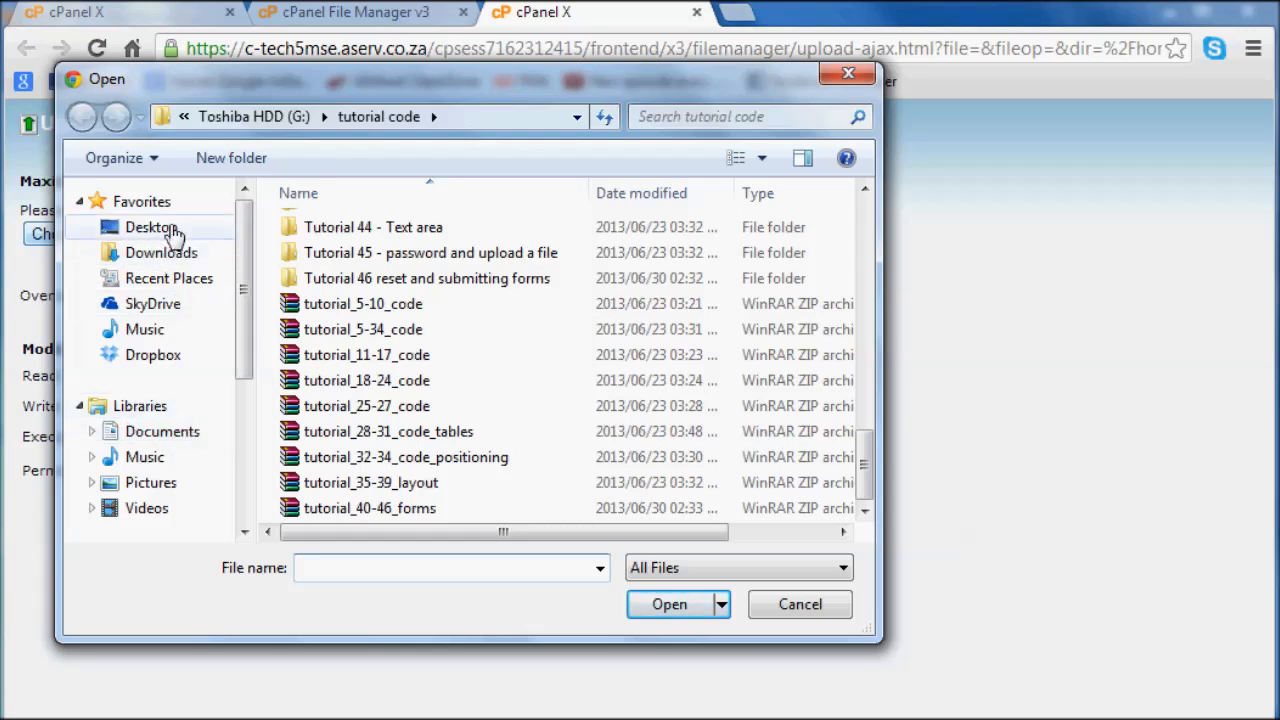
- Select index from the Tutorial 47 folder on the desktop and upload its 297 bytes
{"action": "left_click", "coordinate": [152, 228]}
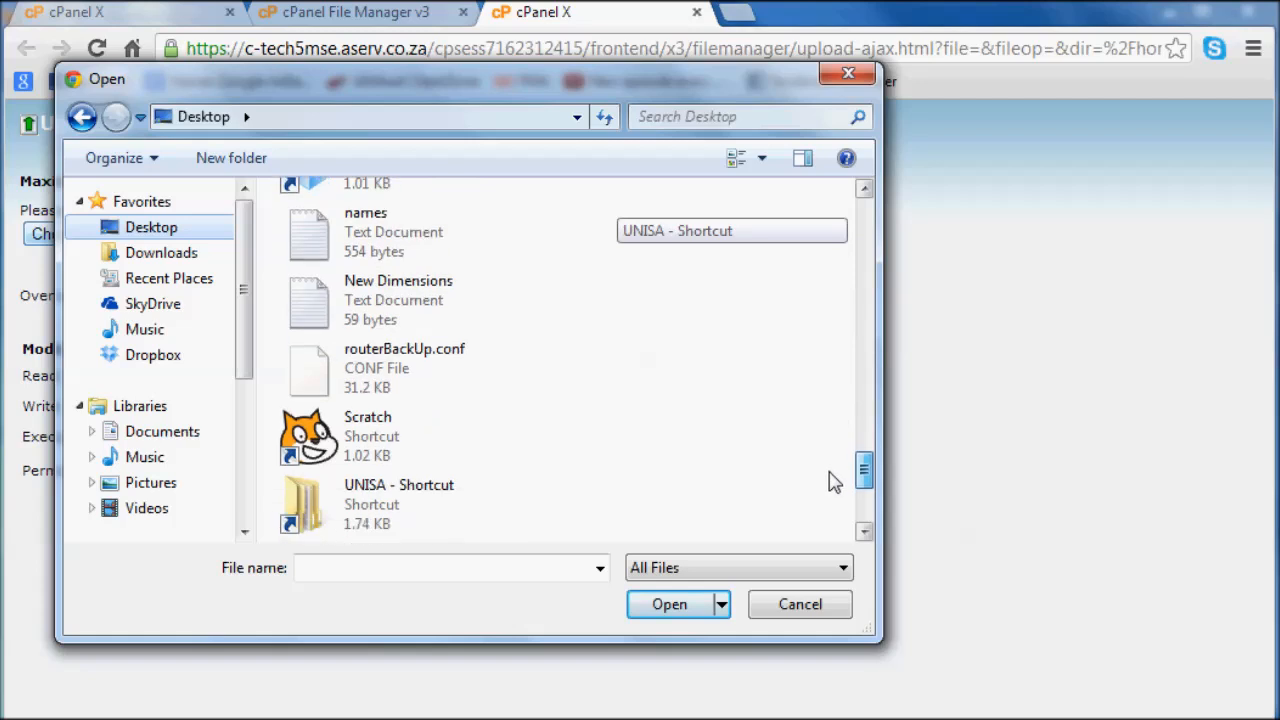
{"action": "scroll", "scroll_direction": "down", "scroll_amount": 3}
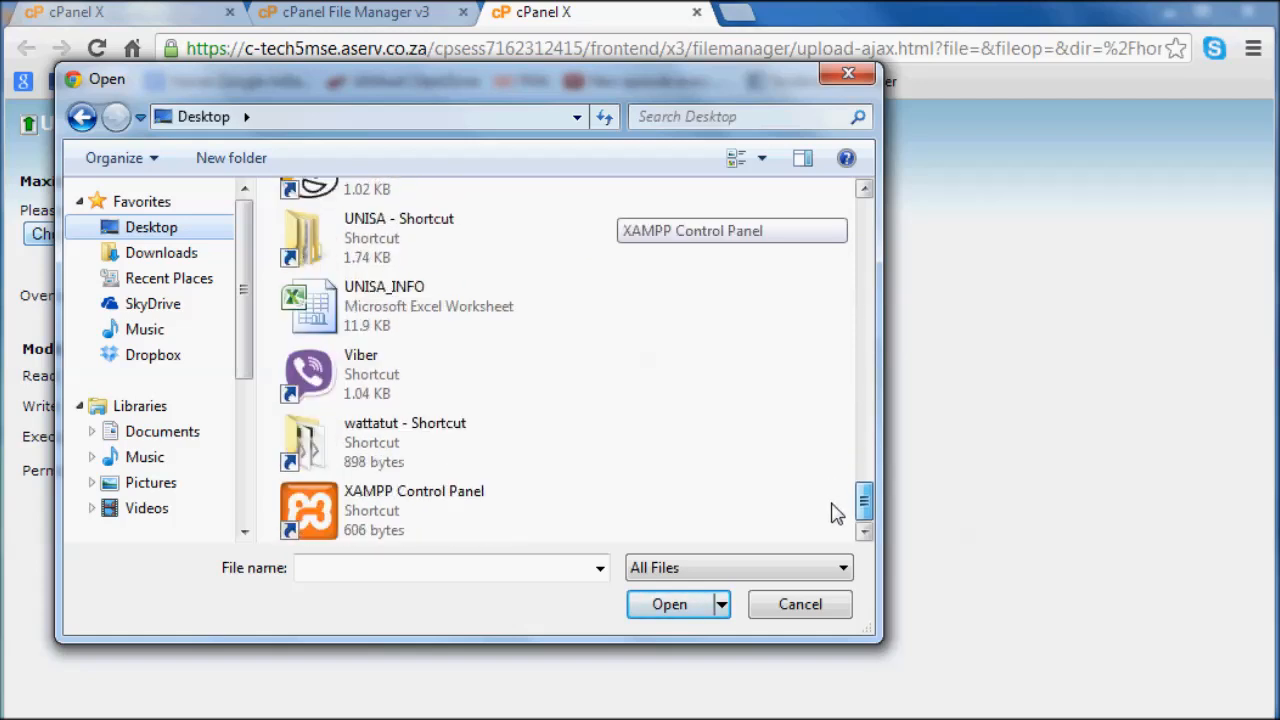
{"action": "scroll", "scroll_direction": "up", "scroll_amount": 3}
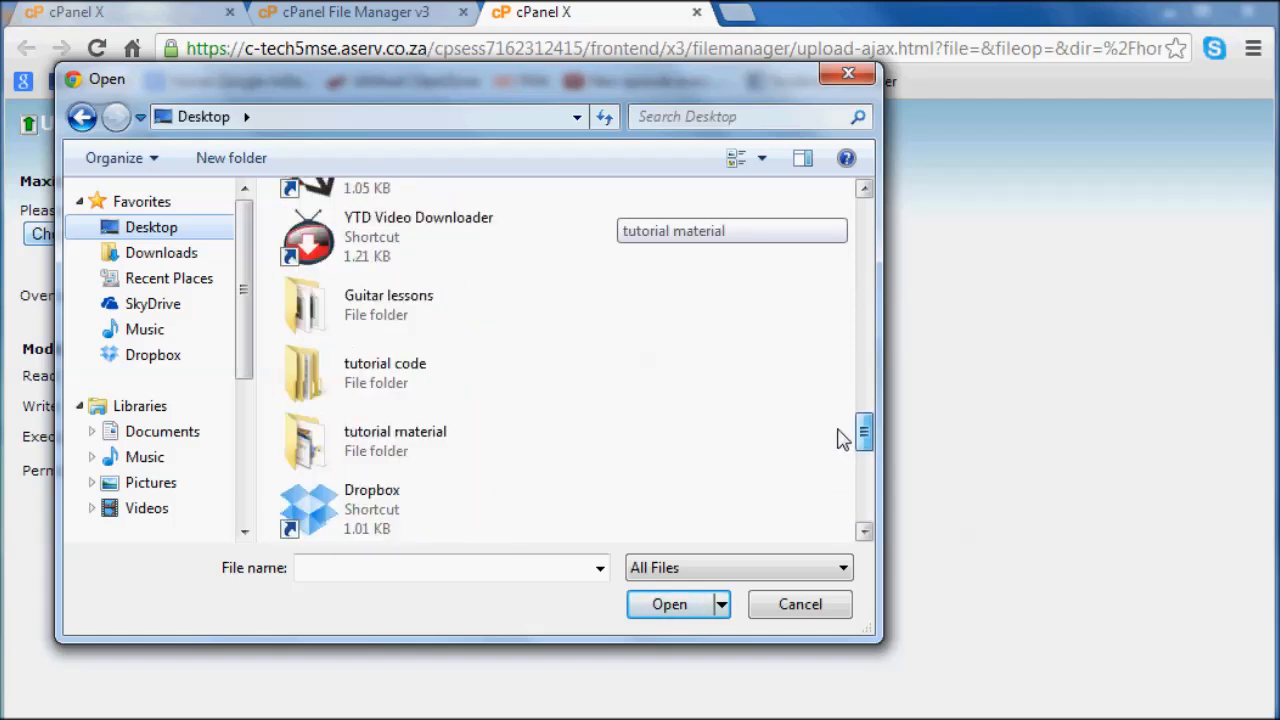
{"action": "double_click", "coordinate": [384, 374]}
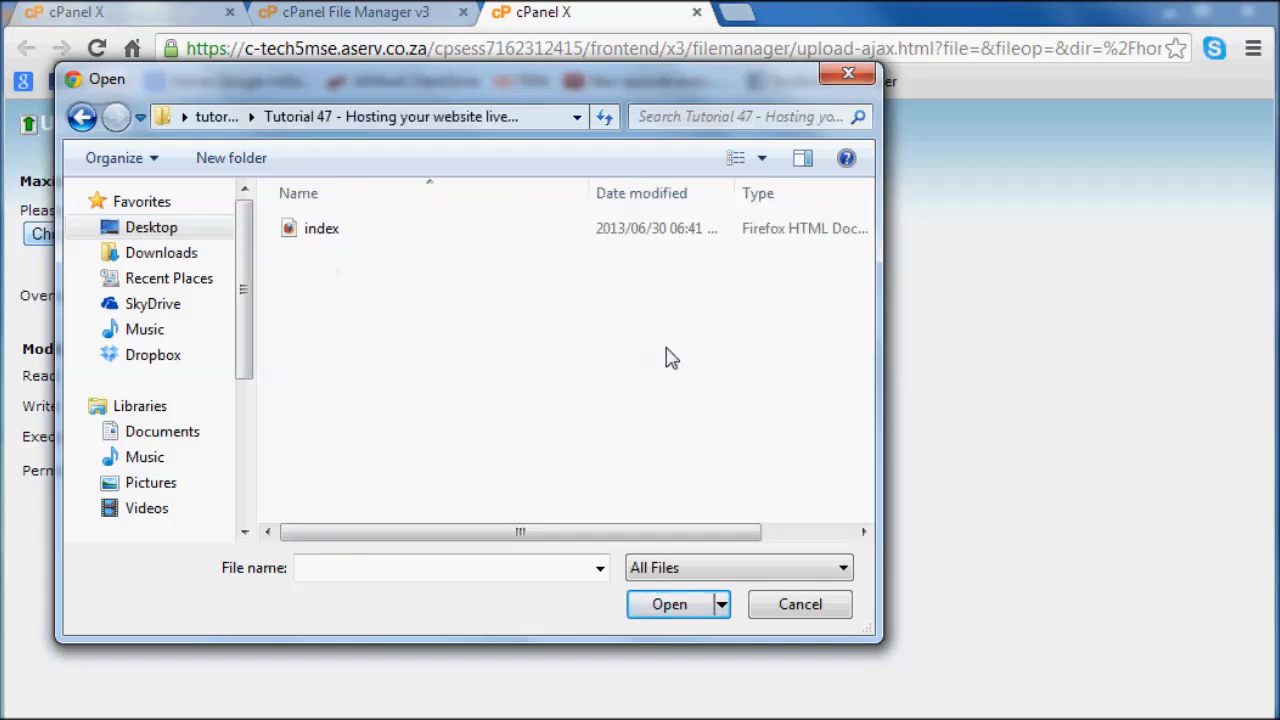
{"action": "left_click", "coordinate": [800, 604]}
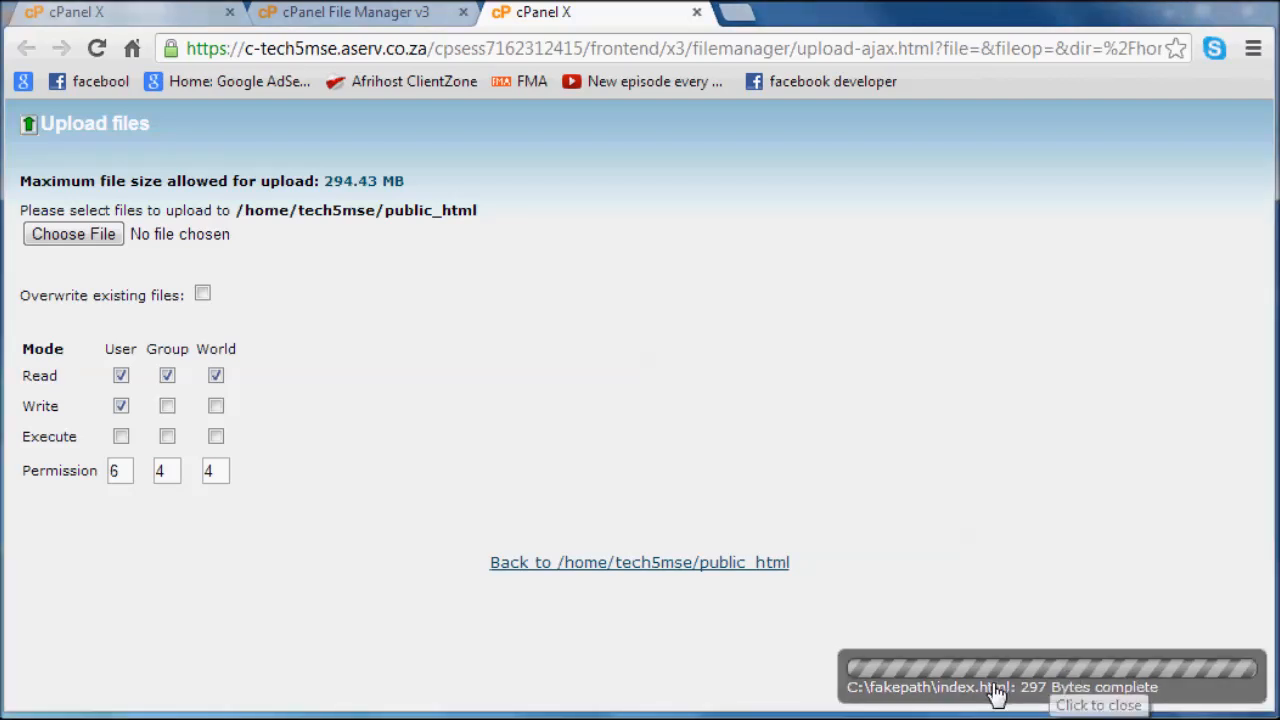
{"action": "mouse_move", "coordinate": [156, 44]}
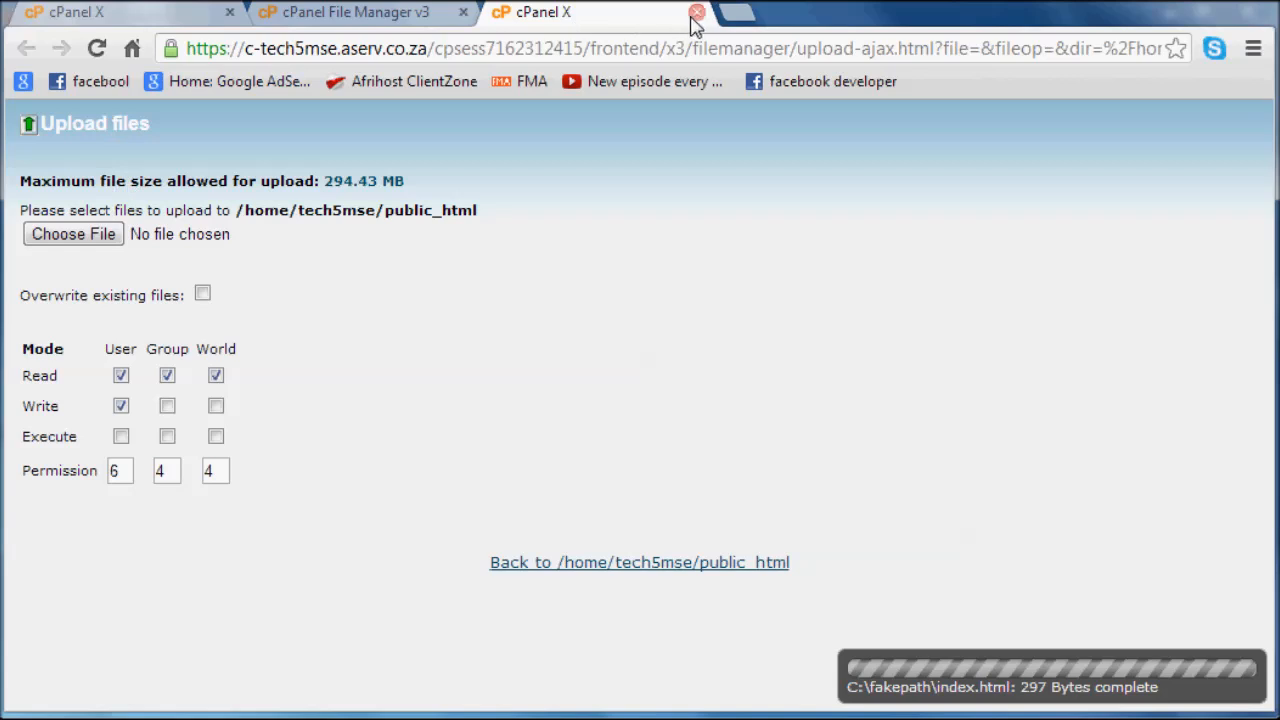
- Reload File Manager and see index.html (297 bytes) listed in public_html beside cgi-bin
{"action": "left_click", "coordinate": [696, 12]}
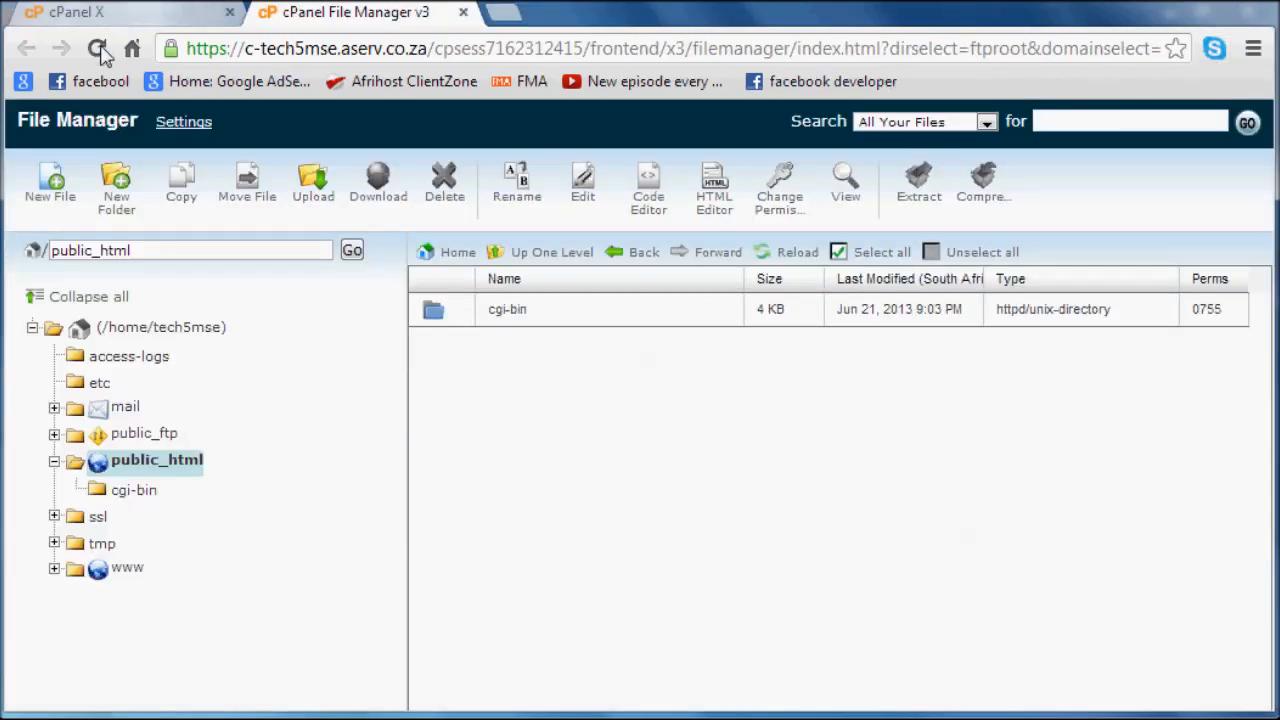
{"action": "left_click", "coordinate": [96, 48]}
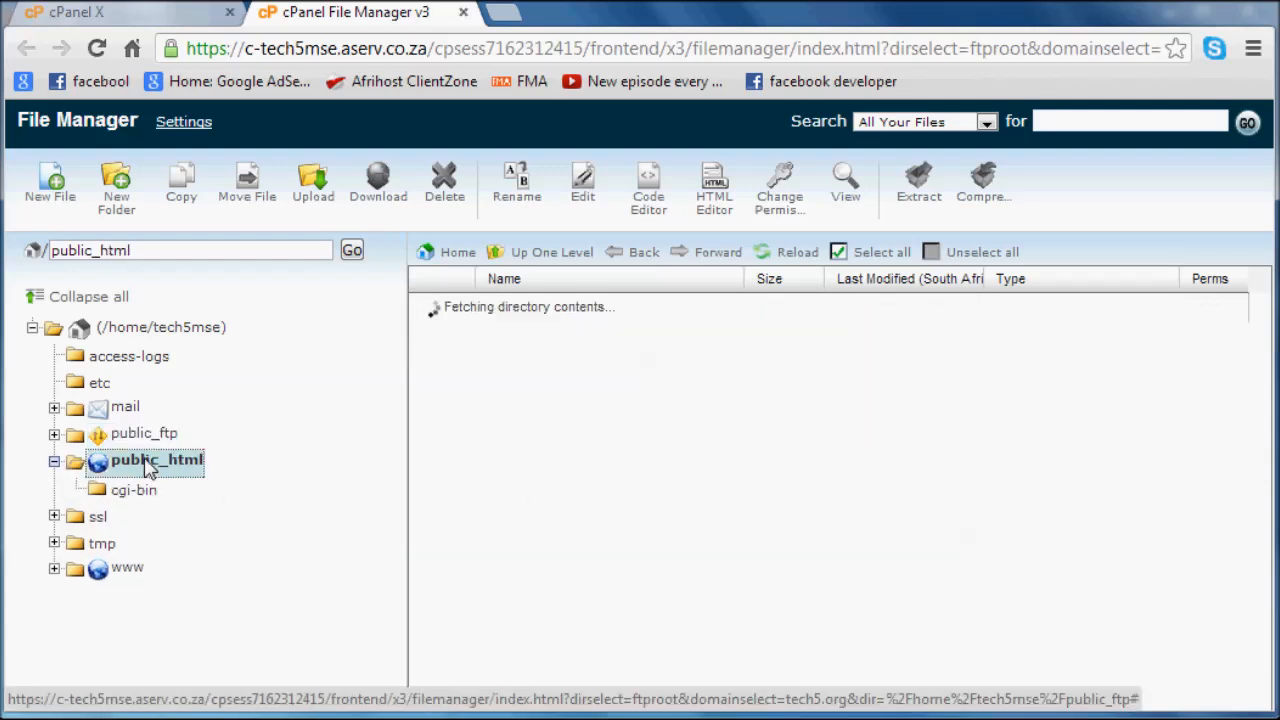
{"action": "left_click", "coordinate": [156, 458]}
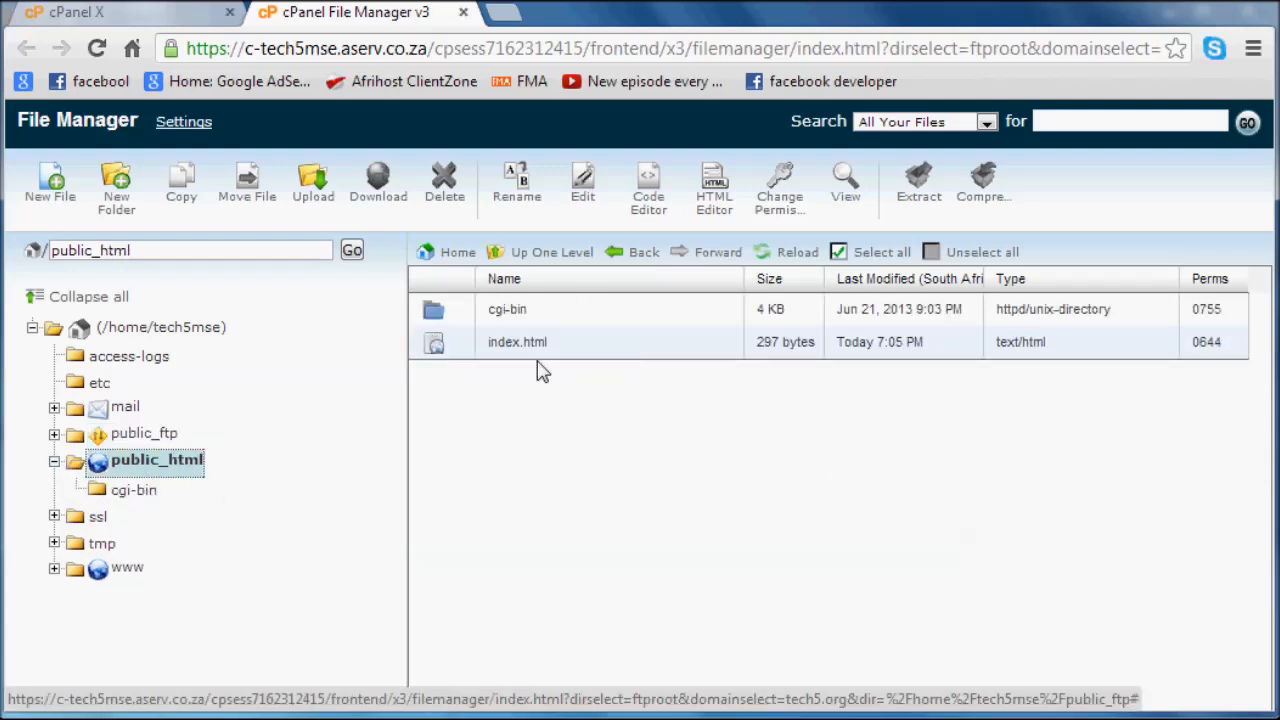
{"action": "mouse_move", "coordinate": [1022, 340]}
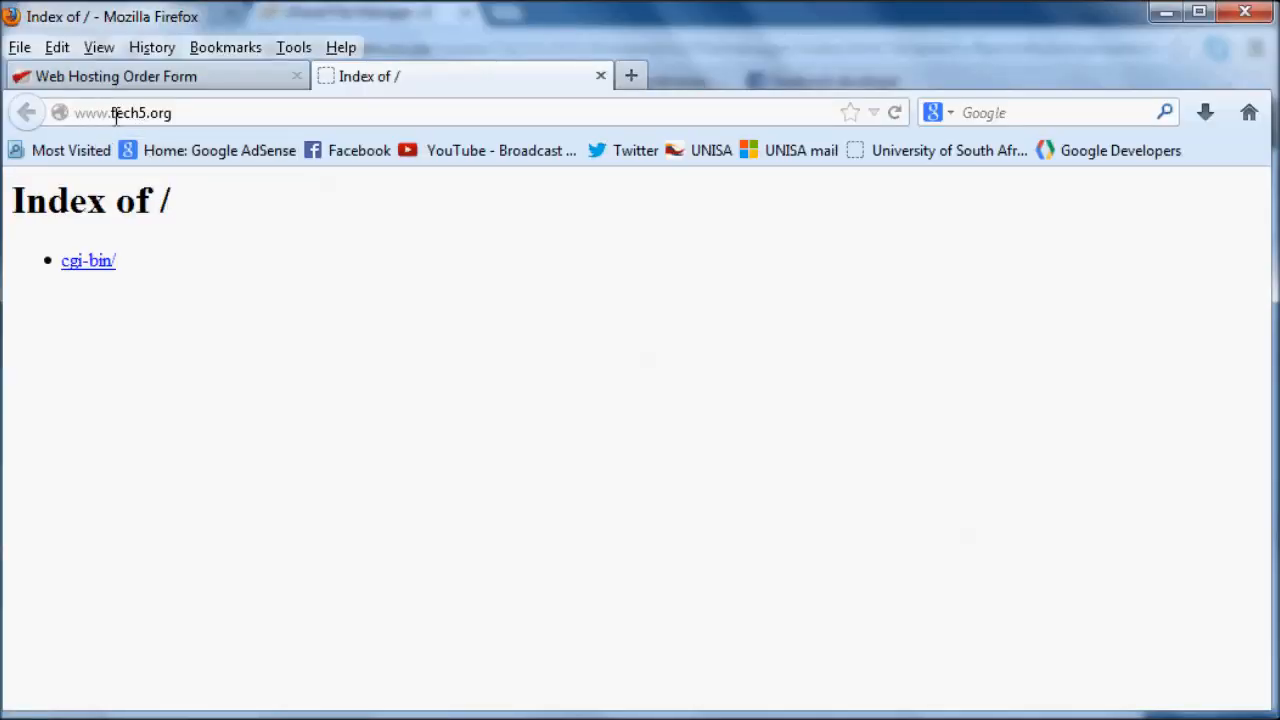
{"action": "left_click", "coordinate": [140, 112]}
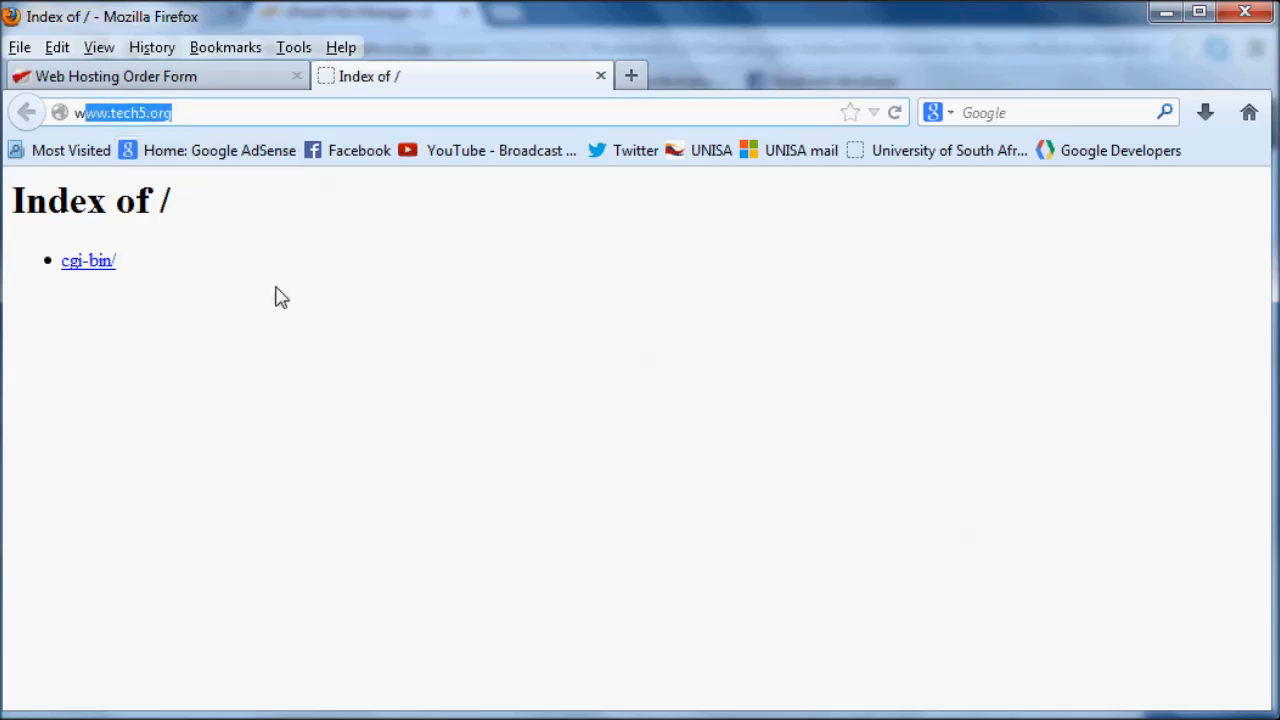
{"action": "left_click", "coordinate": [1040, 112]}
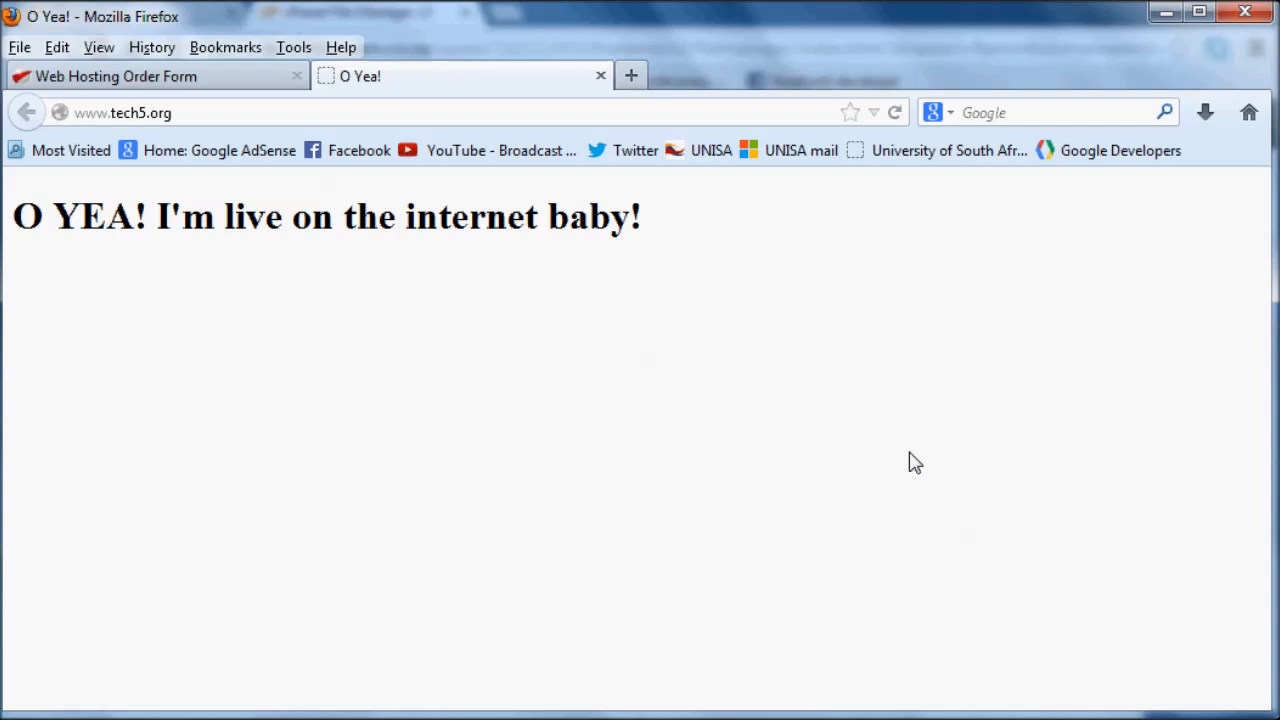
{"action": "mouse_move", "coordinate": [904, 464]}
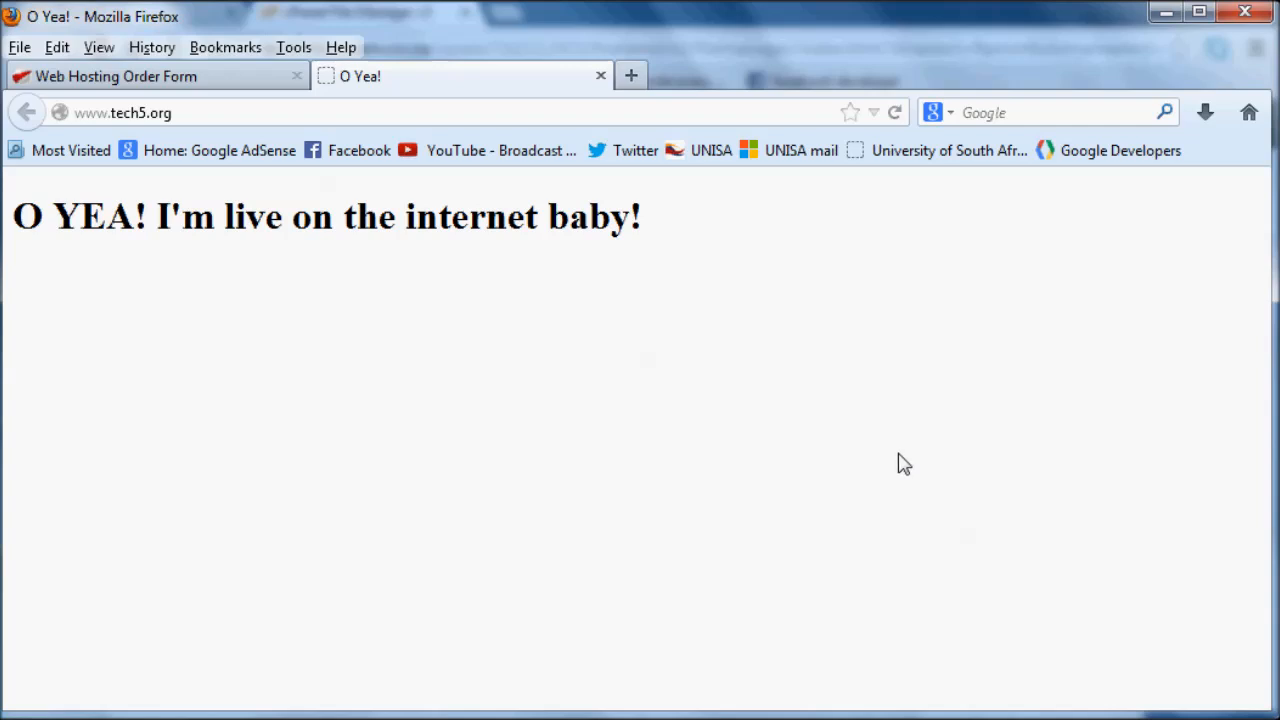
{"action": "mouse_move", "coordinate": [398, 228]}
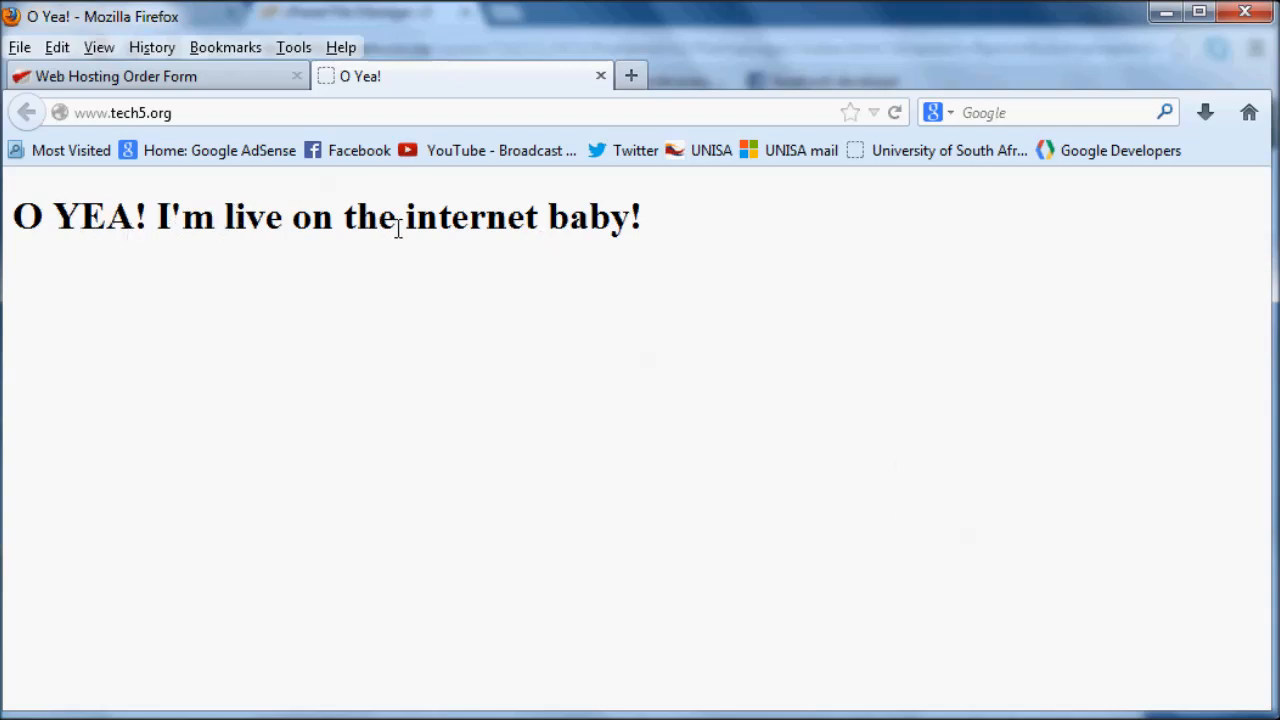
{"action": "mouse_move", "coordinate": [664, 252]}
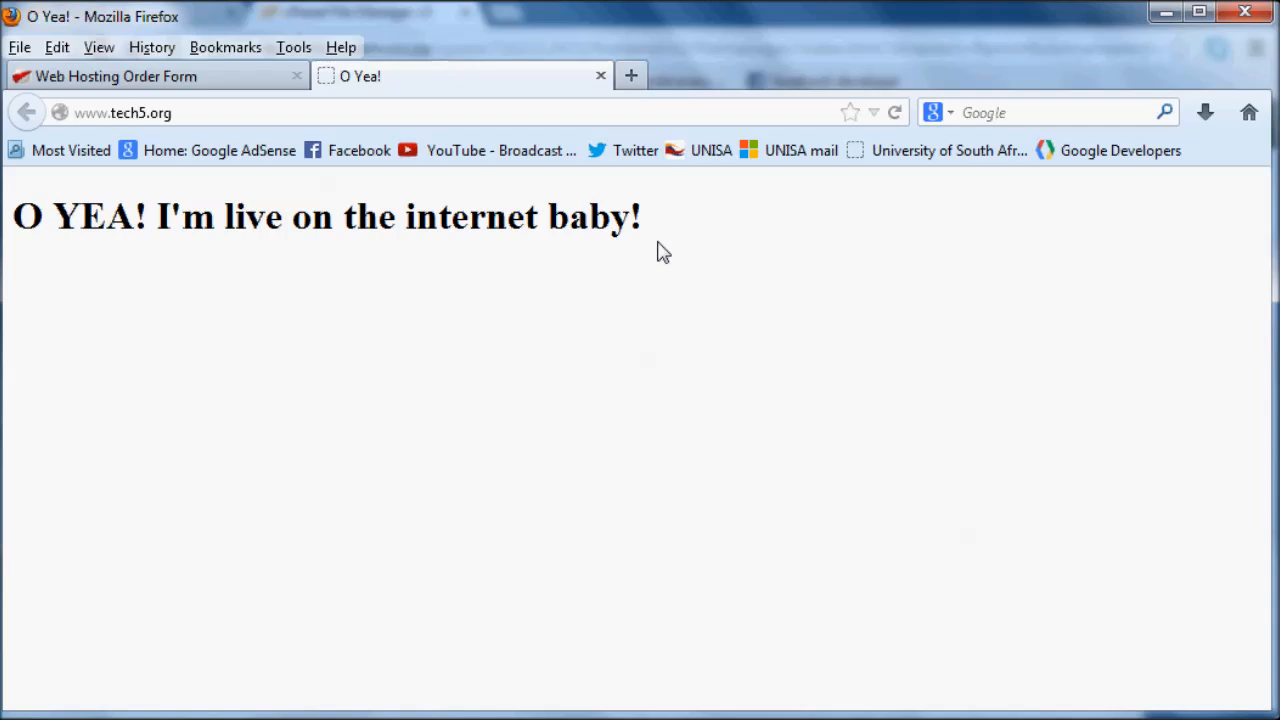
{"action": "mouse_move", "coordinate": [676, 272]}
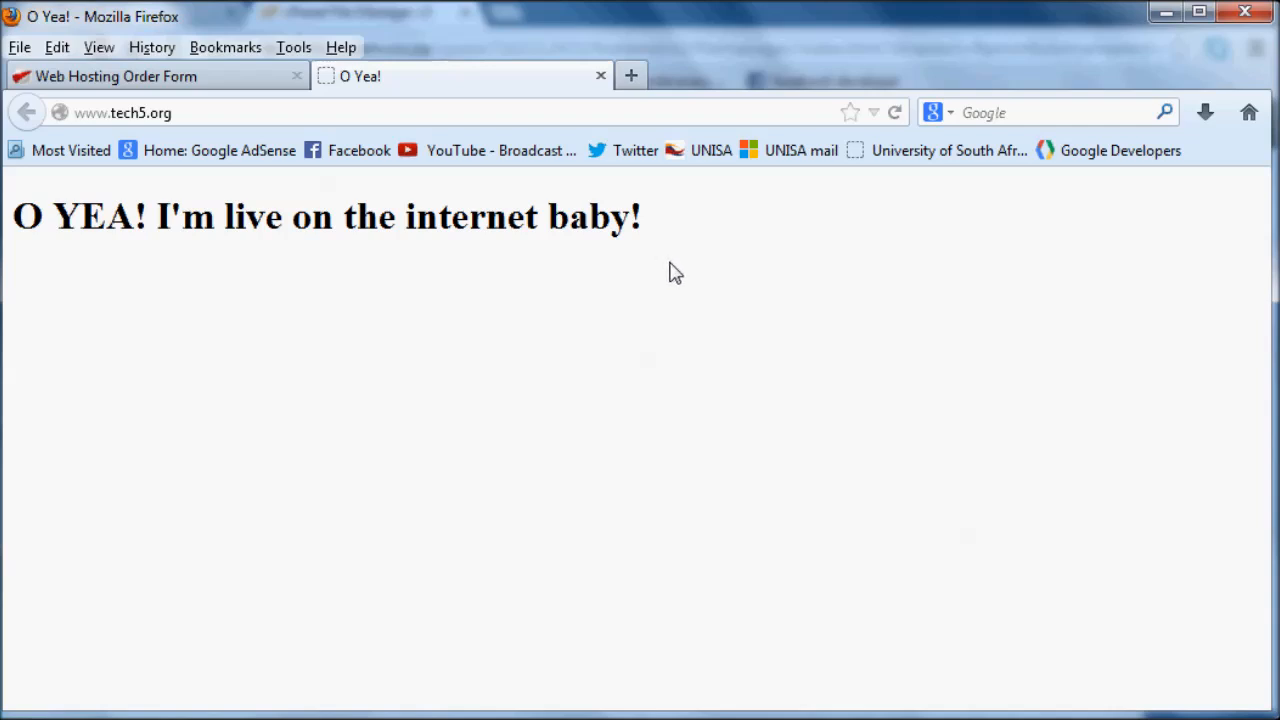